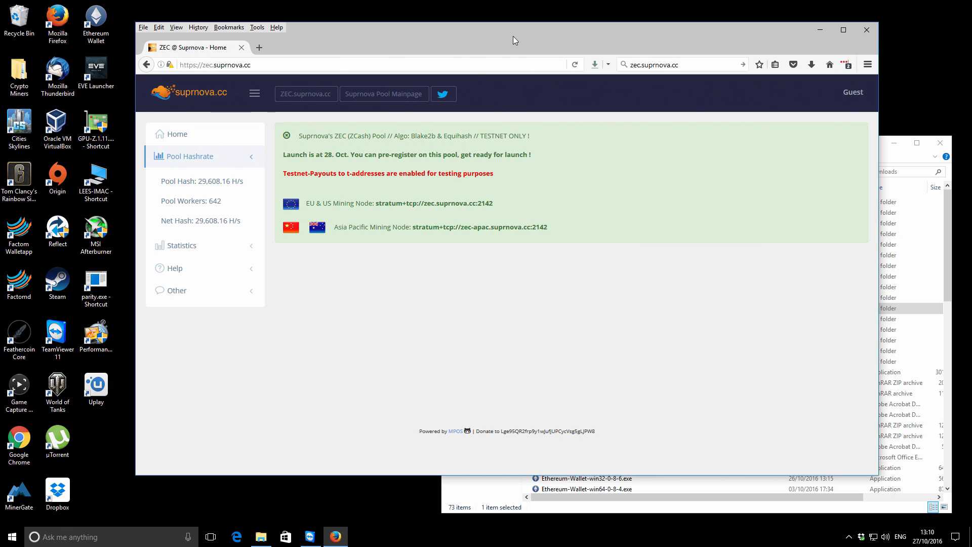
{"action": "mouse_move", "coordinate": [507, 15]}
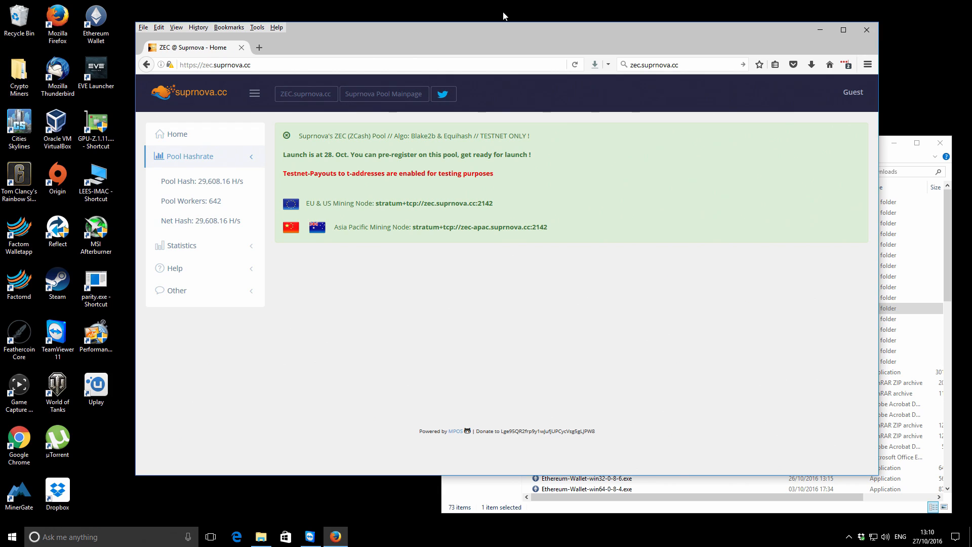
{"action": "mouse_move", "coordinate": [468, 40]}
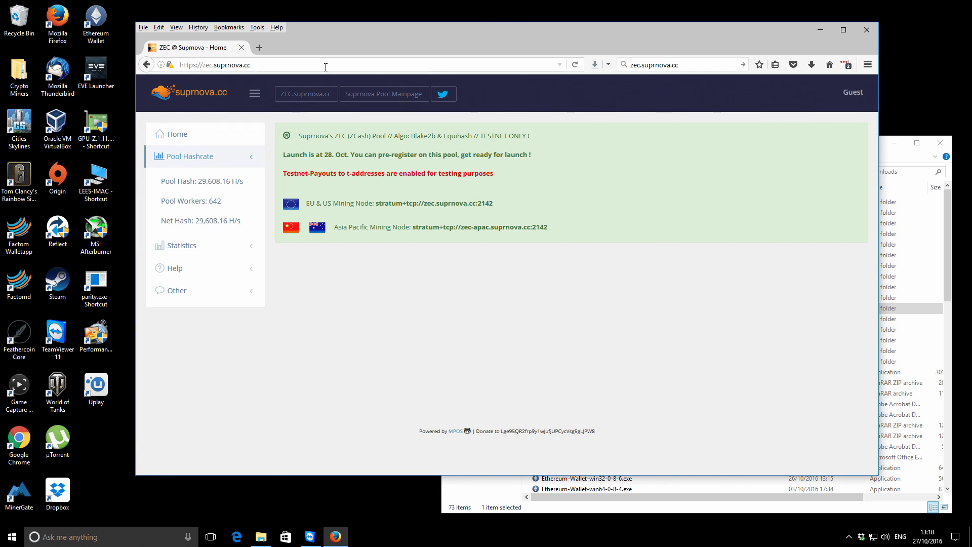
{"action": "mouse_move", "coordinate": [261, 65]}
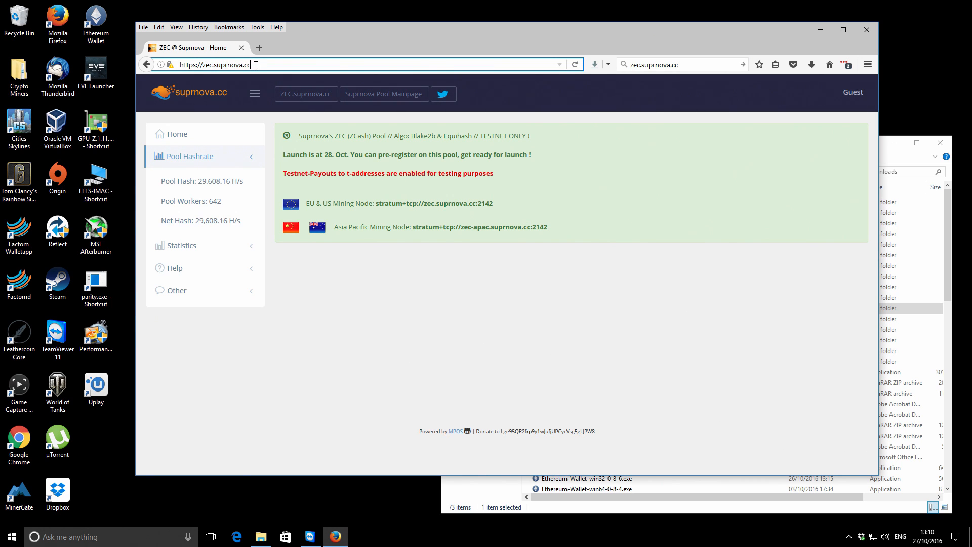
{"action": "mouse_move", "coordinate": [181, 271]}
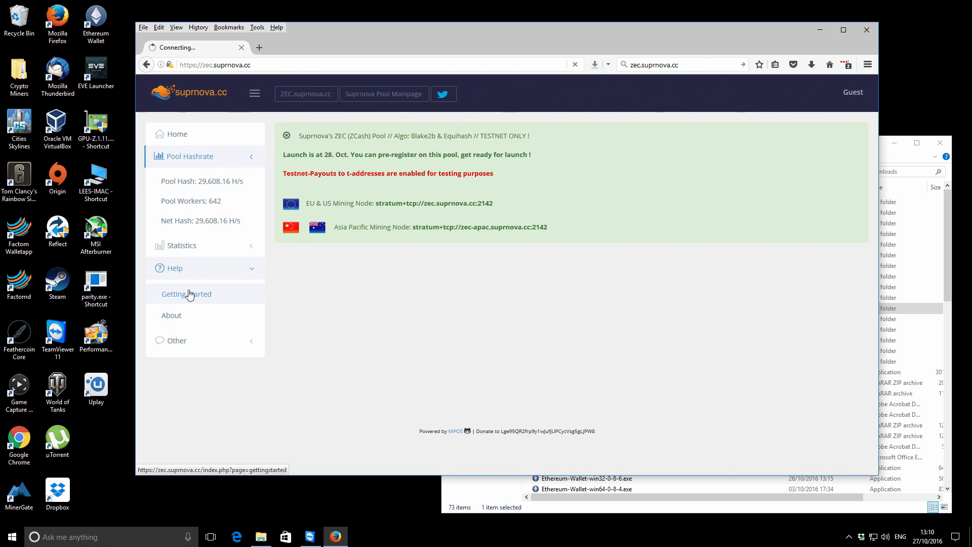
{"action": "mouse_move", "coordinate": [482, 169]}
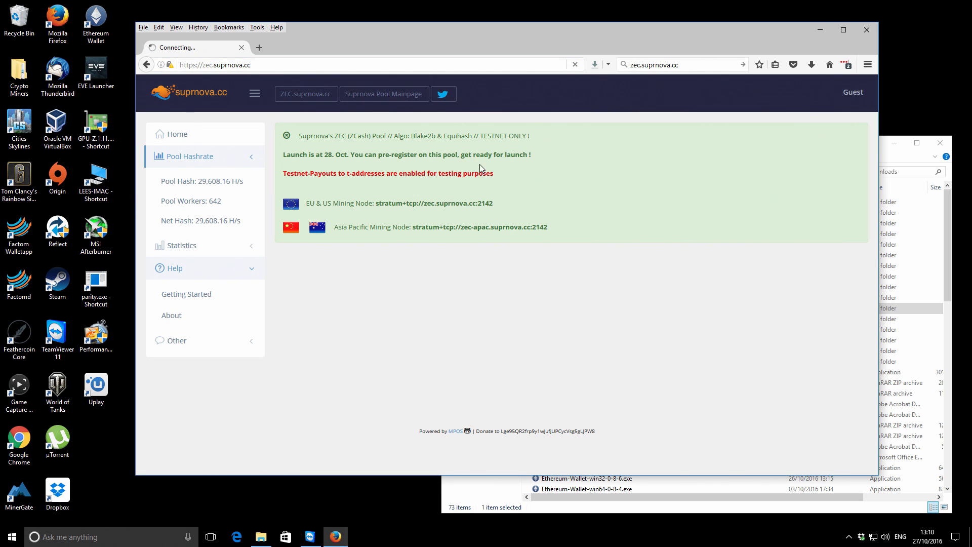
{"action": "mouse_move", "coordinate": [570, 212]}
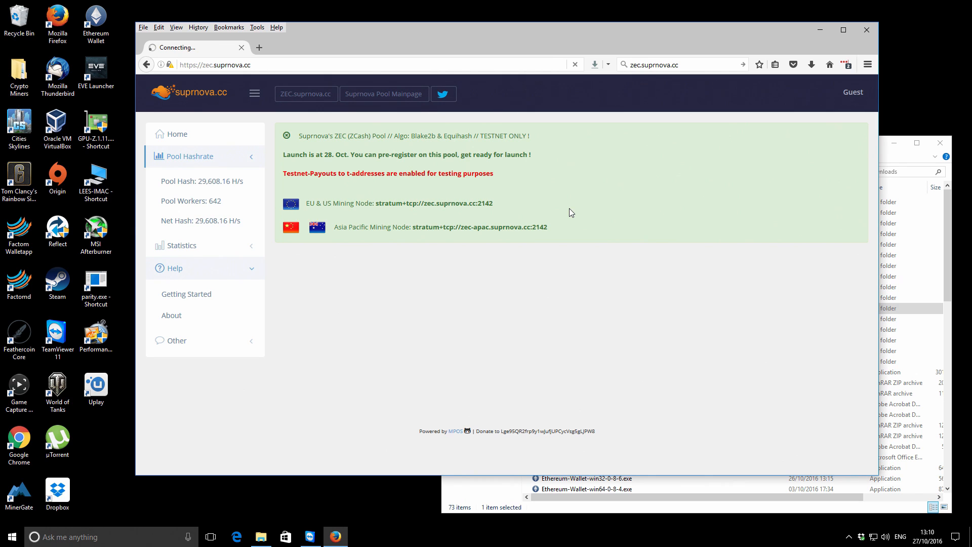
{"action": "mouse_move", "coordinate": [393, 90]}
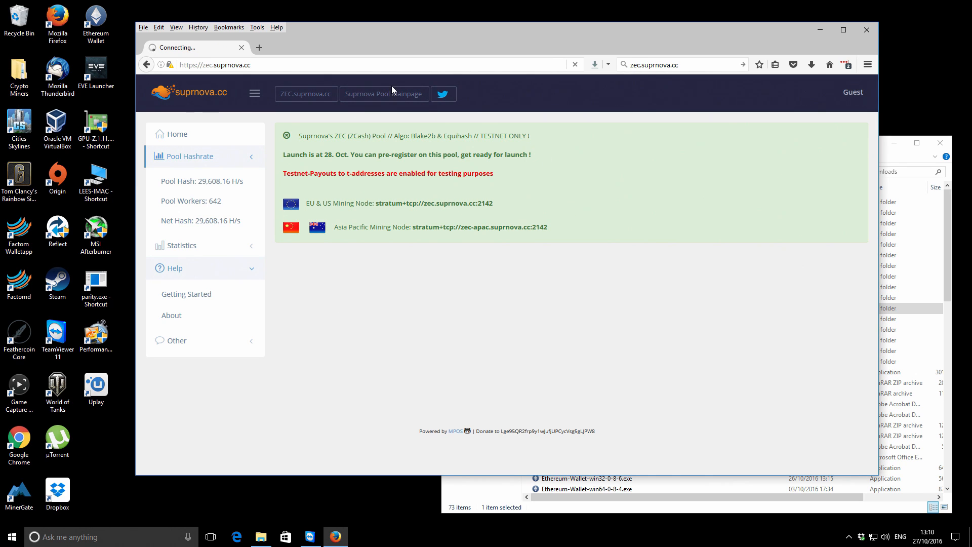
View the pool's Getting Started guide with miner downloads and stratum settings.
{"action": "left_click", "coordinate": [186, 294]}
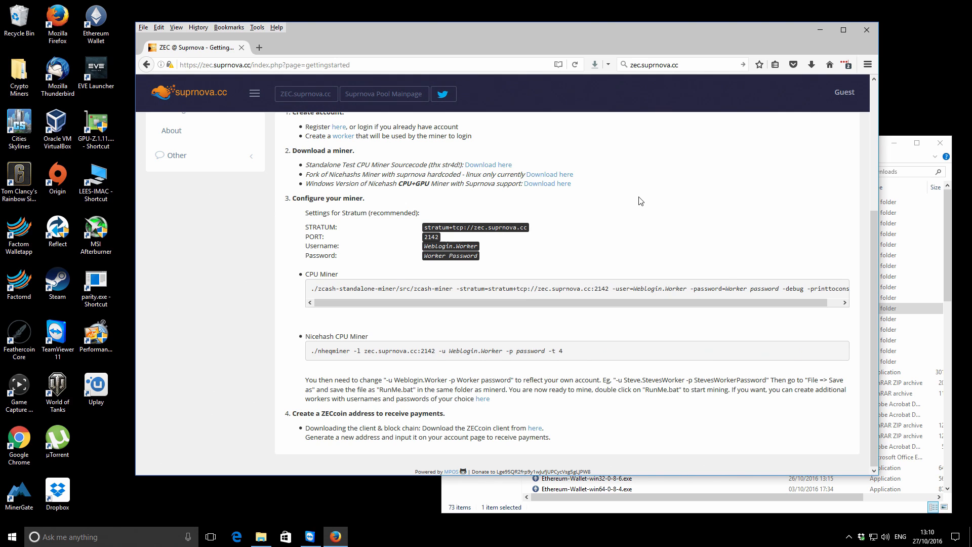
{"action": "mouse_move", "coordinate": [639, 221]}
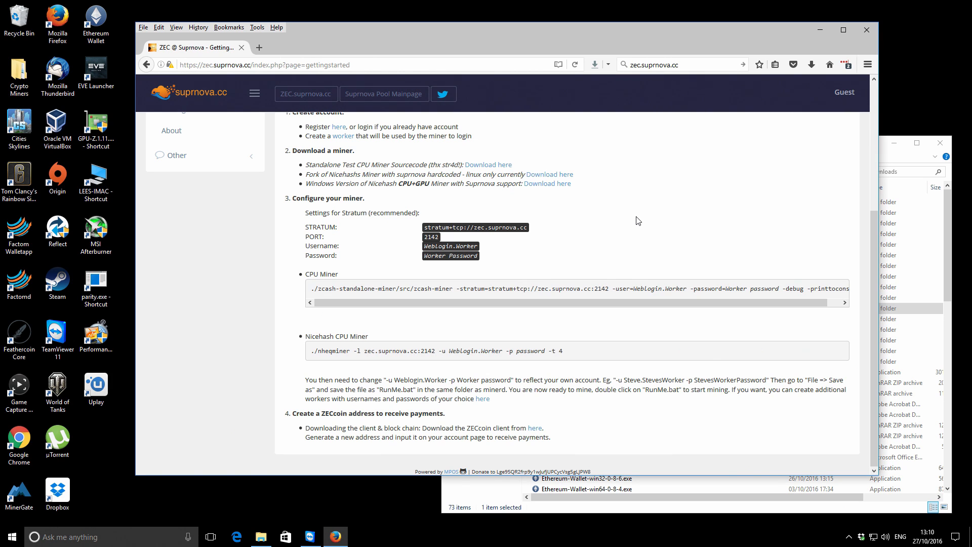
{"action": "mouse_move", "coordinate": [642, 211]}
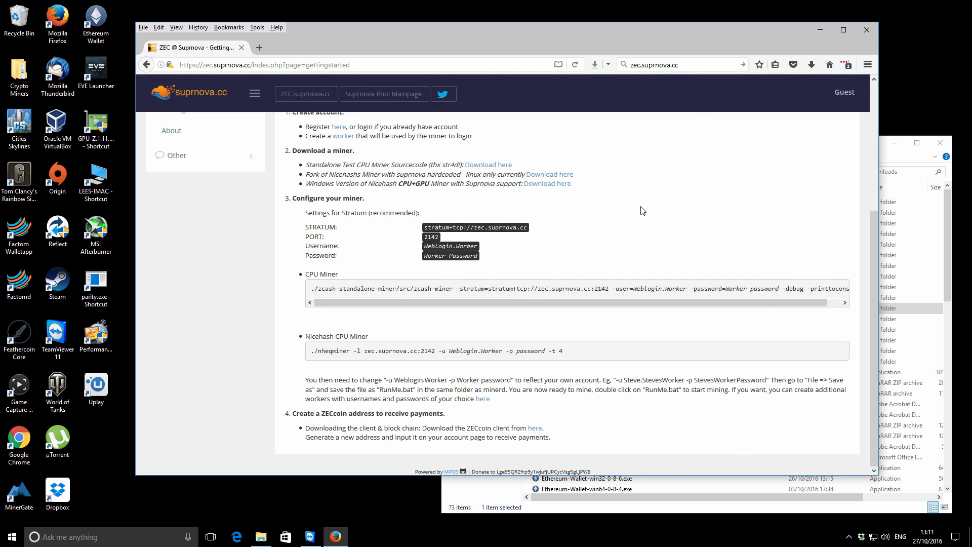
{"action": "mouse_move", "coordinate": [575, 188]}
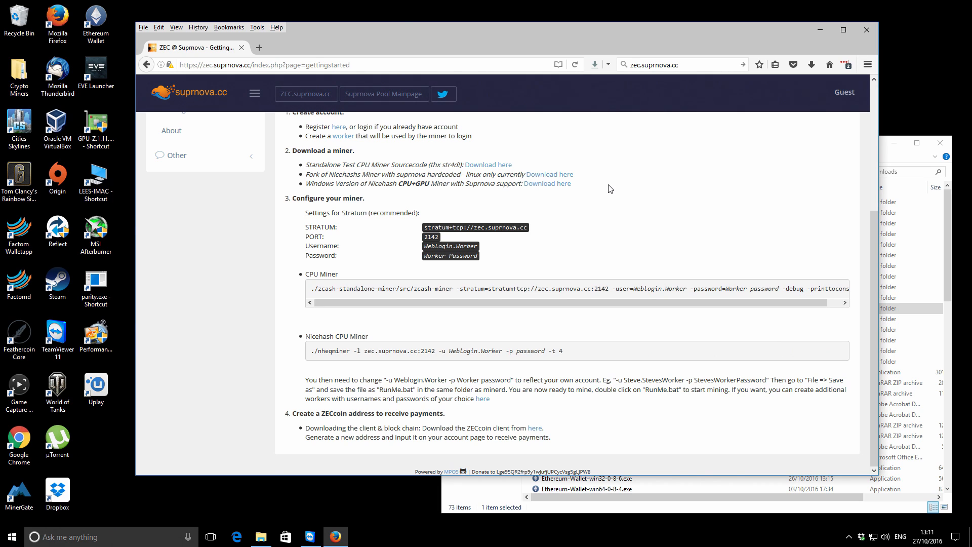
{"action": "mouse_move", "coordinate": [604, 184]}
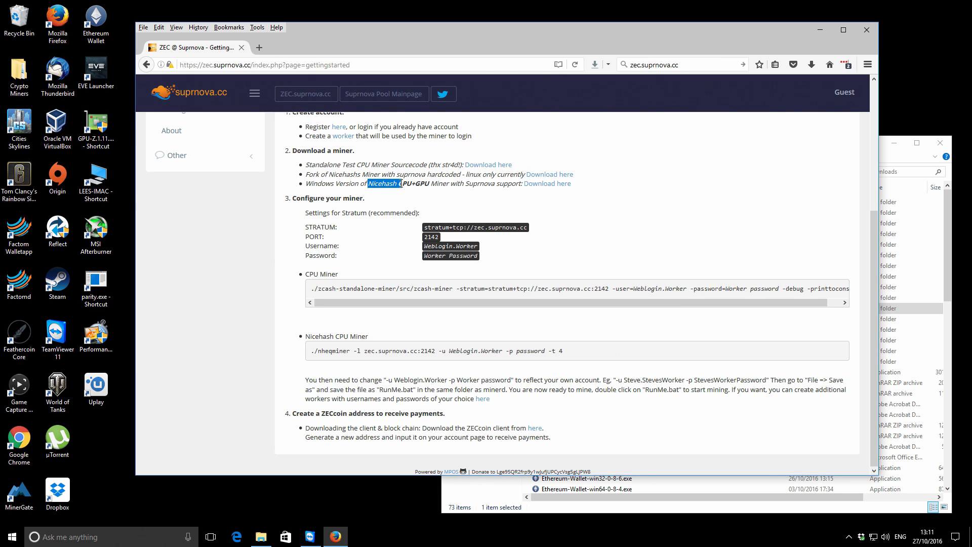
{"action": "mouse_move", "coordinate": [476, 183]}
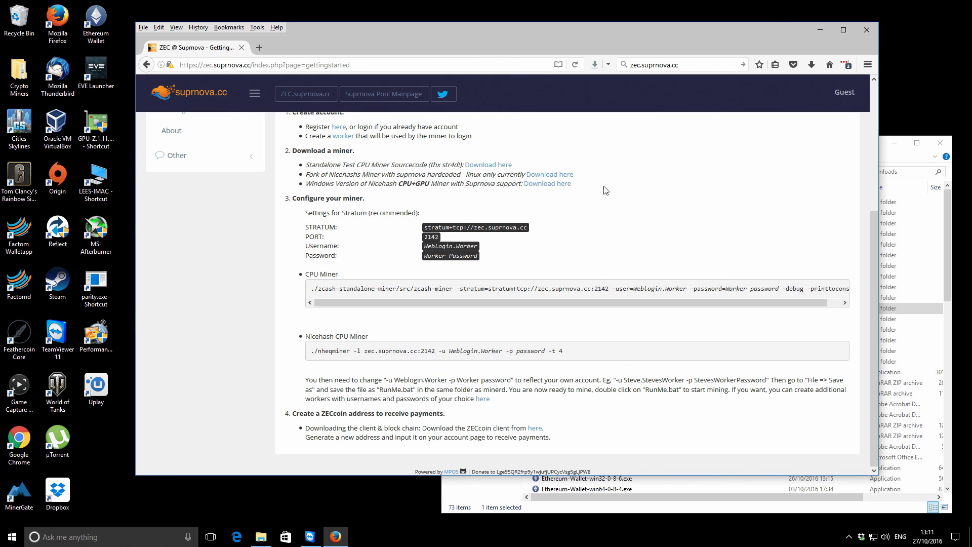
{"action": "mouse_move", "coordinate": [527, 186]}
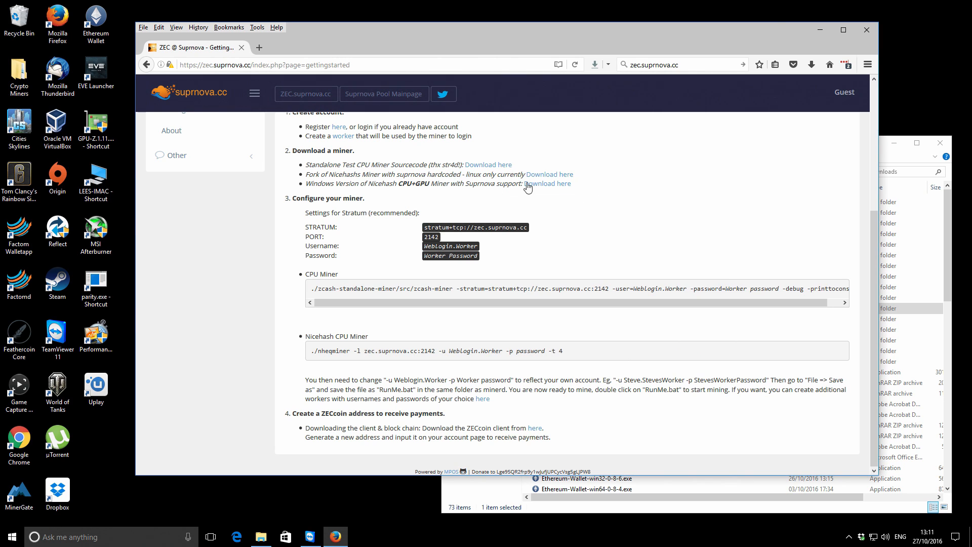
{"action": "mouse_move", "coordinate": [548, 183]}
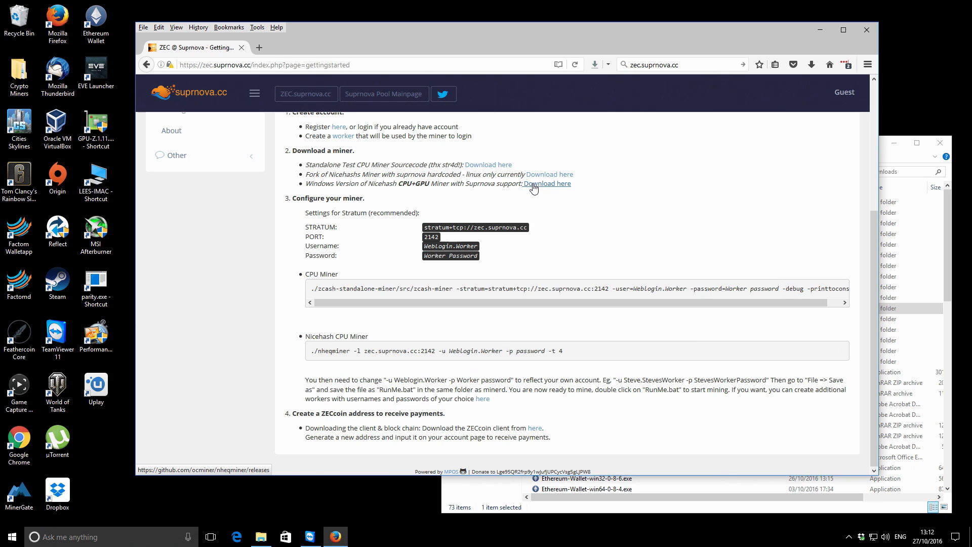
{"action": "mouse_move", "coordinate": [619, 209]}
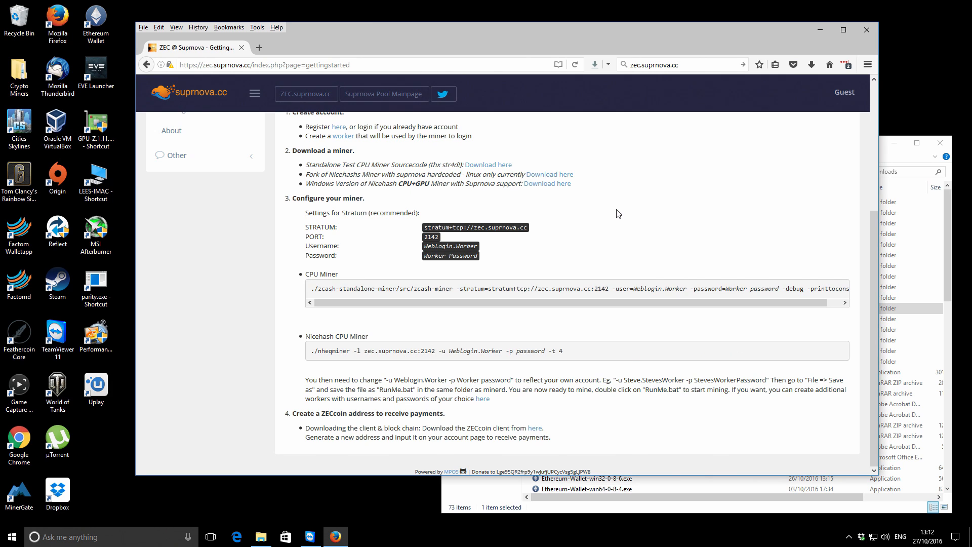
{"action": "mouse_move", "coordinate": [899, 161]}
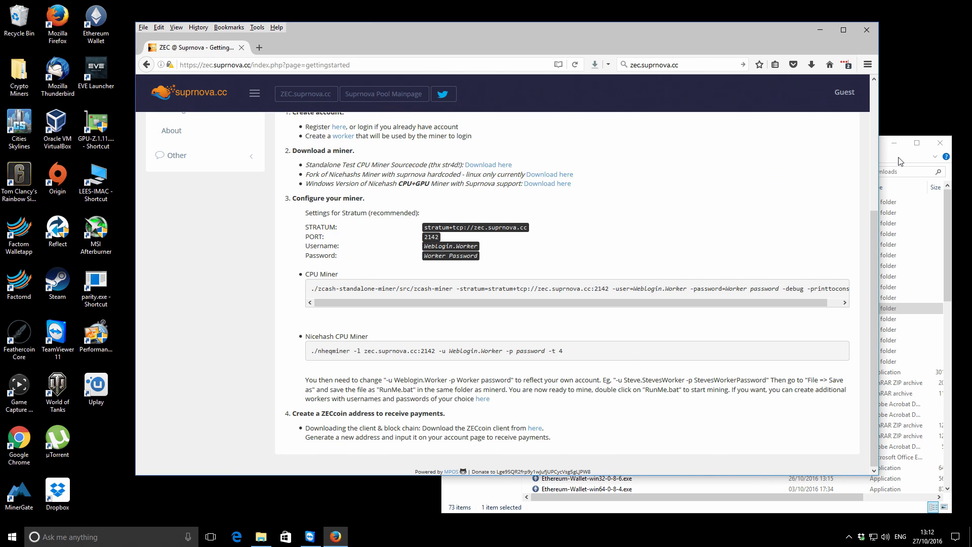
{"action": "mouse_move", "coordinate": [819, 30]}
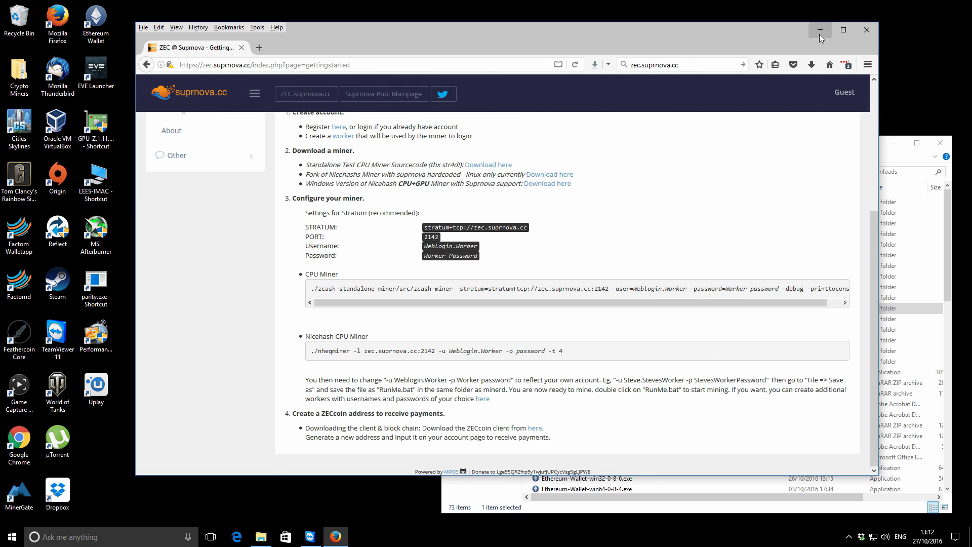
Minimize Firefox and open the nheqminer_v0.2a_suprnova folder in Downloads.
{"action": "left_click", "coordinate": [820, 29]}
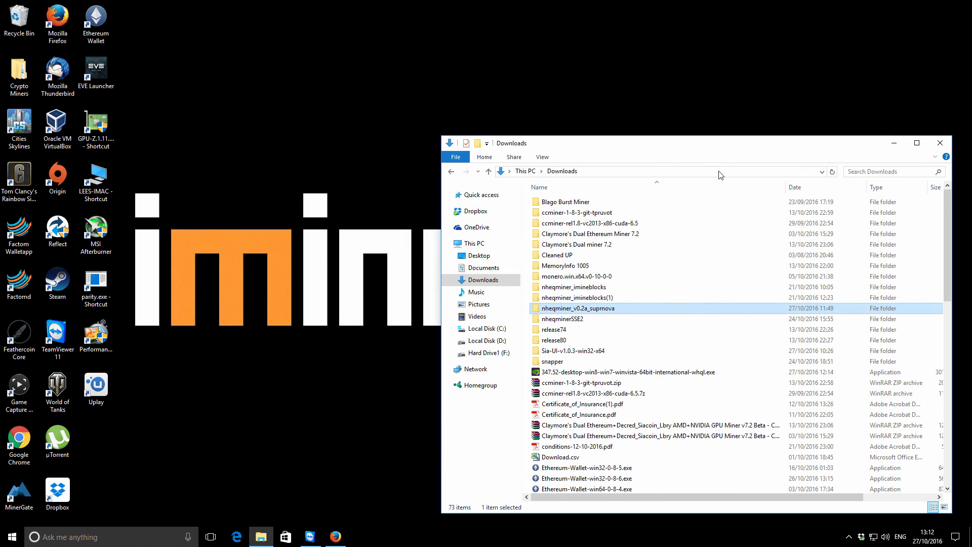
{"action": "mouse_move", "coordinate": [590, 308]}
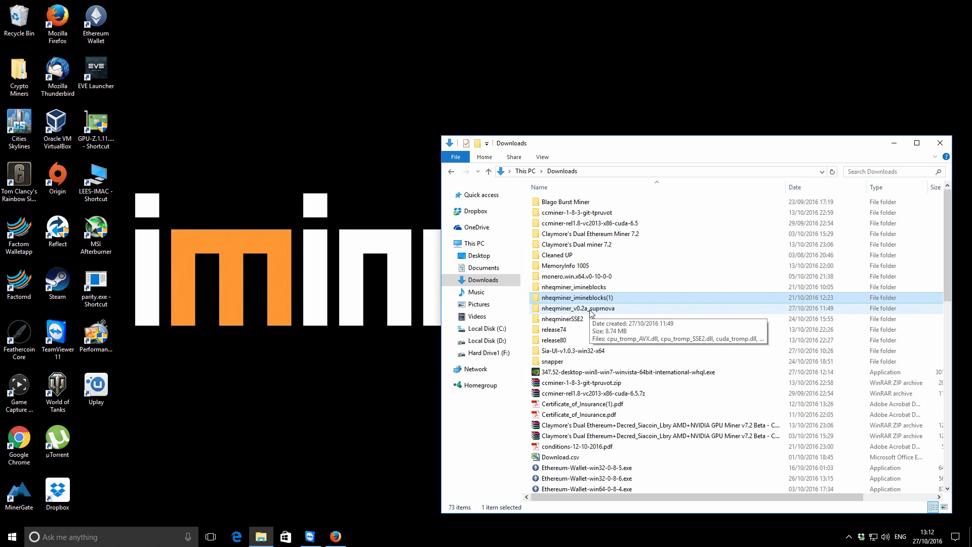
{"action": "double_click", "coordinate": [580, 308]}
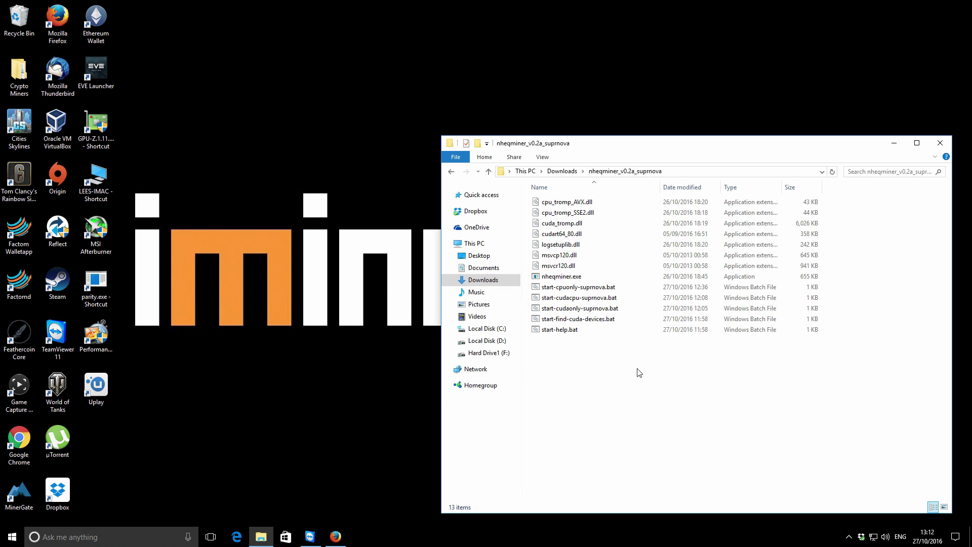
{"action": "left_click", "coordinate": [579, 287]}
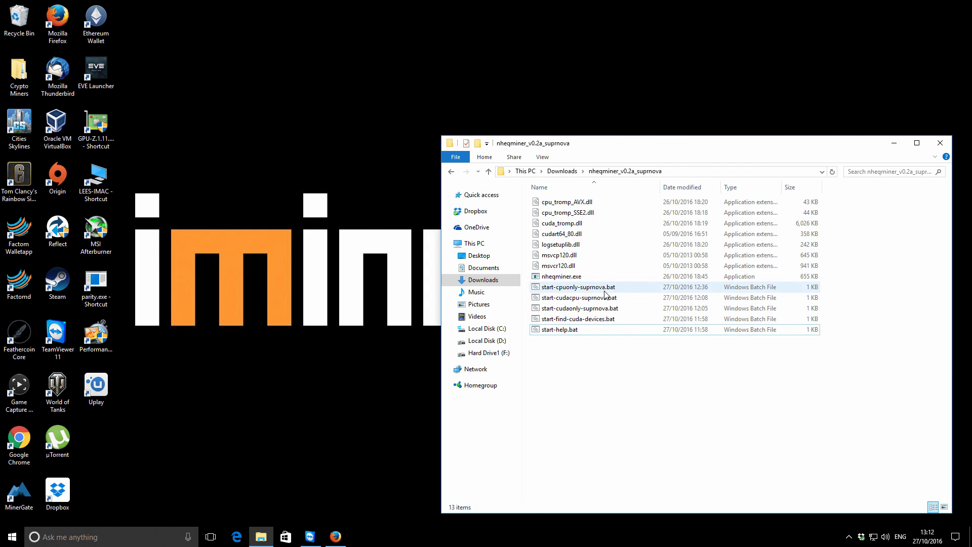
{"action": "left_click", "coordinate": [597, 354]}
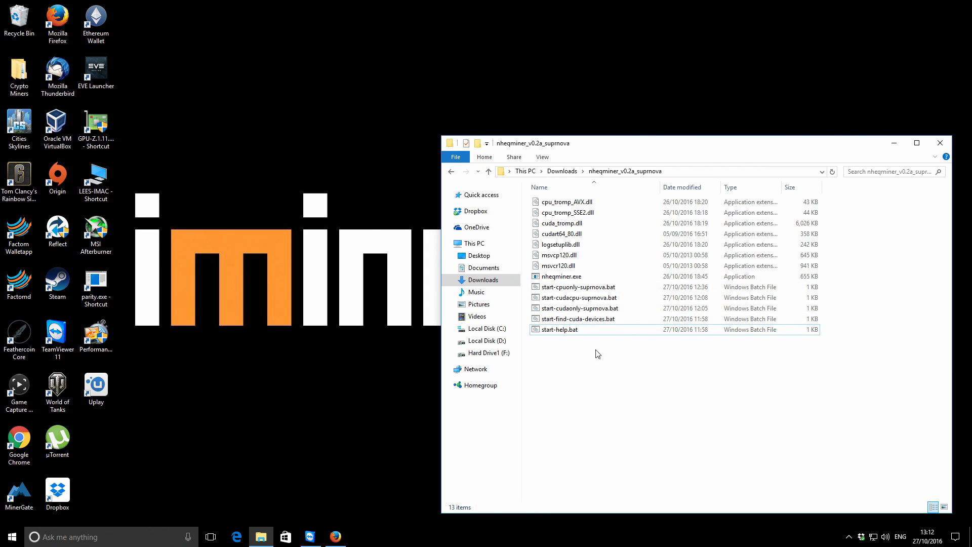
{"action": "mouse_move", "coordinate": [417, 264]}
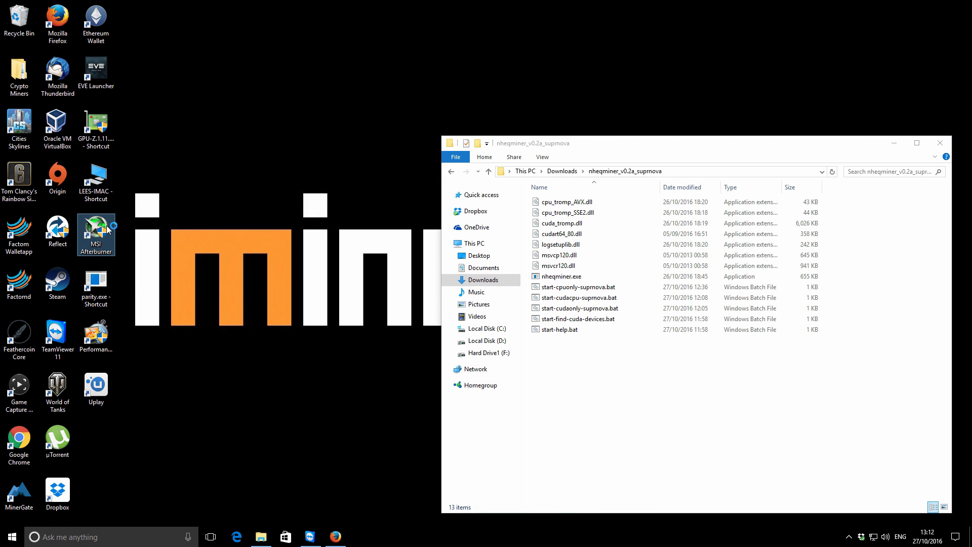
Launch MSI Afterburner to check the GeForce GTX 970 settings.
{"action": "double_click", "coordinate": [95, 230]}
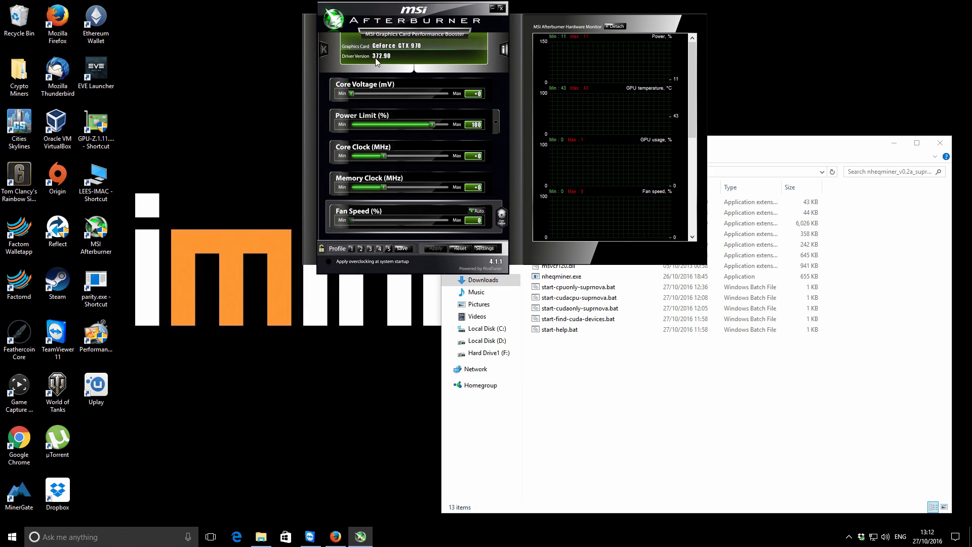
{"action": "mouse_move", "coordinate": [491, 77]}
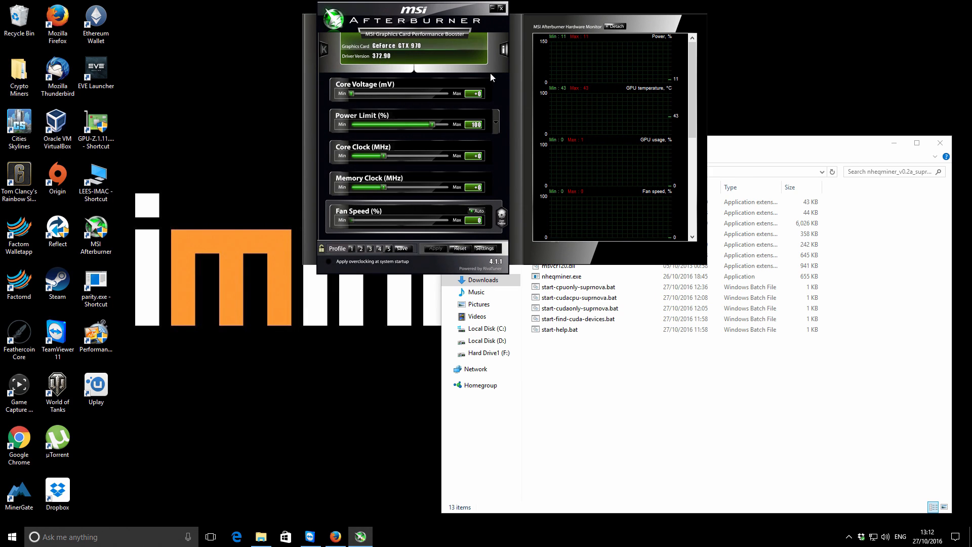
{"action": "mouse_move", "coordinate": [755, 103]}
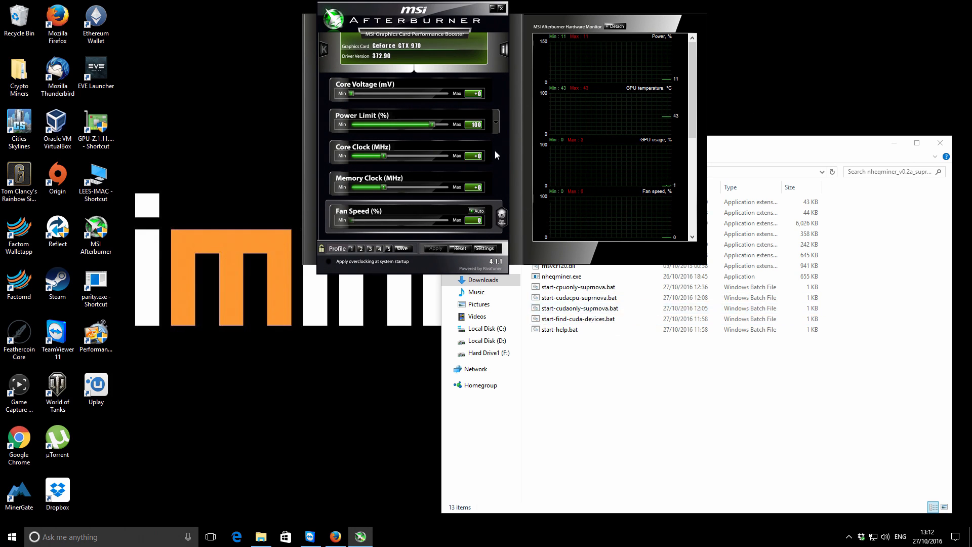
{"action": "mouse_move", "coordinate": [431, 37]}
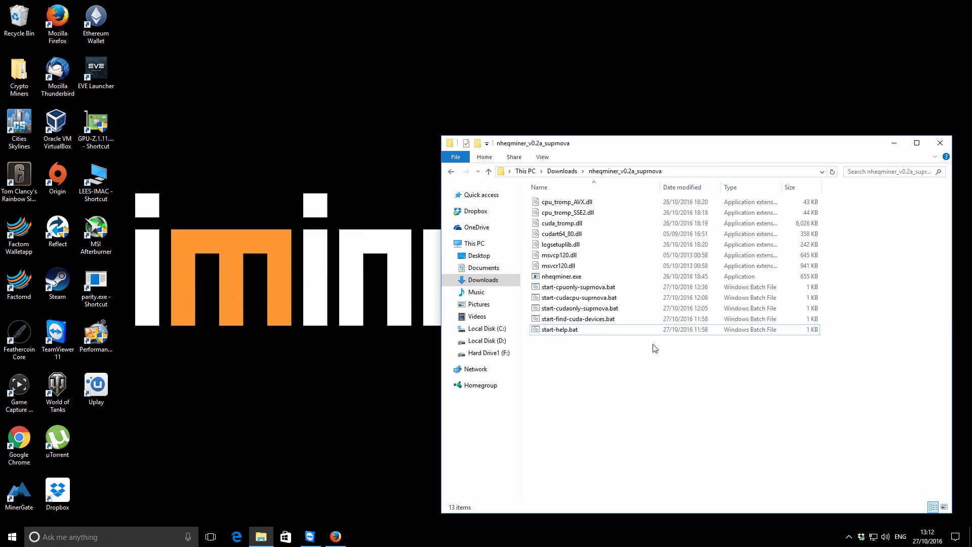
{"action": "mouse_move", "coordinate": [648, 344]}
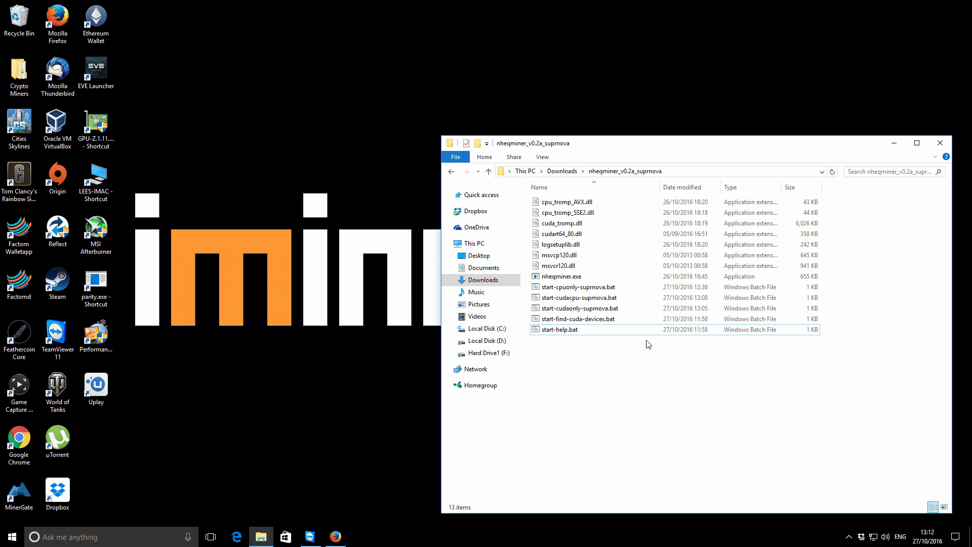
{"action": "mouse_move", "coordinate": [601, 301]}
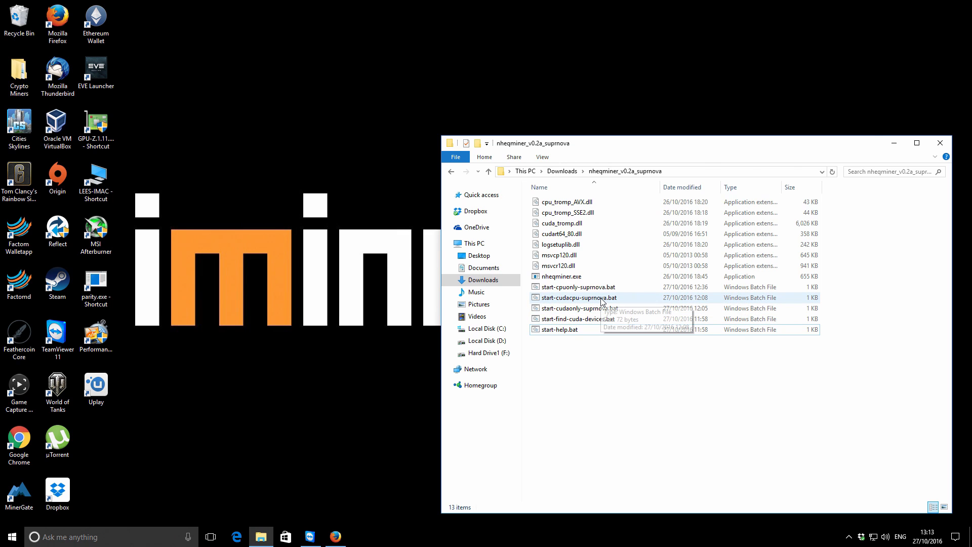
{"action": "mouse_move", "coordinate": [599, 358]}
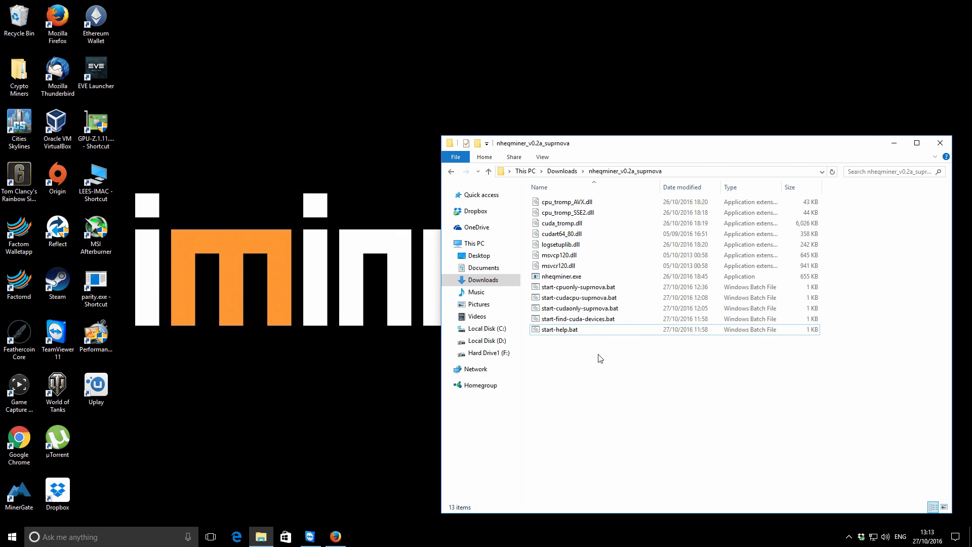
Run start-find-cuda-devices.bat from the nheqminer folder.
{"action": "left_click", "coordinate": [578, 319]}
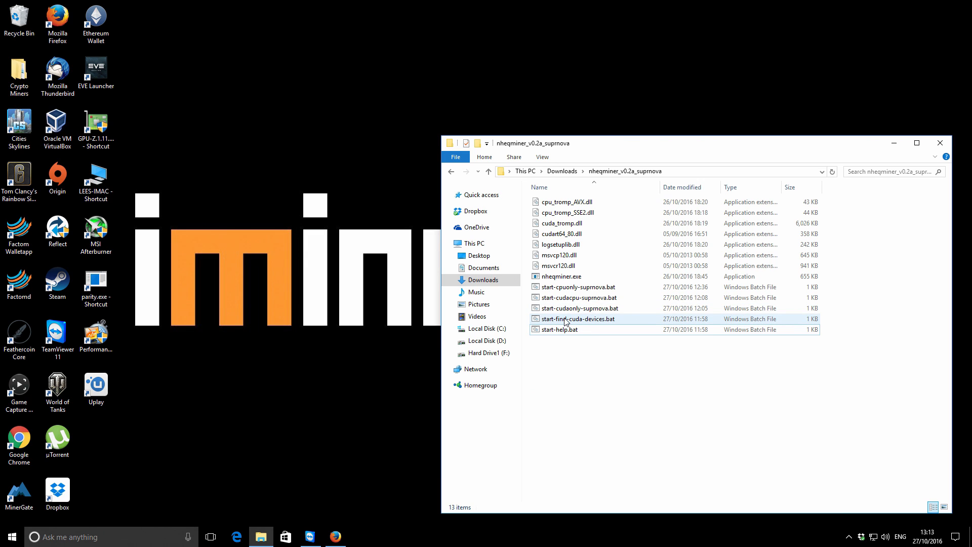
{"action": "left_click", "coordinate": [578, 319]}
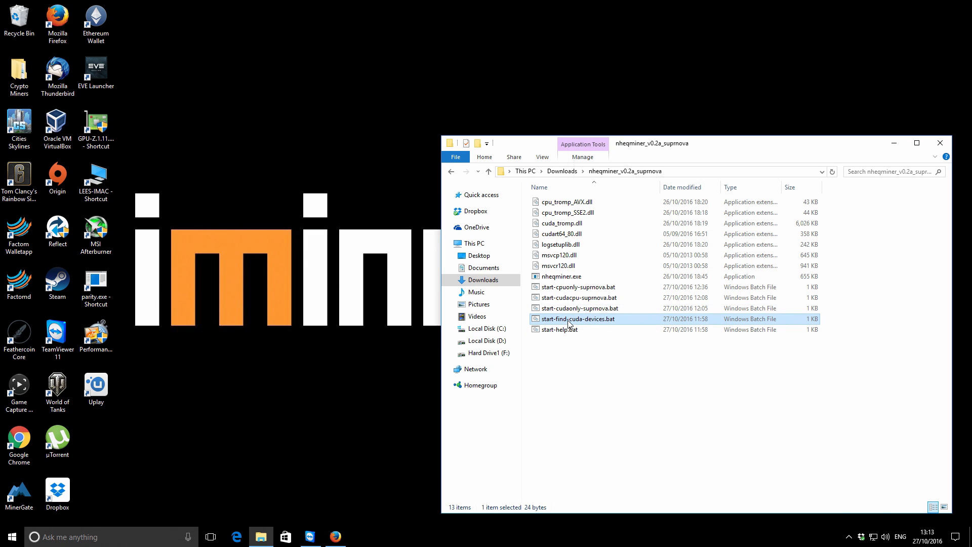
{"action": "double_click", "coordinate": [577, 319]}
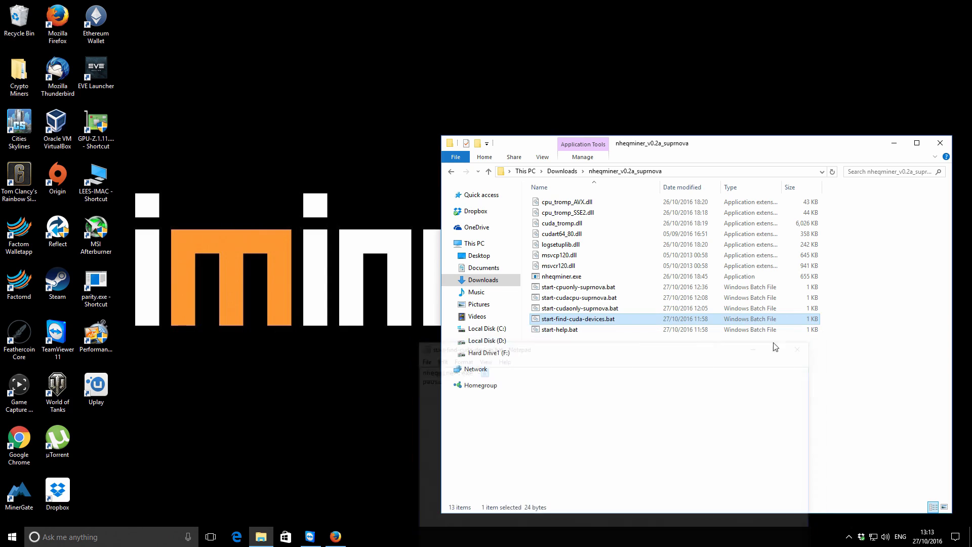
Run the CUDA device scan, which reports one GeForce GTX 970.
{"action": "double_click", "coordinate": [578, 317]}
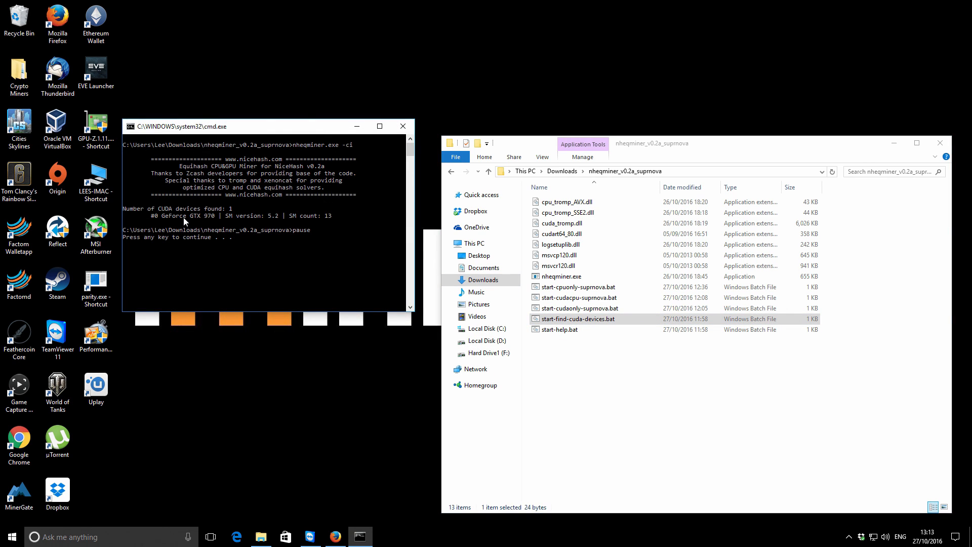
{"action": "mouse_move", "coordinate": [223, 214]}
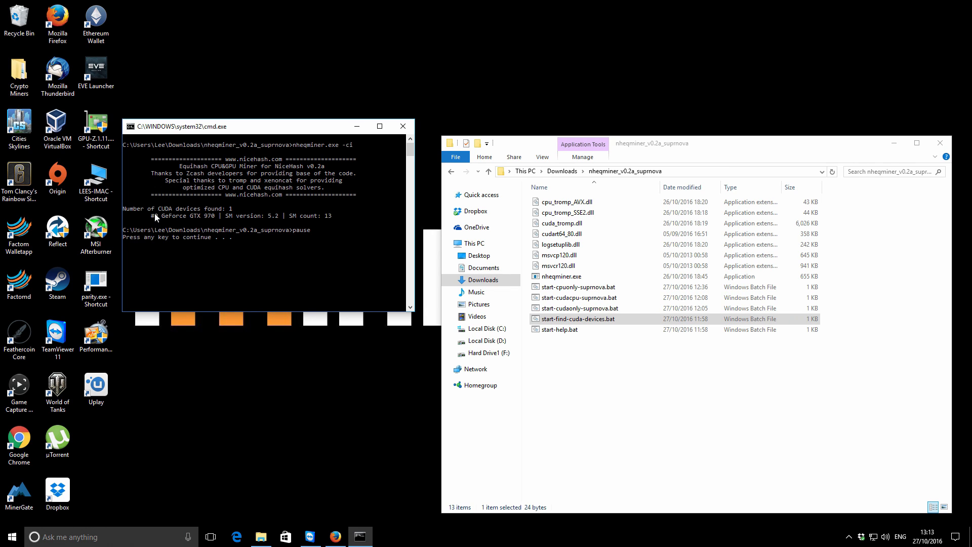
{"action": "mouse_move", "coordinate": [194, 222]}
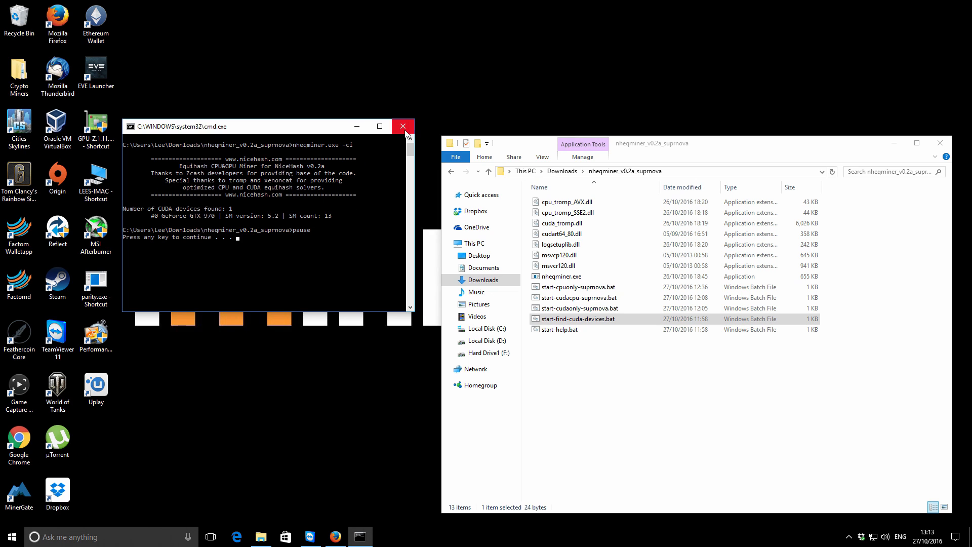
{"action": "mouse_move", "coordinate": [406, 131]}
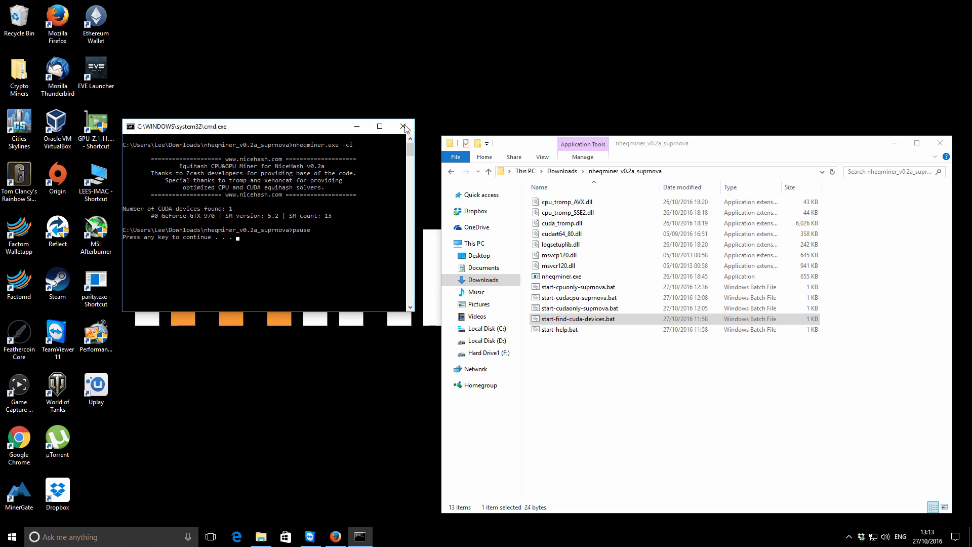
Close the device-scan console and open start-cudacpu-suprnova.bat for editing in Notepad.
{"action": "left_click", "coordinate": [405, 126]}
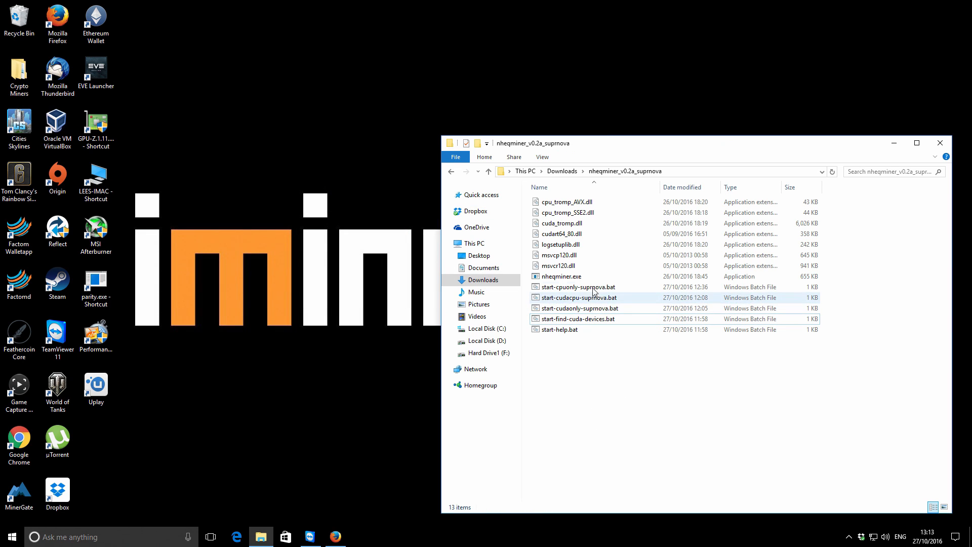
{"action": "left_click", "coordinate": [578, 297]}
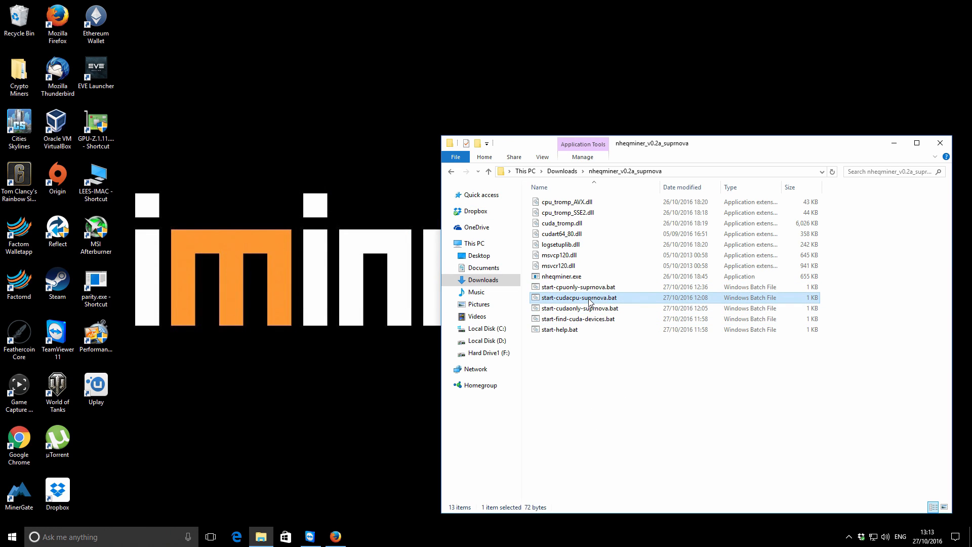
{"action": "right_click", "coordinate": [580, 297]}
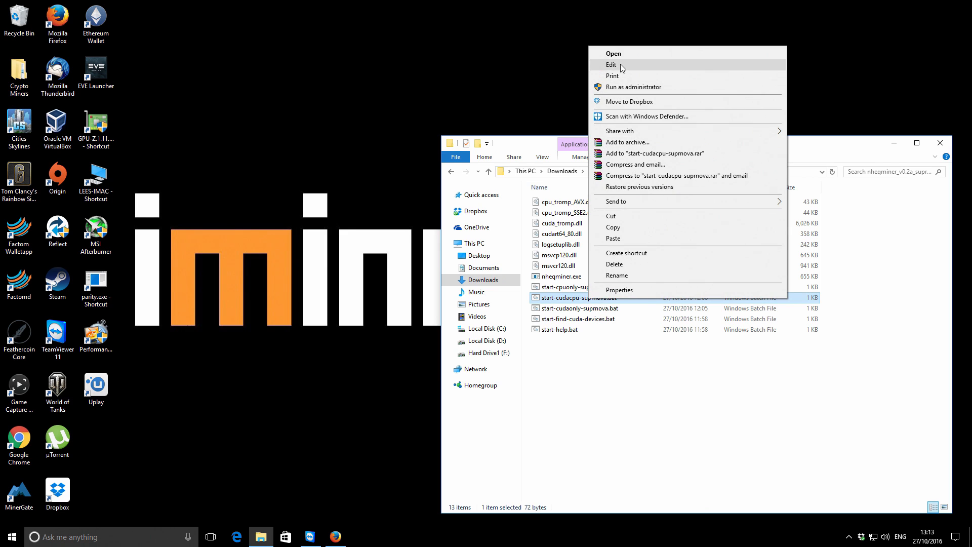
{"action": "left_click", "coordinate": [612, 65]}
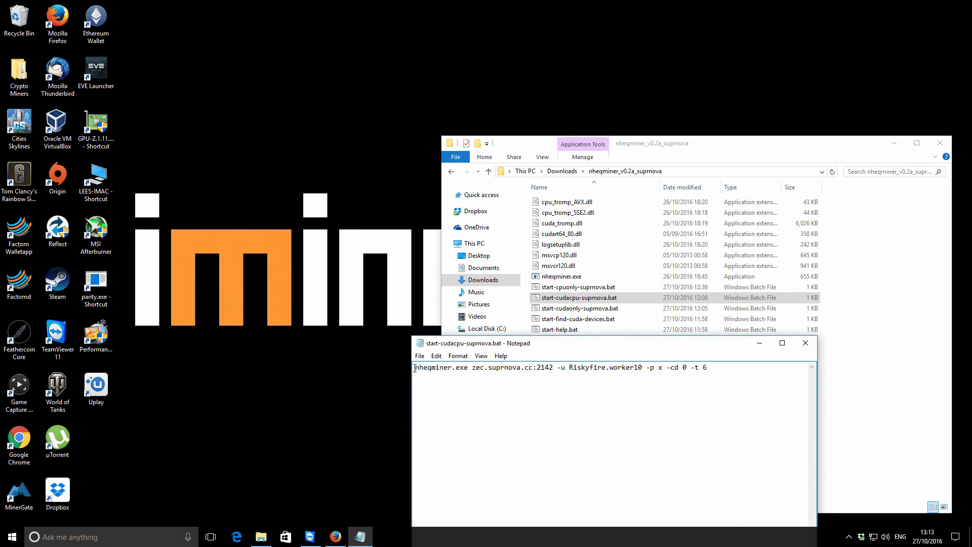
Delete the zec.suprnova.cc:2142 pool address from the command and save the script.
{"action": "double_click", "coordinate": [476, 367]}
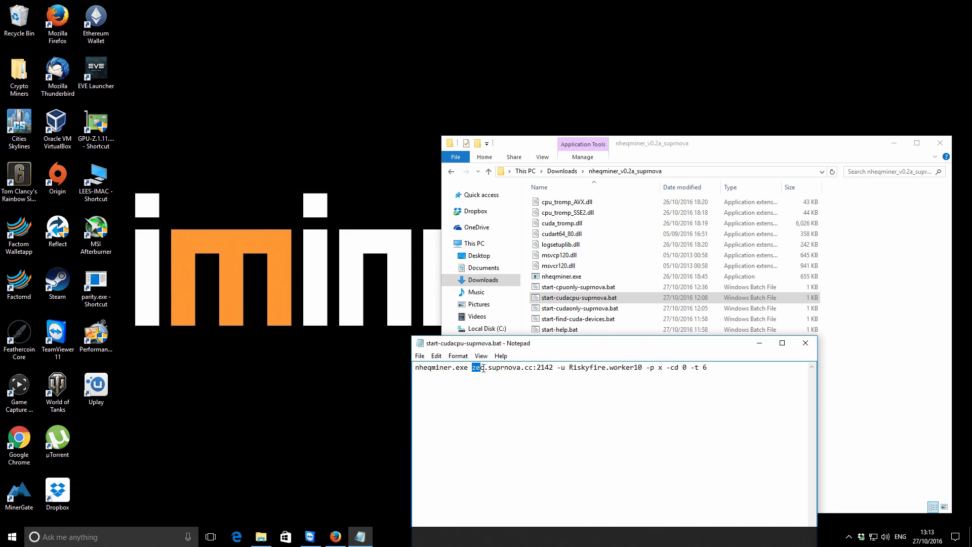
{"action": "key", "text": "Delete"}
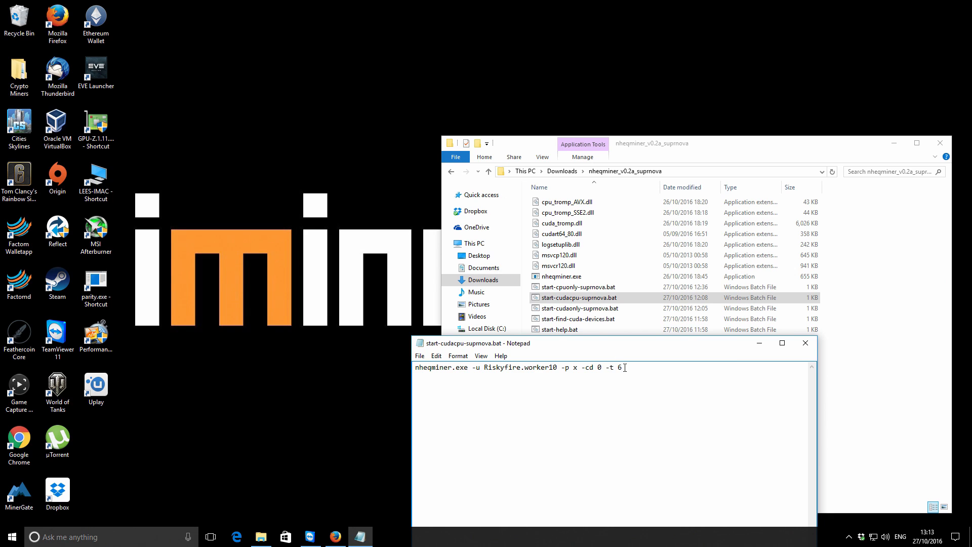
{"action": "double_click", "coordinate": [513, 367]}
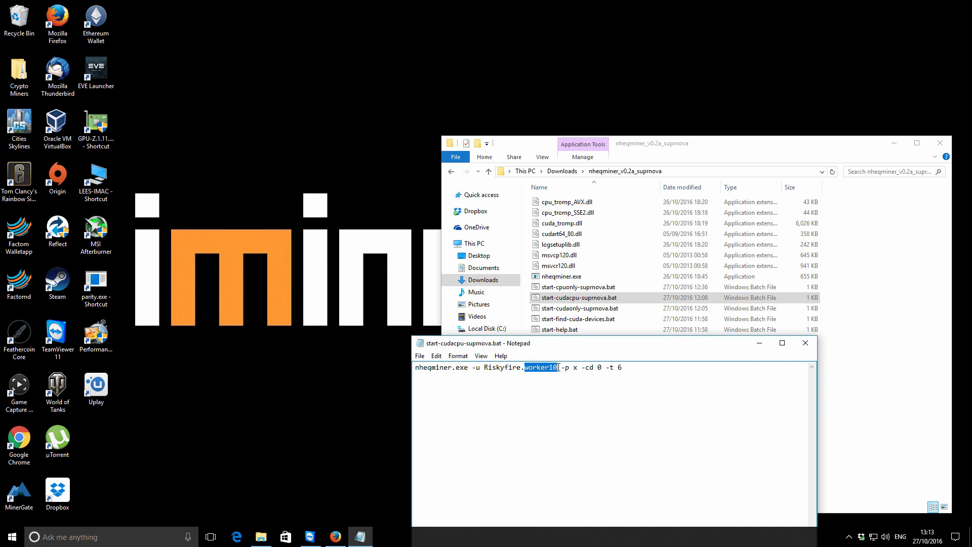
{"action": "double_click", "coordinate": [565, 367]}
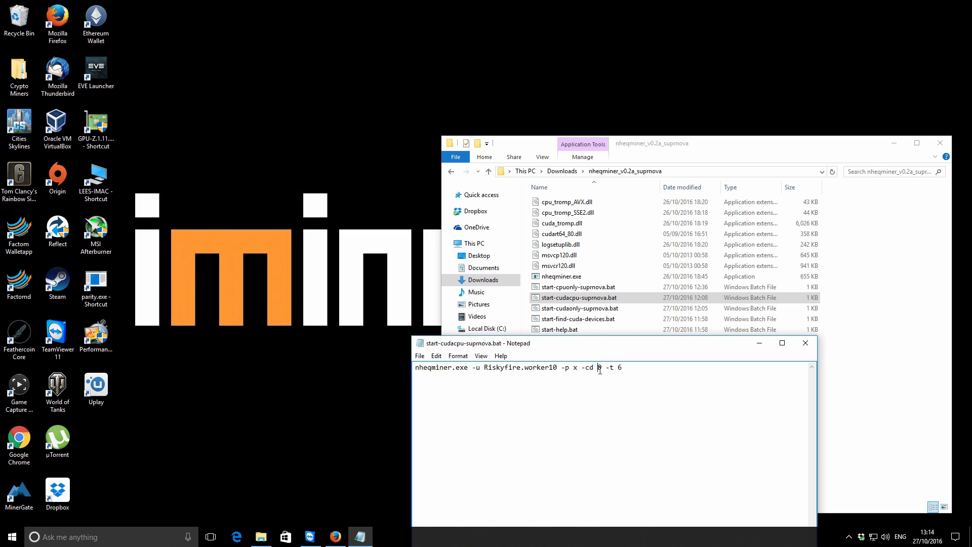
{"action": "mouse_move", "coordinate": [596, 371]}
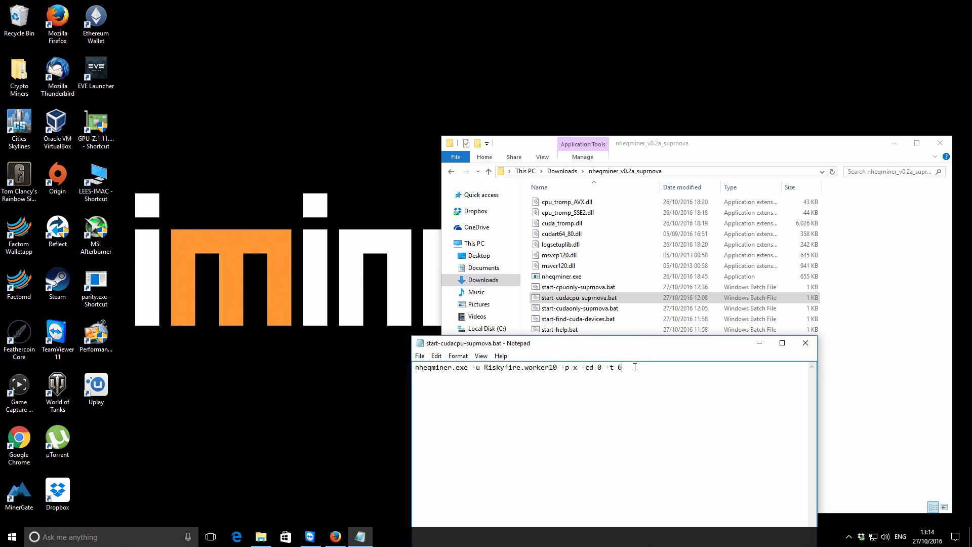
{"action": "left_click", "coordinate": [420, 356]}
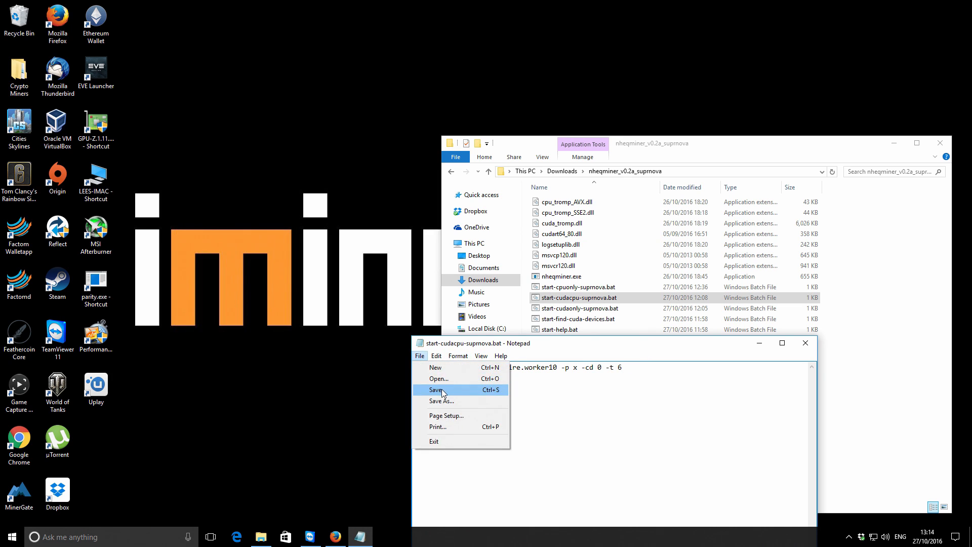
{"action": "left_click", "coordinate": [436, 388]}
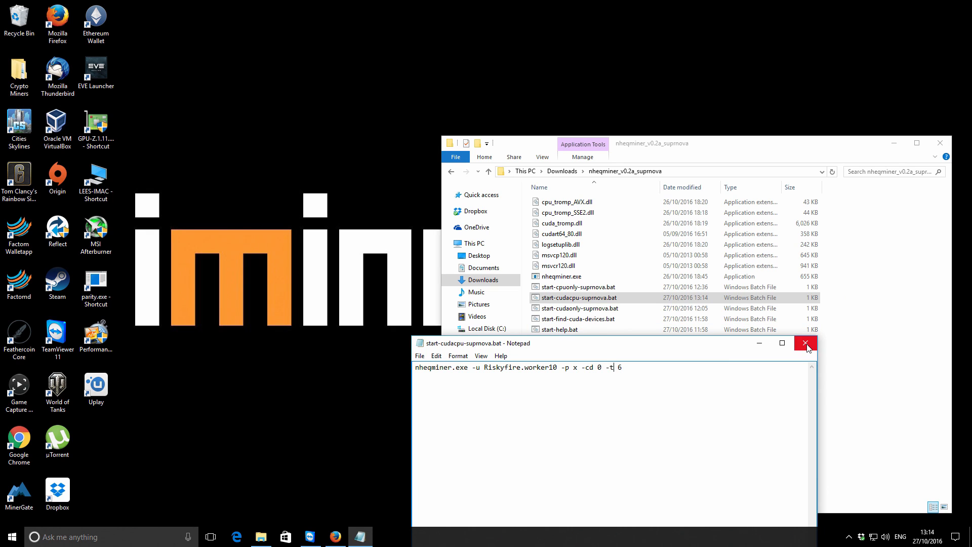
Close Notepad and start mining with the edited cudacpu script, watching accepted shares.
{"action": "left_click", "coordinate": [805, 343]}
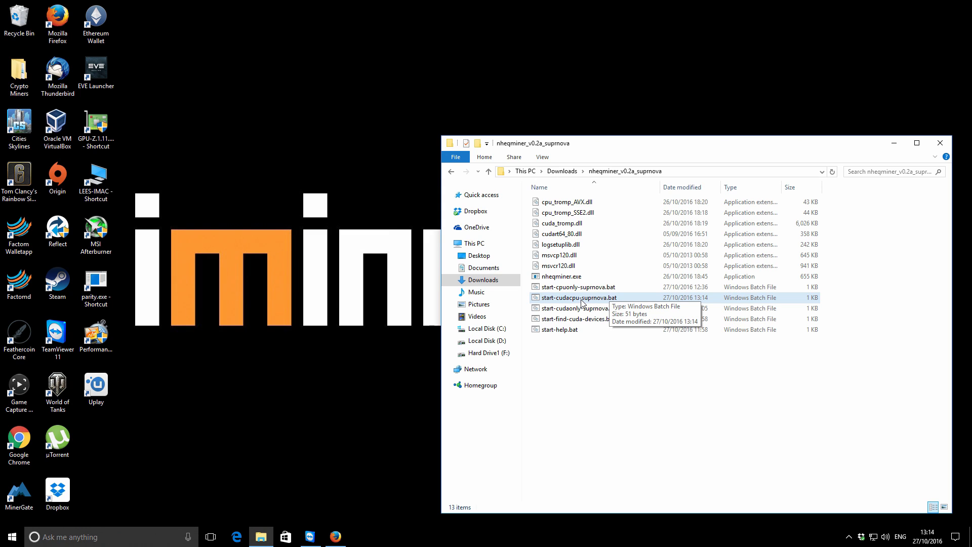
{"action": "mouse_move", "coordinate": [602, 301]}
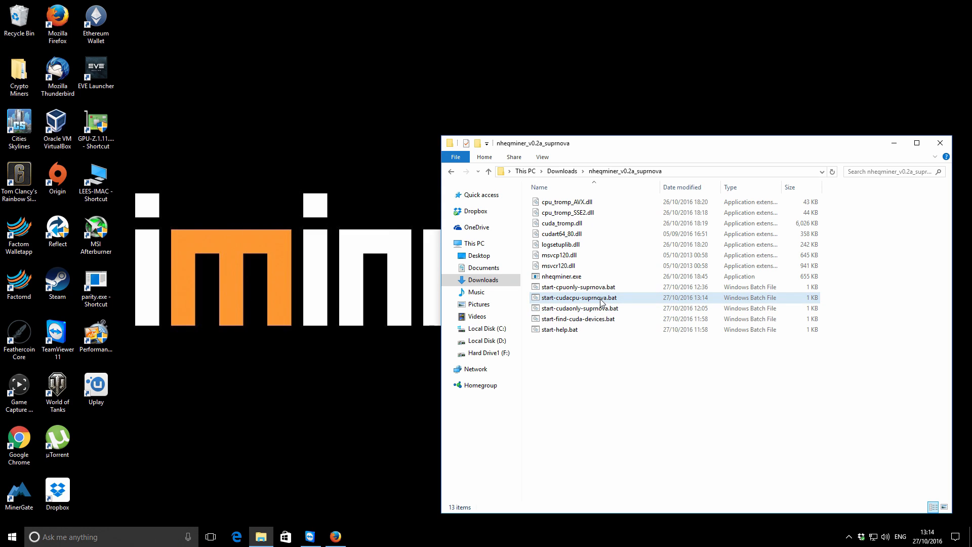
{"action": "mouse_move", "coordinate": [589, 301]}
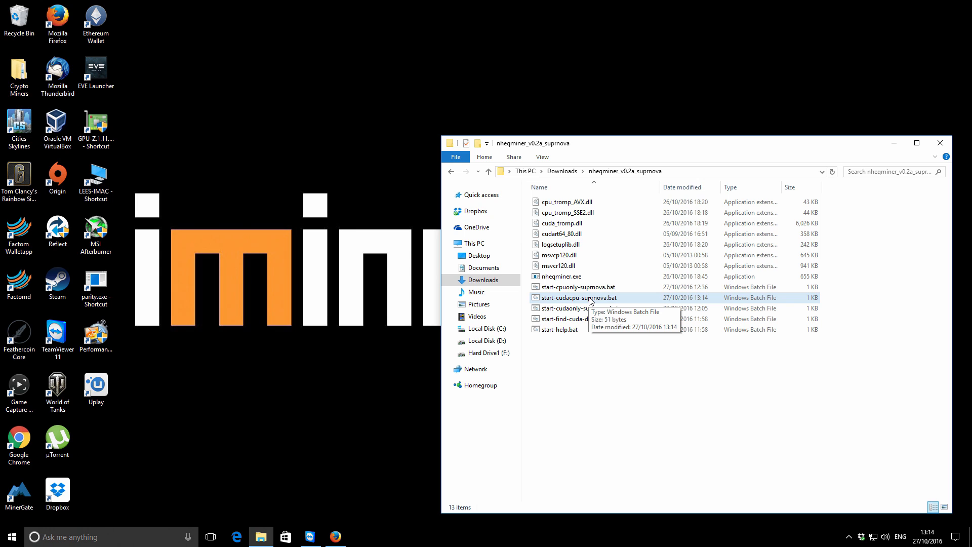
{"action": "double_click", "coordinate": [579, 298]}
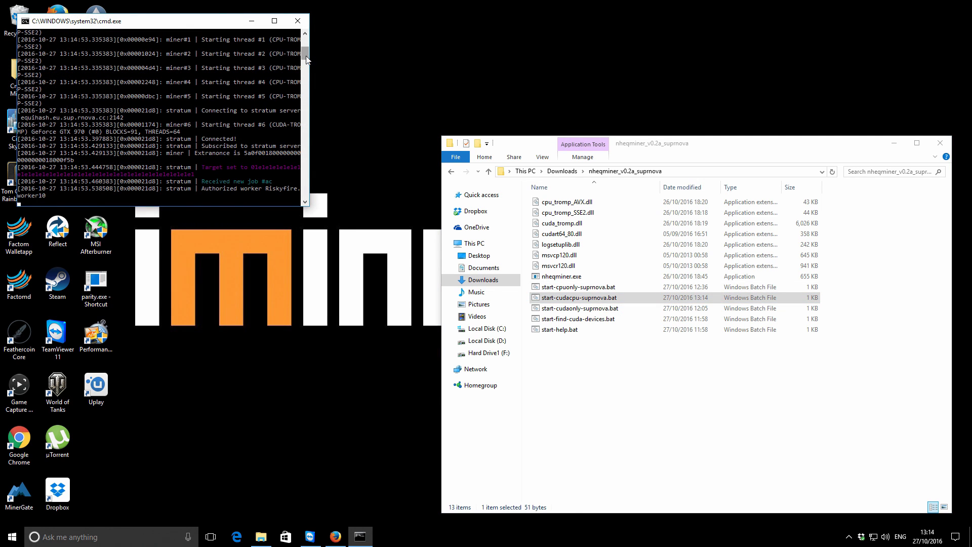
{"action": "scroll", "scroll_direction": "up", "scroll_amount": 3}
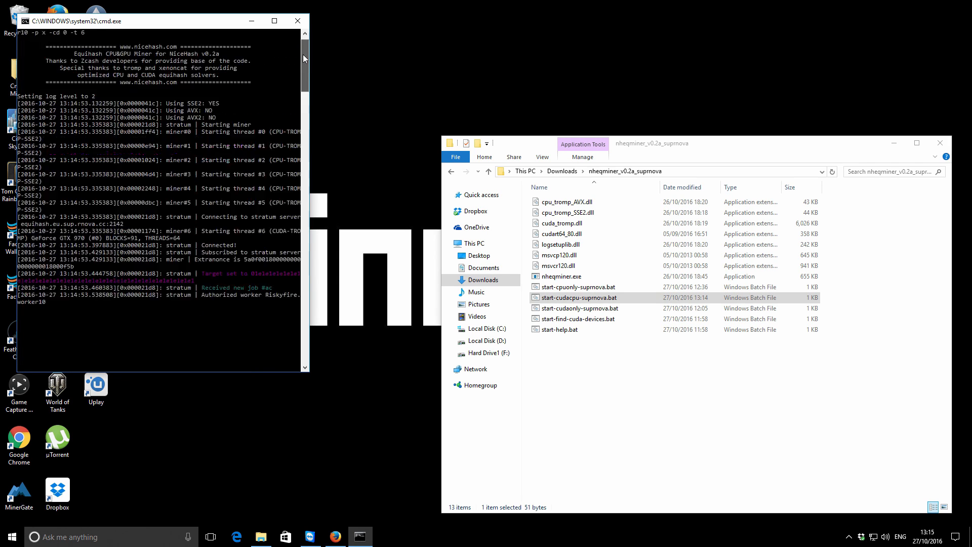
{"action": "scroll", "scroll_direction": "up", "scroll_amount": 3}
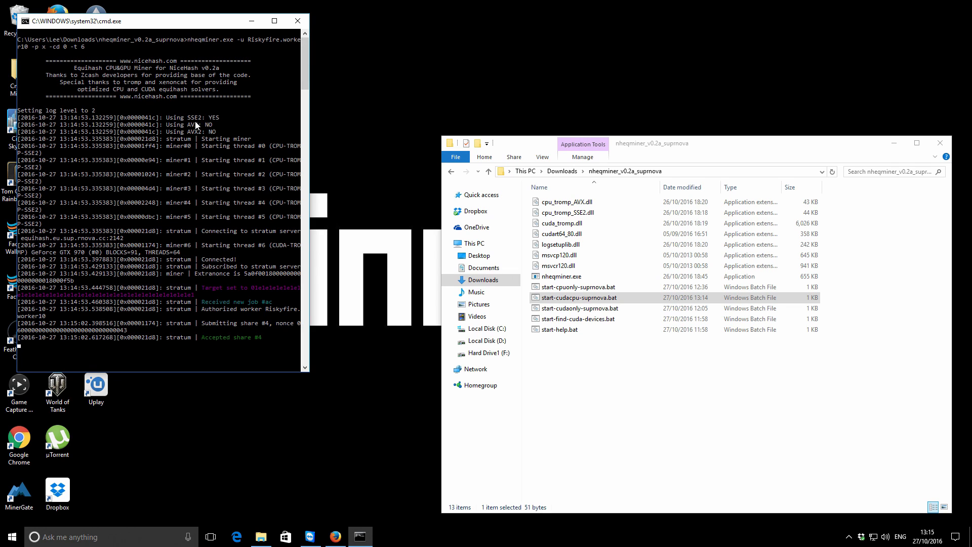
{"action": "mouse_move", "coordinate": [217, 122]}
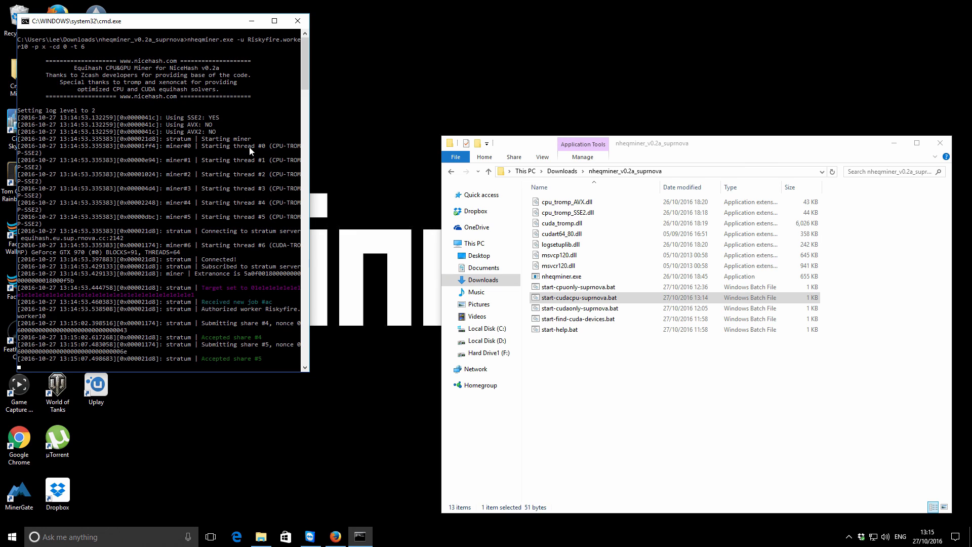
{"action": "scroll", "scroll_direction": "down", "scroll_amount": 3}
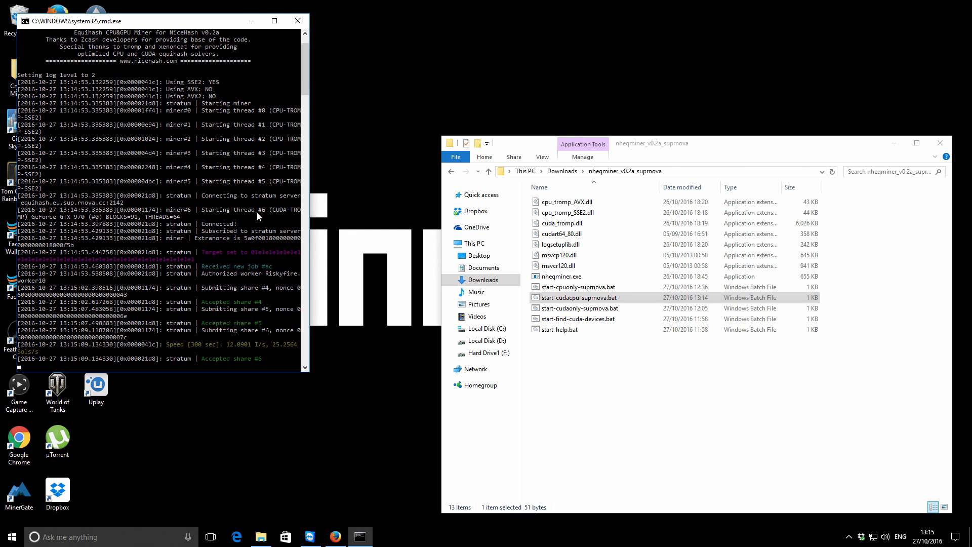
{"action": "mouse_move", "coordinate": [258, 186]}
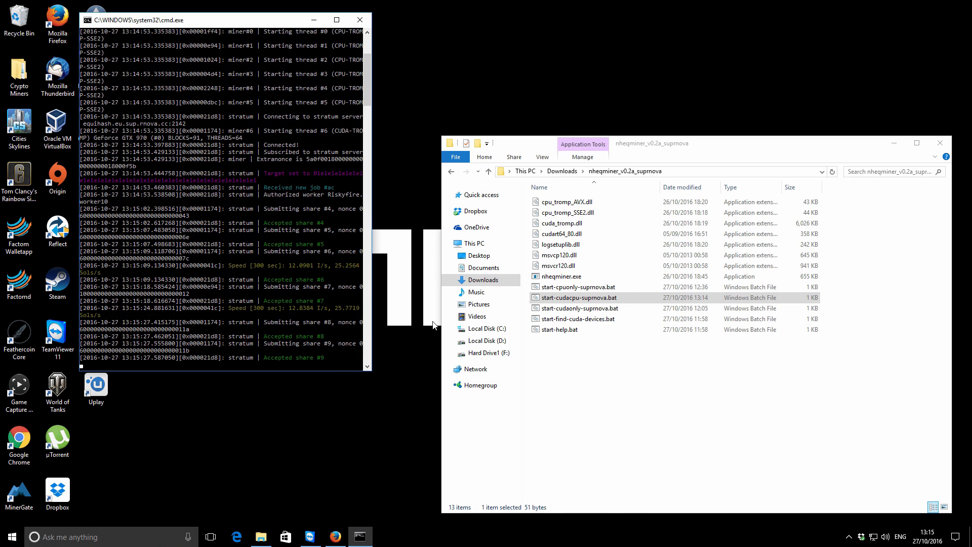
{"action": "mouse_move", "coordinate": [430, 301]}
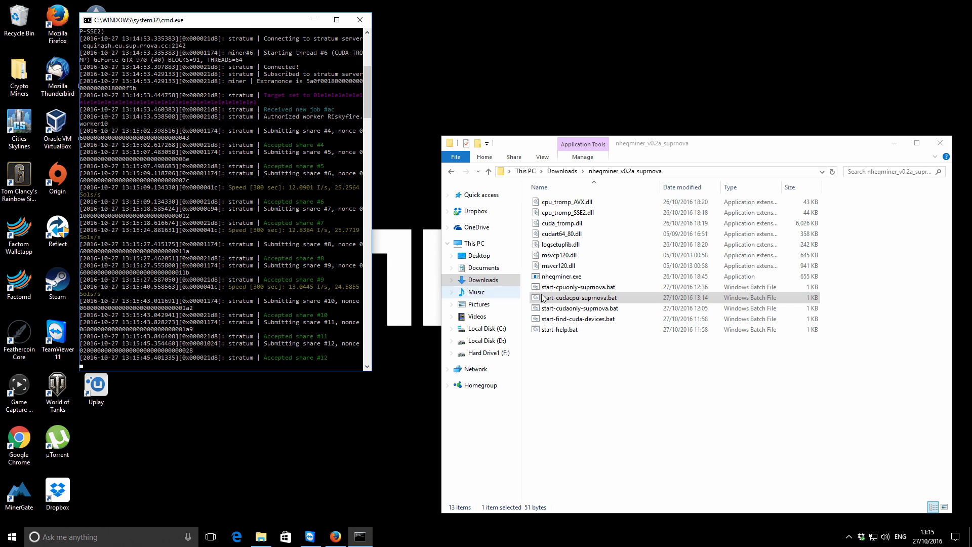
{"action": "mouse_move", "coordinate": [334, 272]}
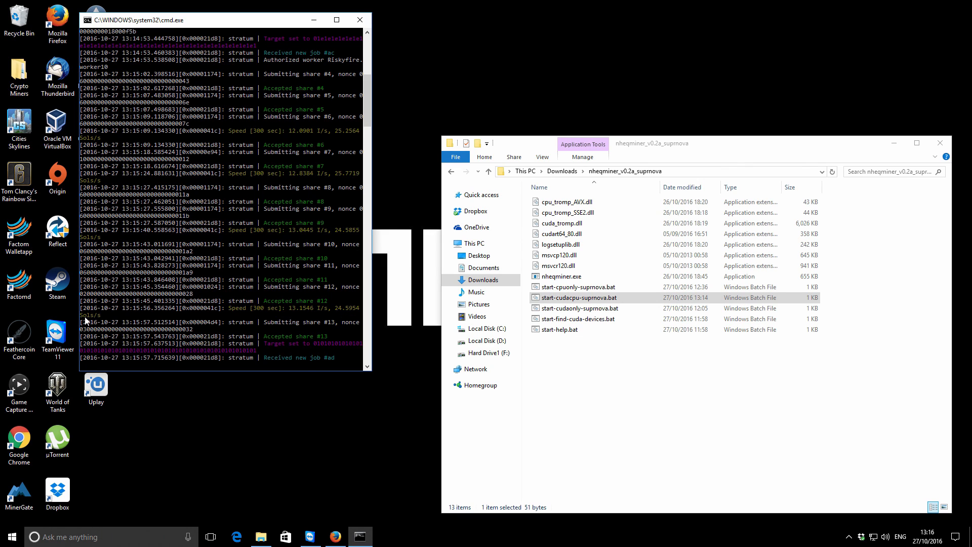
{"action": "mouse_move", "coordinate": [351, 250]}
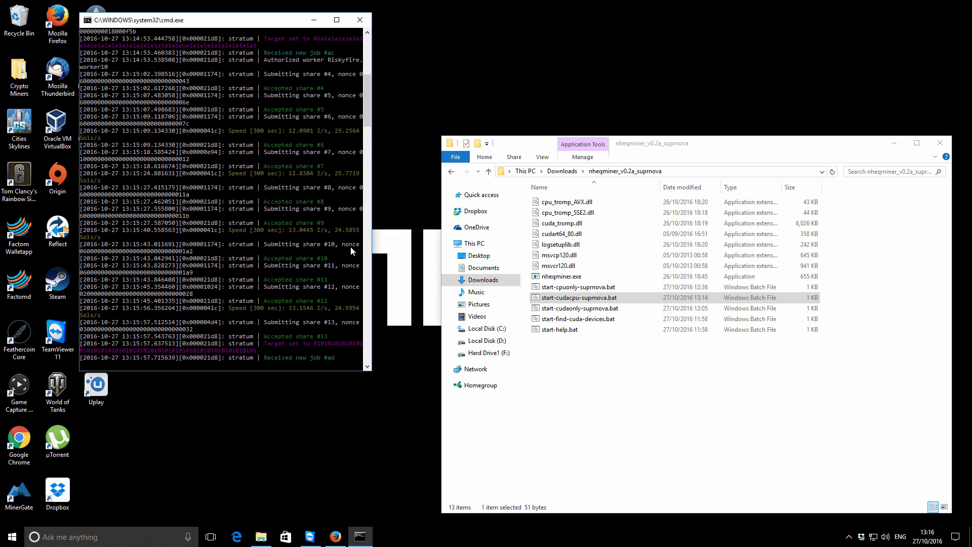
{"action": "mouse_move", "coordinate": [348, 335]}
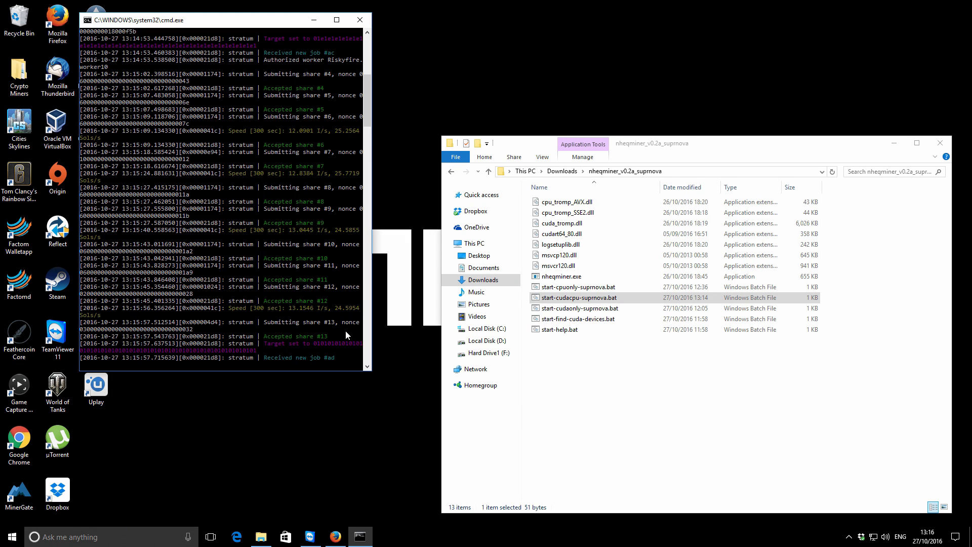
{"action": "mouse_move", "coordinate": [291, 341]}
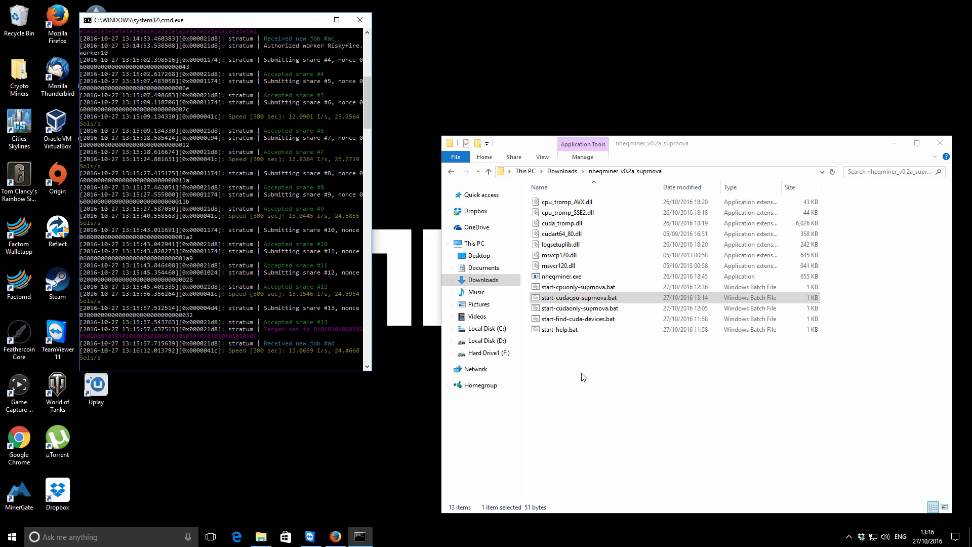
{"action": "mouse_move", "coordinate": [584, 375]}
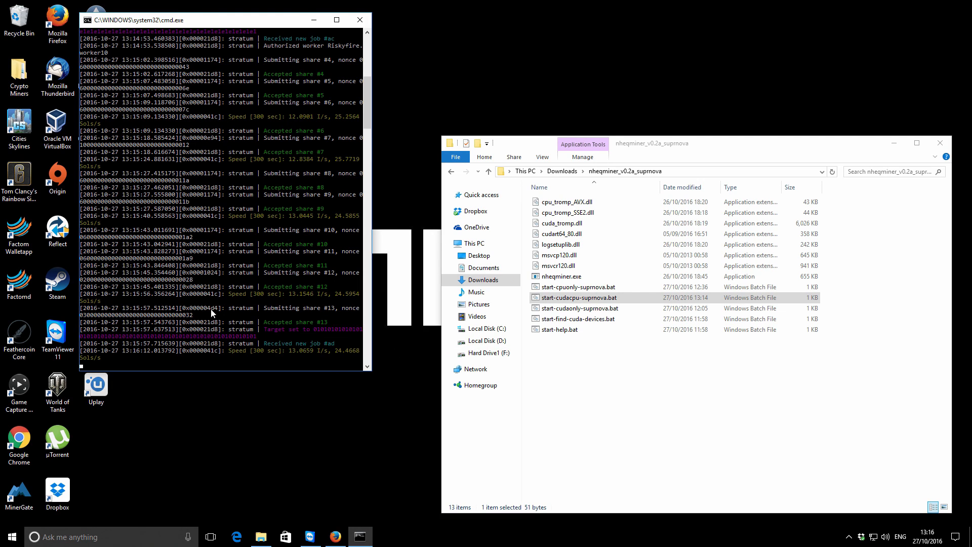
{"action": "mouse_move", "coordinate": [393, 346]}
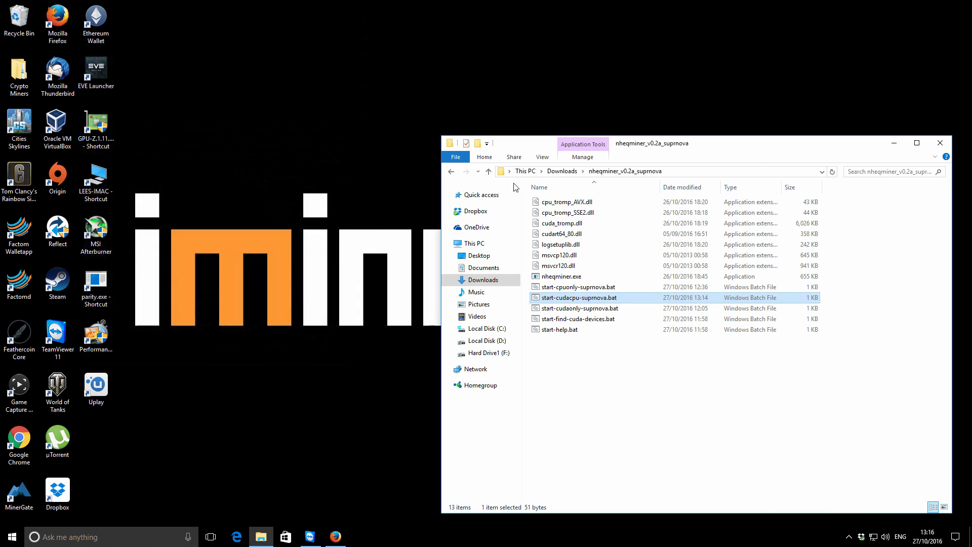
Open start-cudaonly-suprnova.bat for editing and close it unchanged.
{"action": "right_click", "coordinate": [578, 307]}
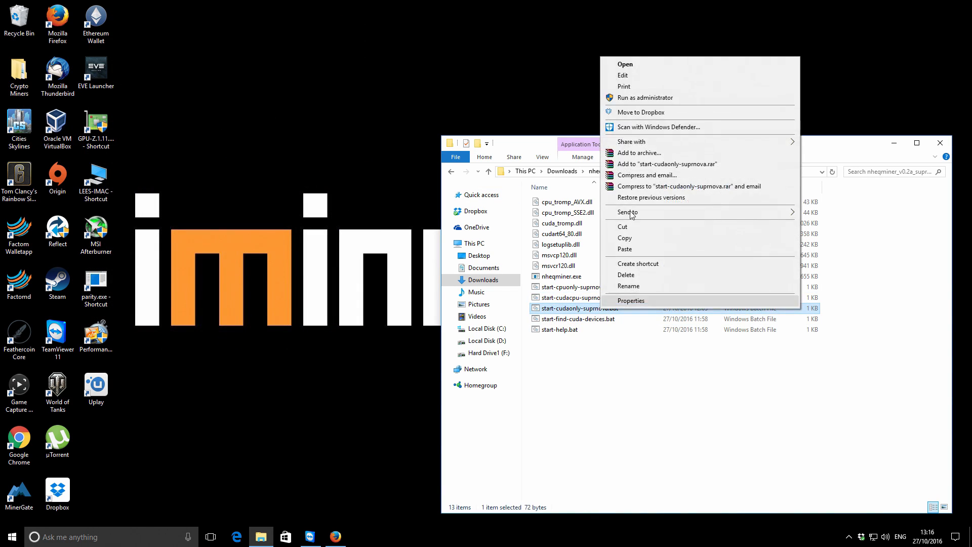
{"action": "left_click", "coordinate": [623, 75]}
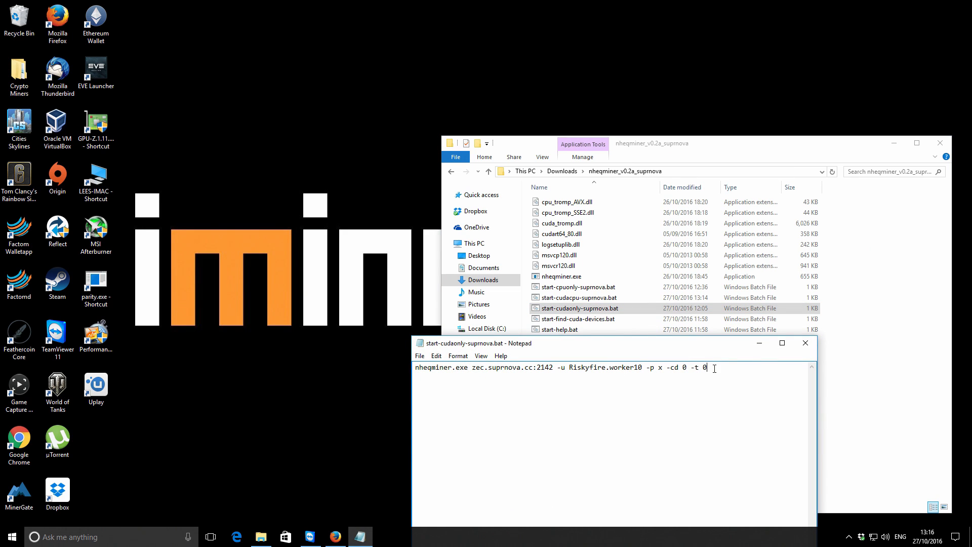
{"action": "mouse_move", "coordinate": [805, 343]}
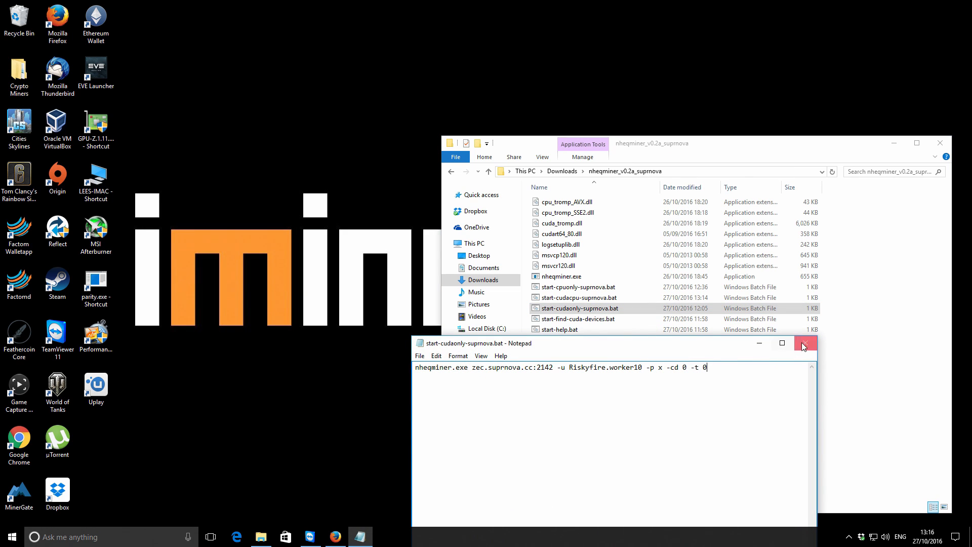
{"action": "left_click", "coordinate": [806, 343]}
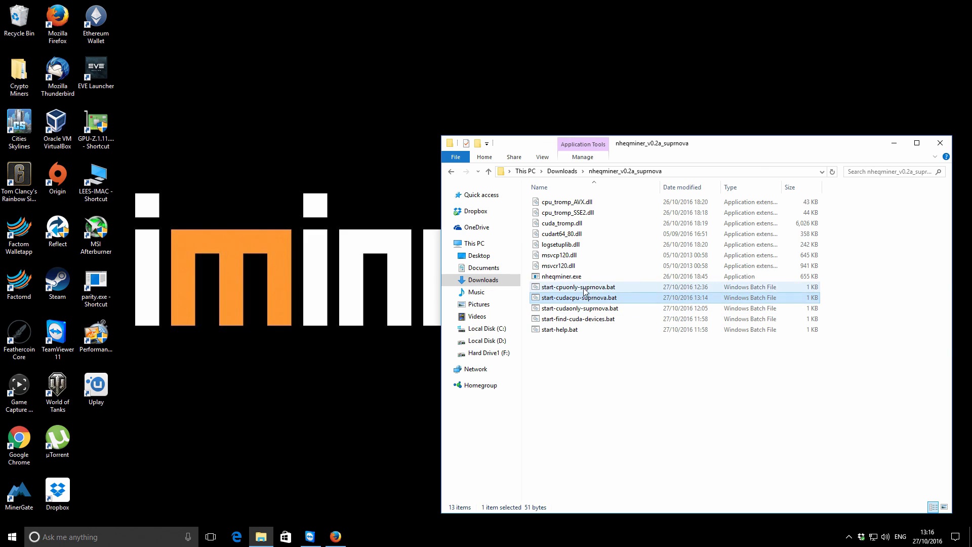
Edit start-cpuonly-suprnova.bat to use -t 6 CPU threads and save it.
{"action": "right_click", "coordinate": [578, 287]}
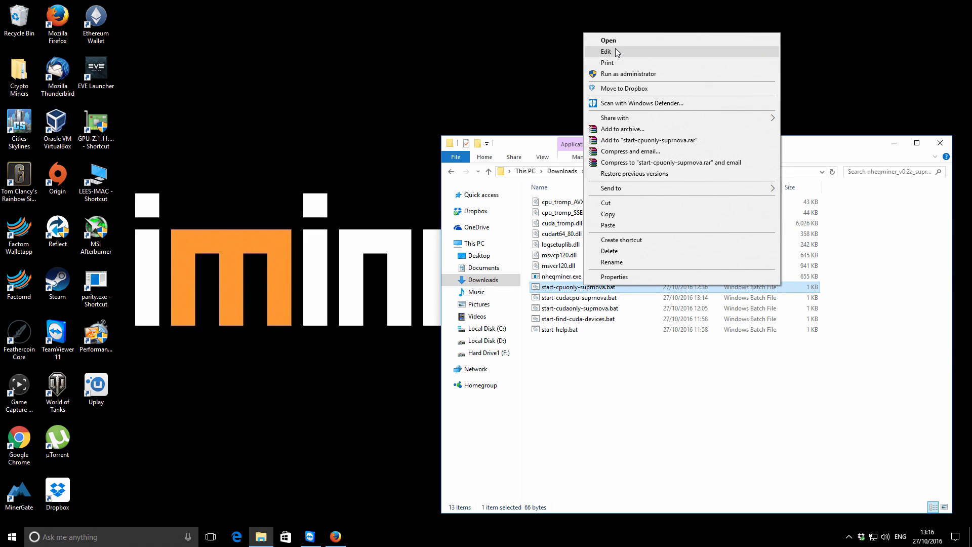
{"action": "left_click", "coordinate": [606, 51]}
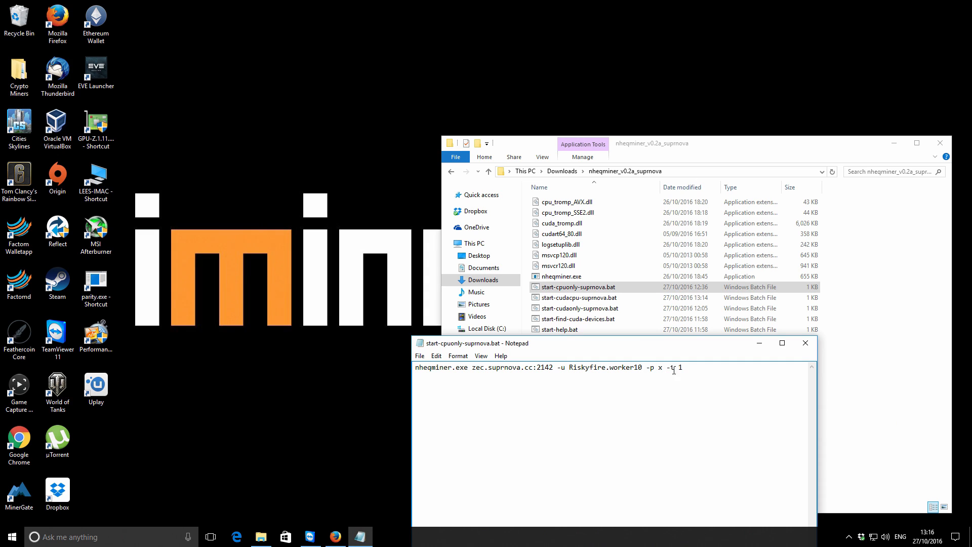
{"action": "mouse_move", "coordinate": [699, 383]}
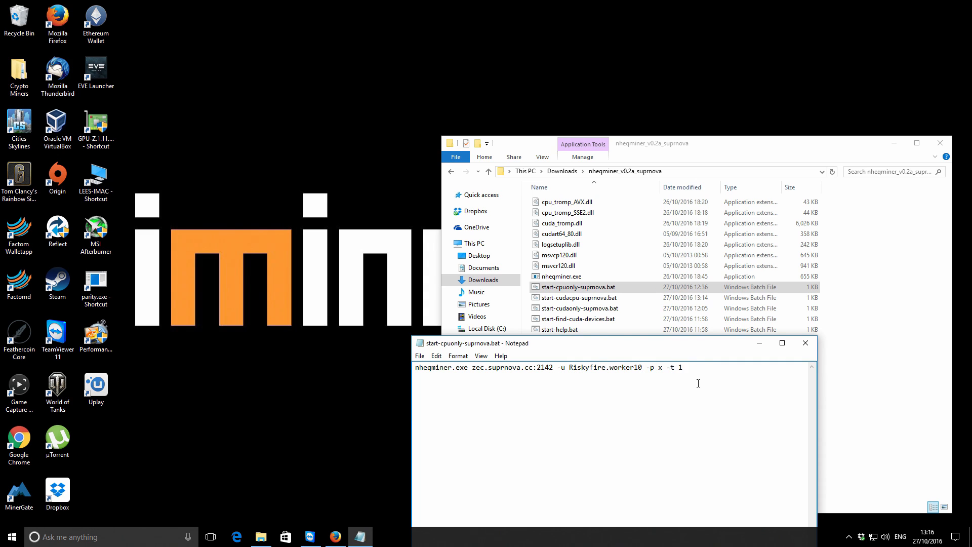
{"action": "type", "text": "6"}
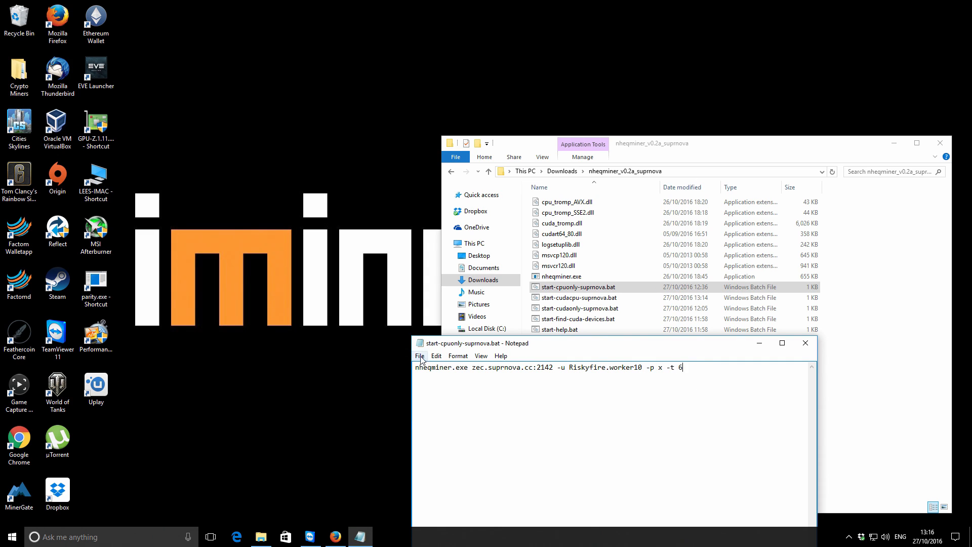
{"action": "left_click", "coordinate": [804, 343]}
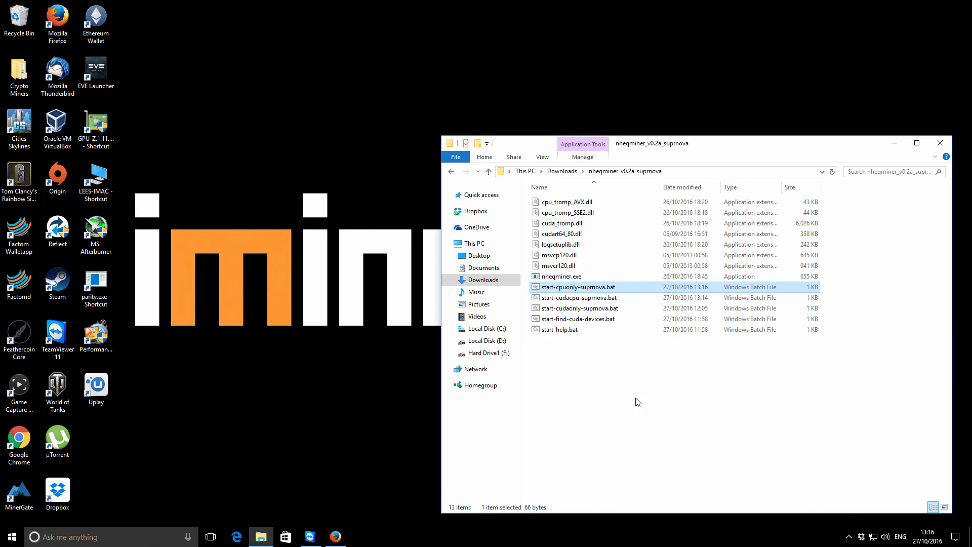
{"action": "mouse_move", "coordinate": [597, 290]}
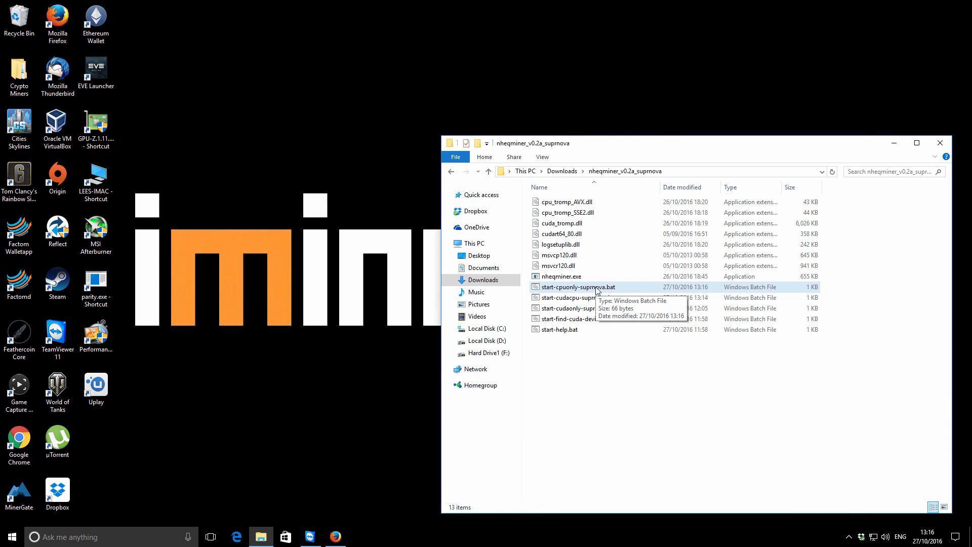
Launch start-cpuonly-suprnova.bat and watch the CPU miner connect and accept shares.
{"action": "double_click", "coordinate": [577, 286]}
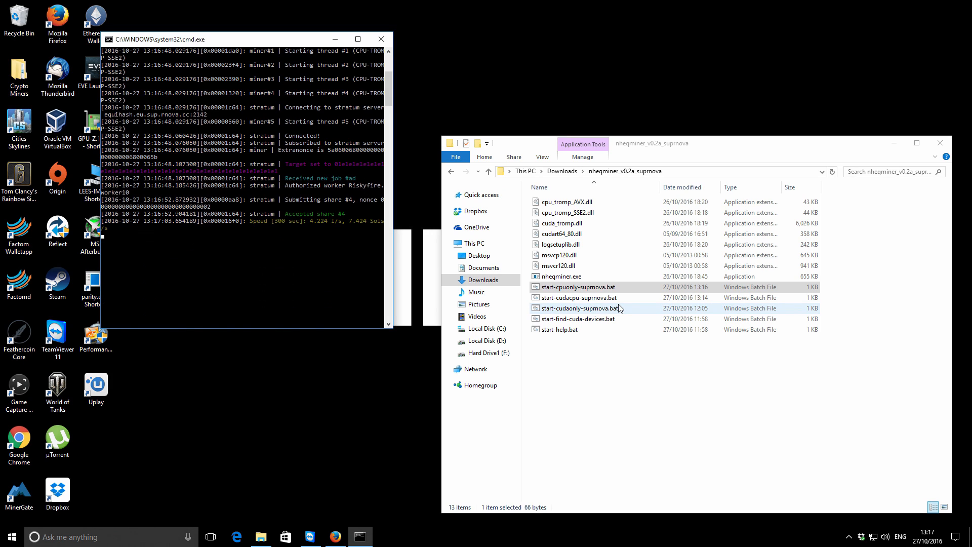
{"action": "mouse_move", "coordinate": [341, 231]}
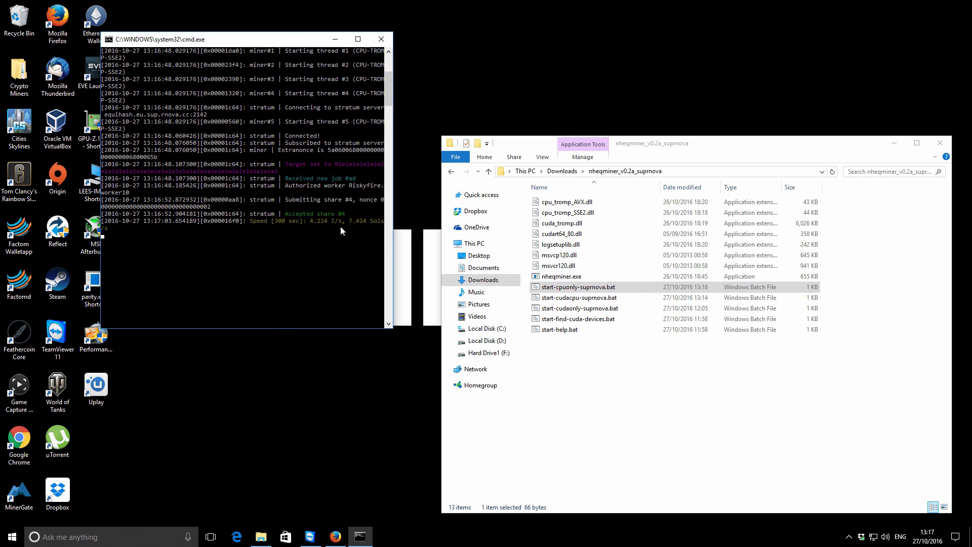
{"action": "mouse_move", "coordinate": [383, 228]}
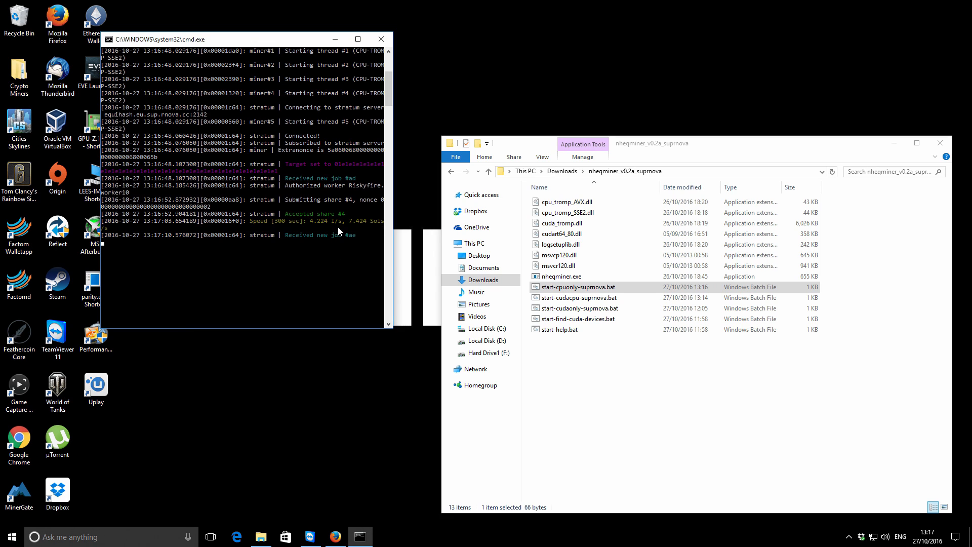
{"action": "mouse_move", "coordinate": [354, 226]}
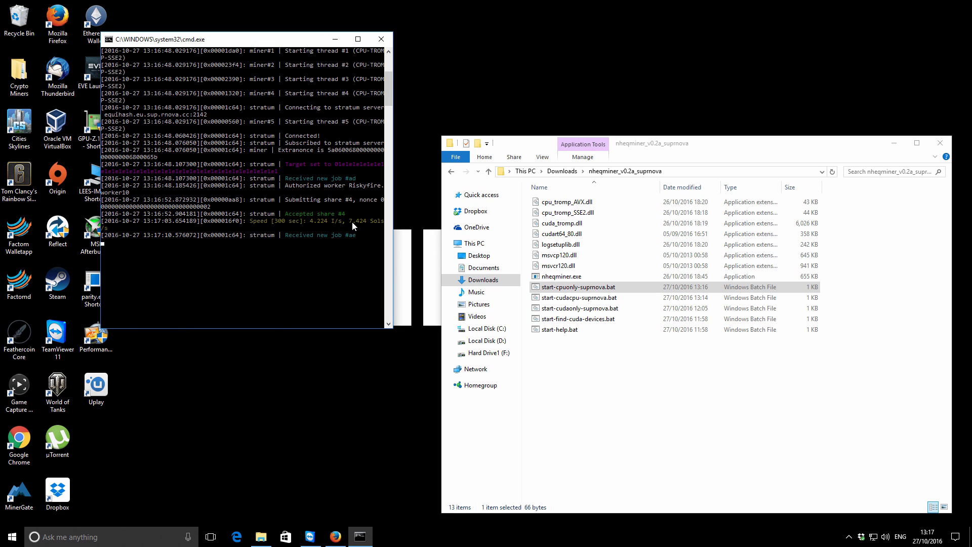
{"action": "mouse_move", "coordinate": [286, 228]}
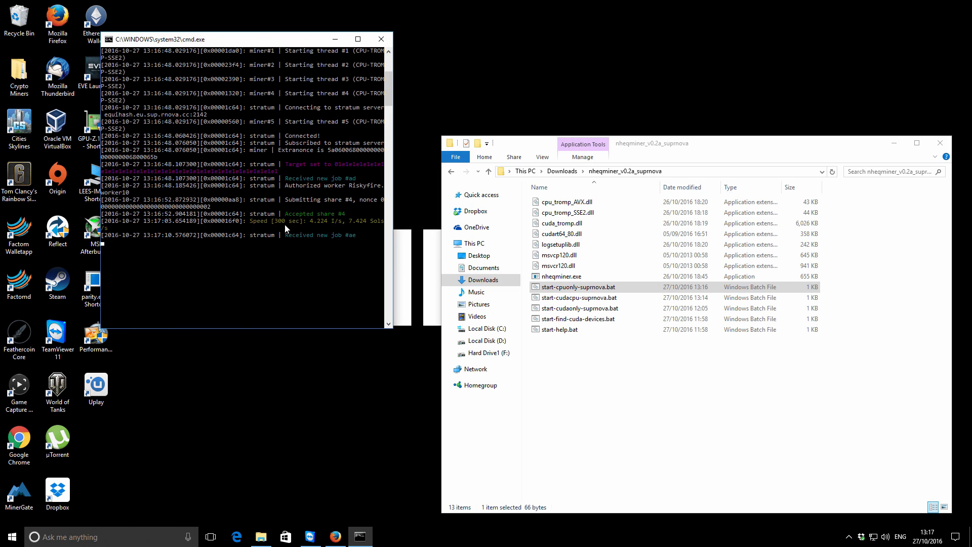
{"action": "mouse_move", "coordinate": [353, 228]}
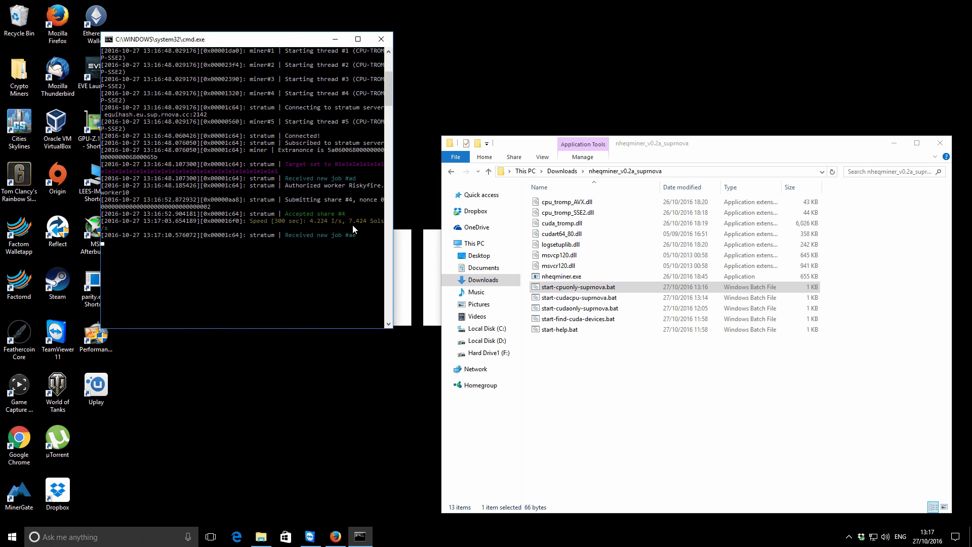
{"action": "mouse_move", "coordinate": [225, 256]}
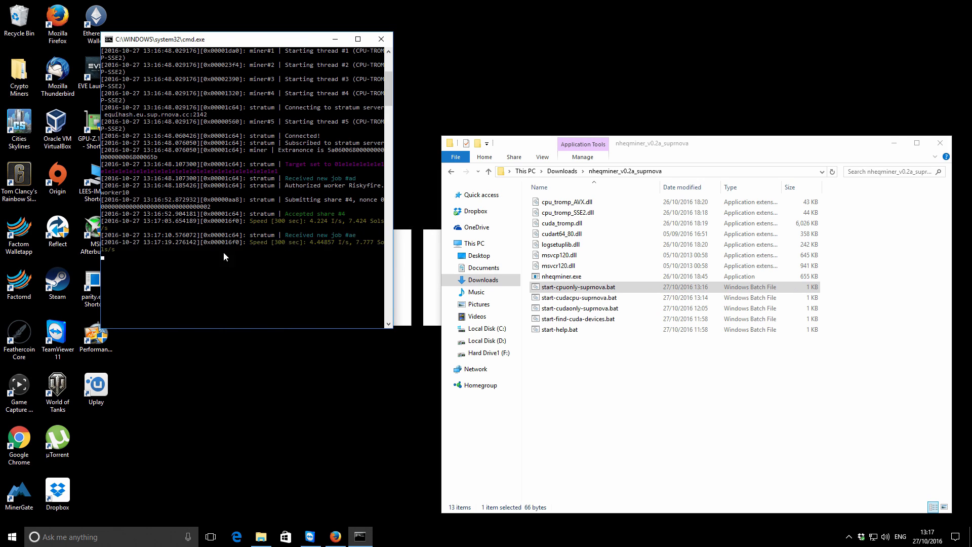
{"action": "mouse_move", "coordinate": [381, 38]}
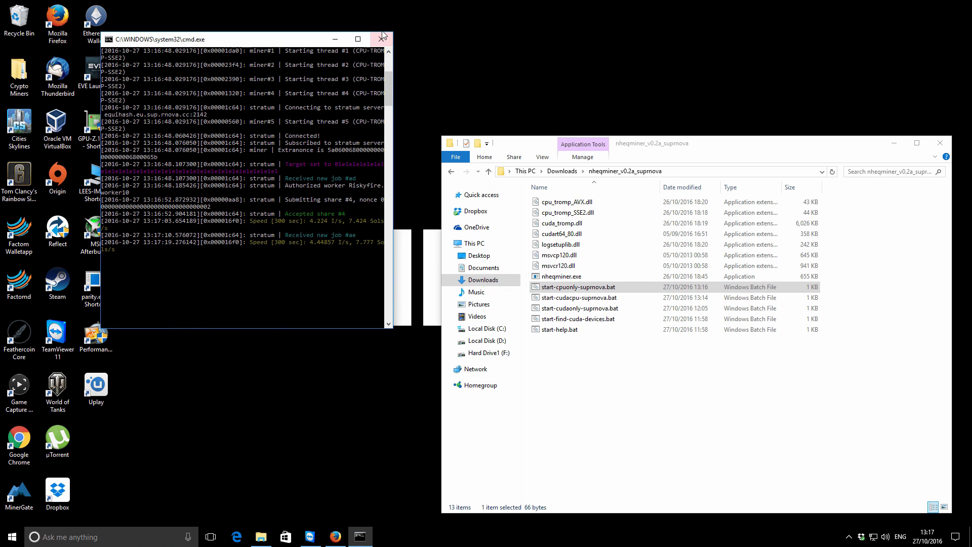
{"action": "mouse_move", "coordinate": [381, 39]}
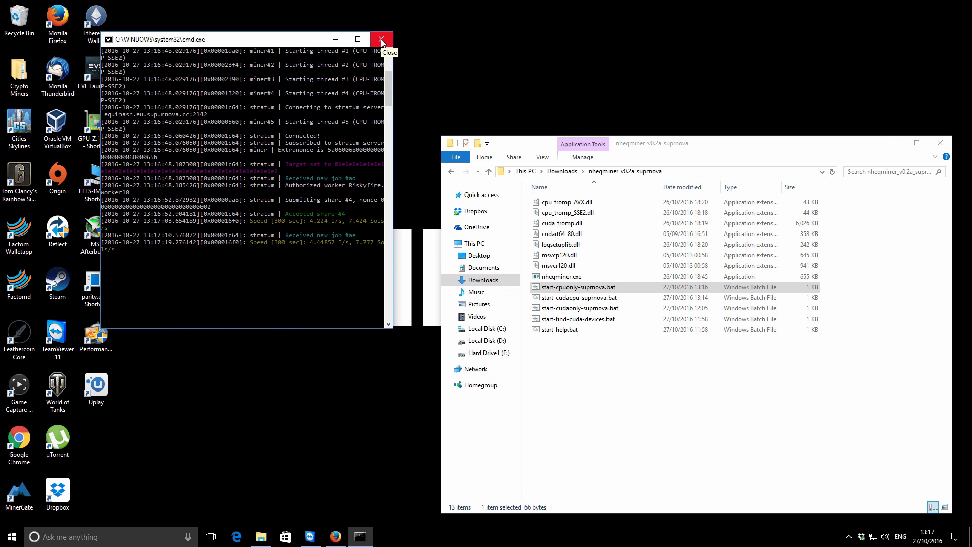
Stop the CPU-only miner and open the remote rig's nheqminer folder, selecting start-cpuonly-suprnova.
{"action": "left_click", "coordinate": [383, 38]}
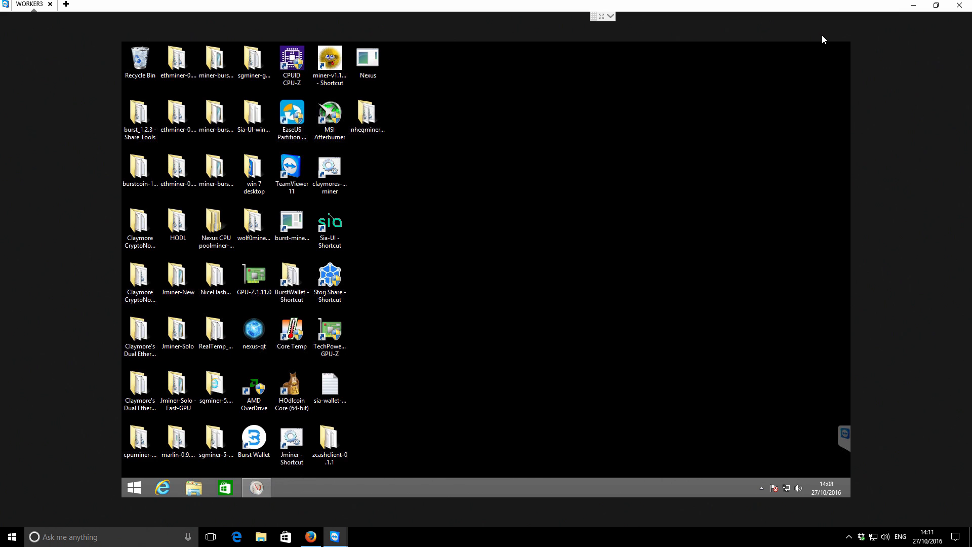
{"action": "mouse_move", "coordinate": [777, 106]}
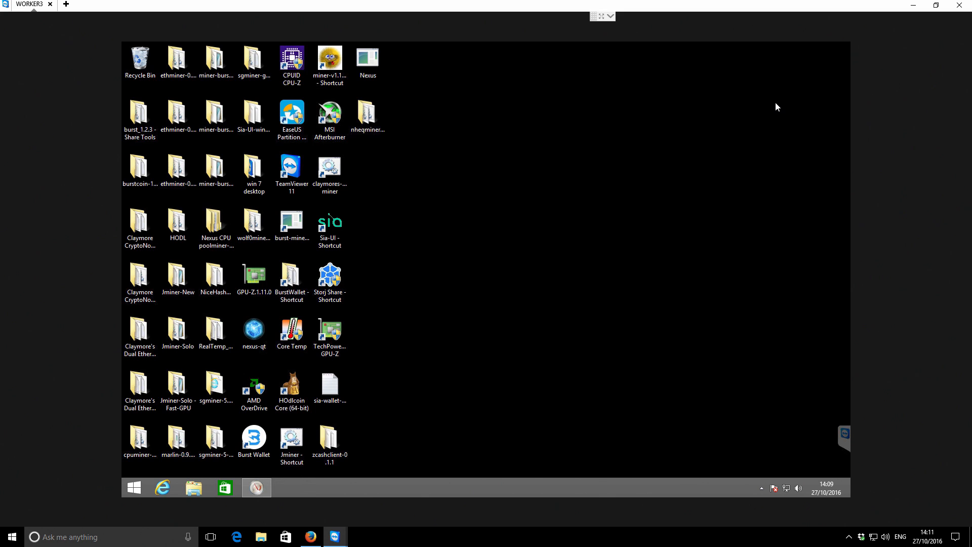
{"action": "mouse_move", "coordinate": [713, 146]}
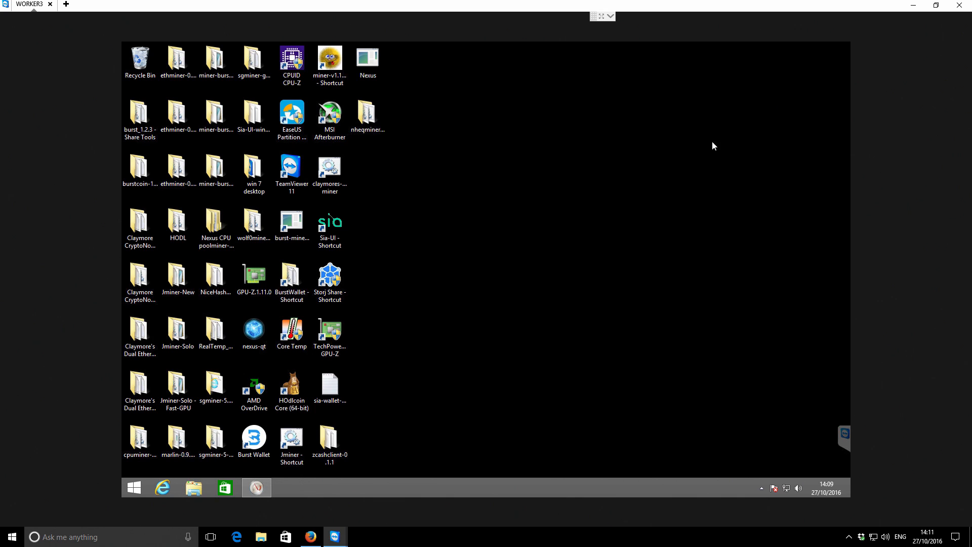
{"action": "mouse_move", "coordinate": [521, 281]}
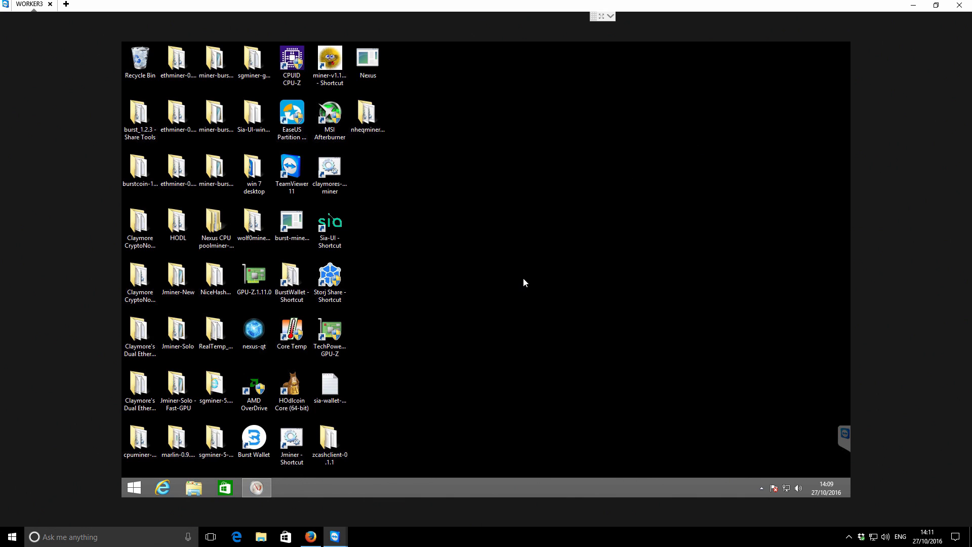
{"action": "mouse_move", "coordinate": [534, 265]}
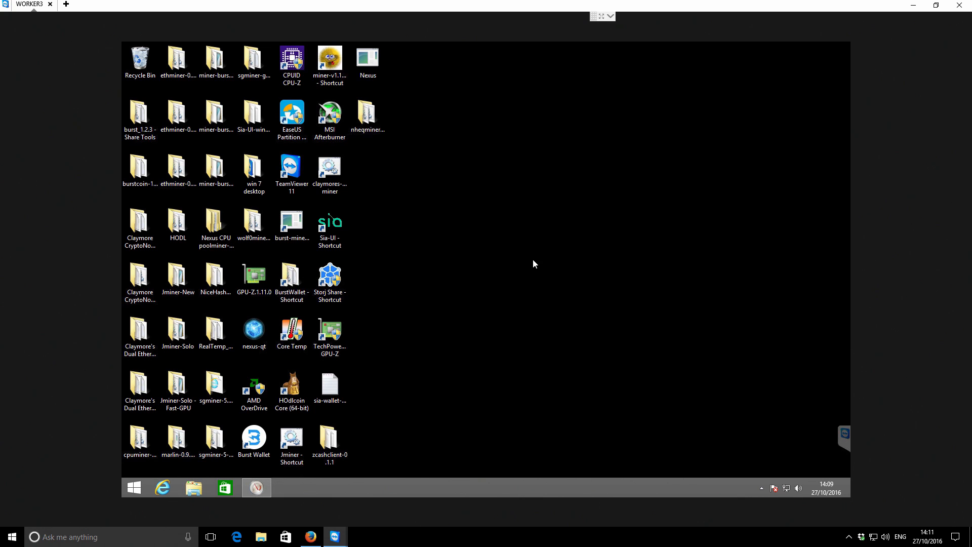
{"action": "mouse_move", "coordinate": [546, 267]}
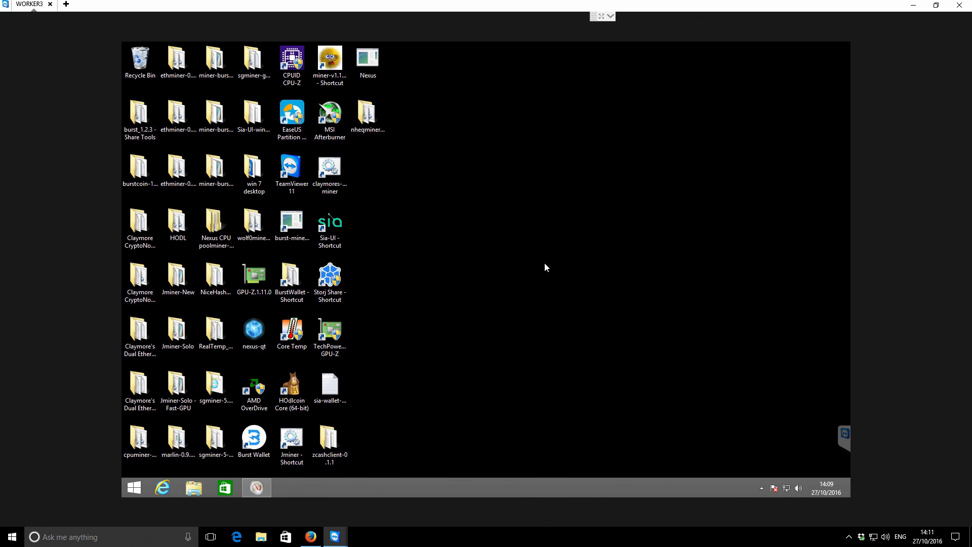
{"action": "left_click", "coordinate": [367, 115]}
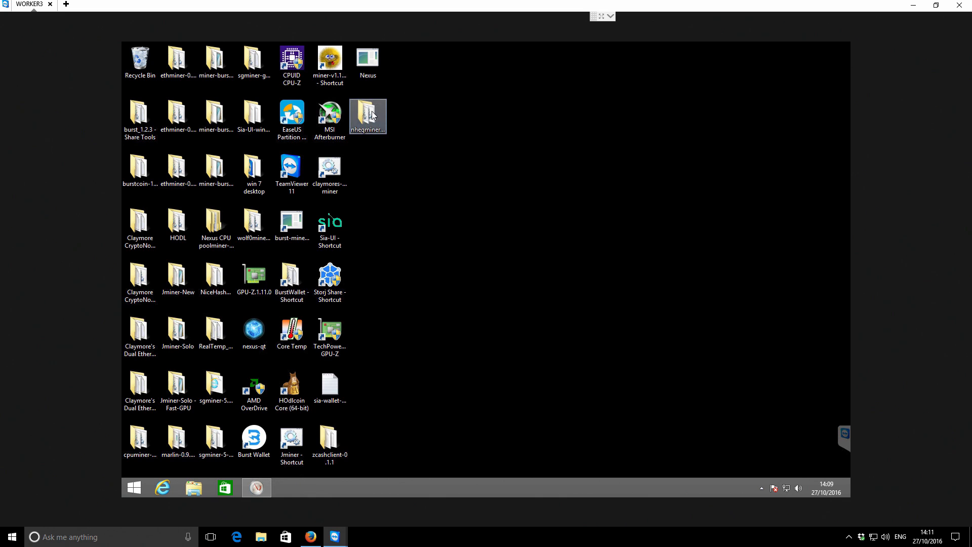
{"action": "double_click", "coordinate": [367, 114]}
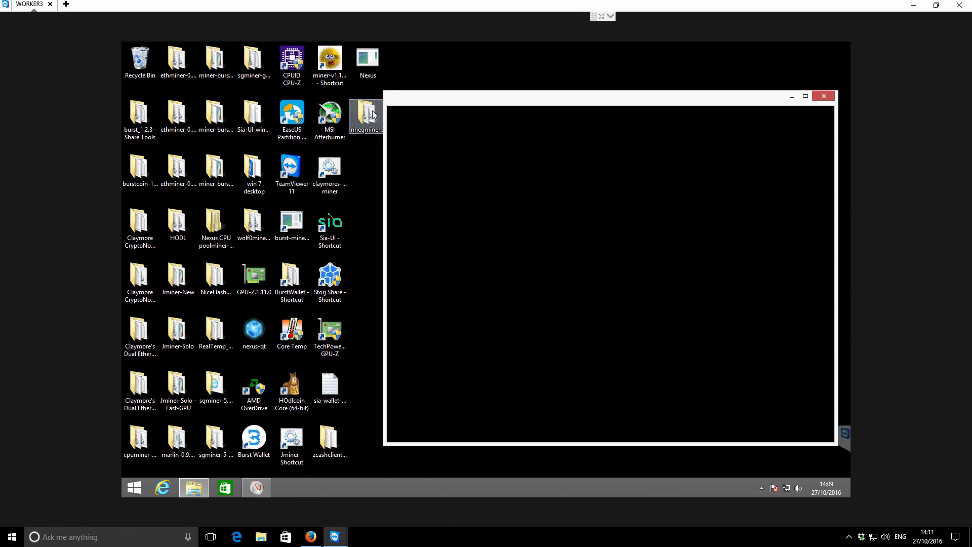
{"action": "left_click", "coordinate": [367, 115]}
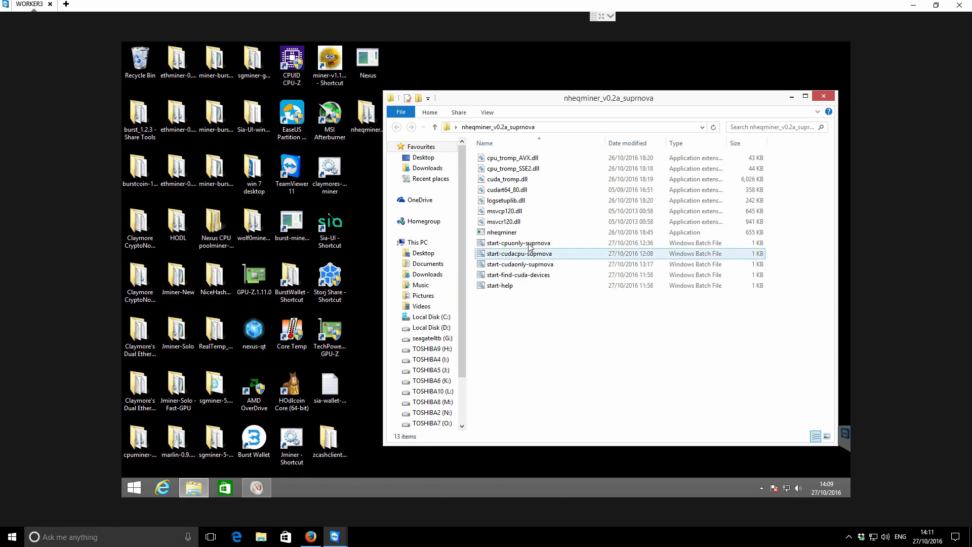
{"action": "mouse_move", "coordinate": [528, 253]}
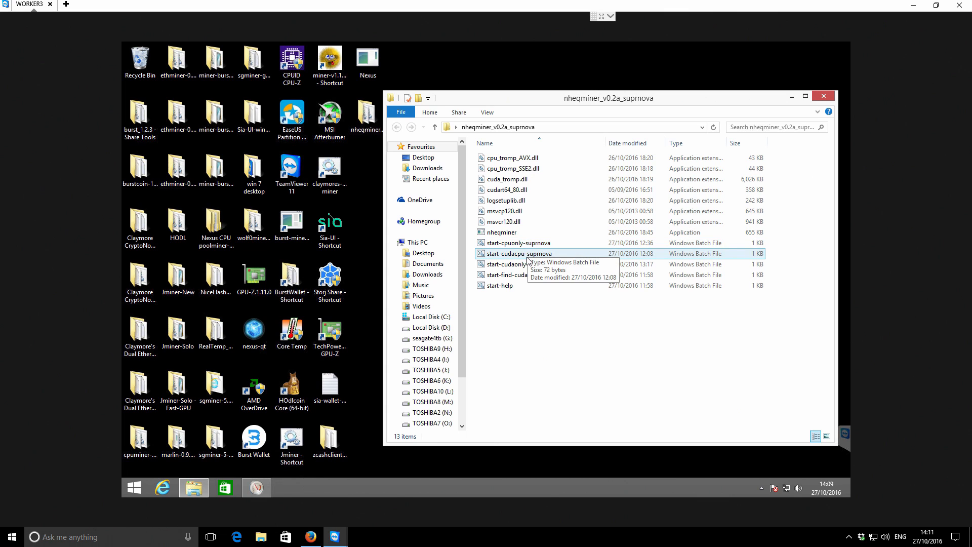
{"action": "mouse_move", "coordinate": [536, 307]}
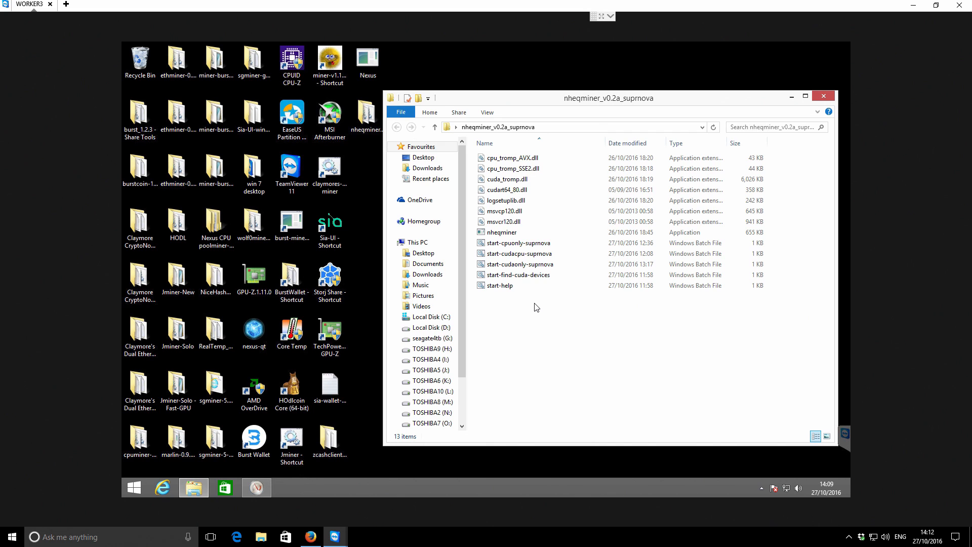
{"action": "mouse_move", "coordinate": [539, 254]}
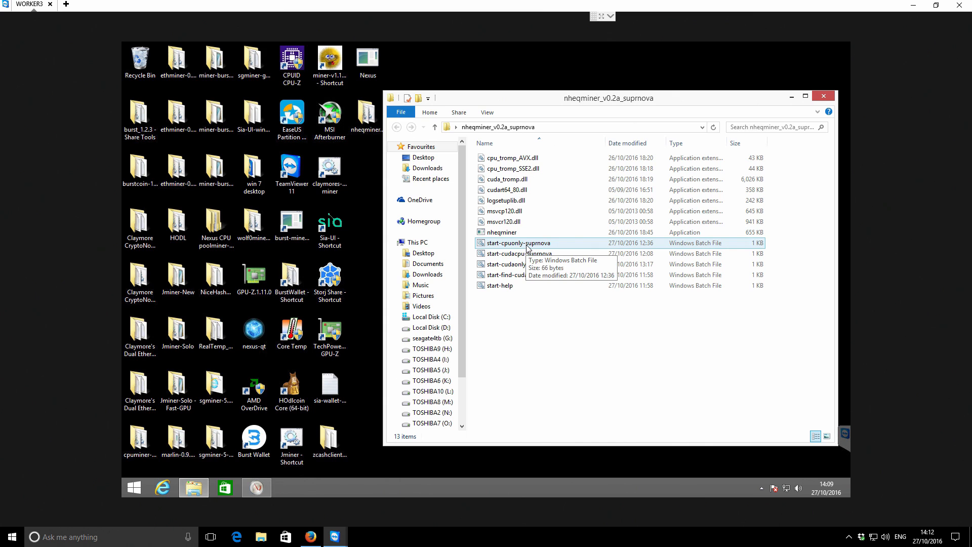
{"action": "left_click", "coordinate": [519, 242]}
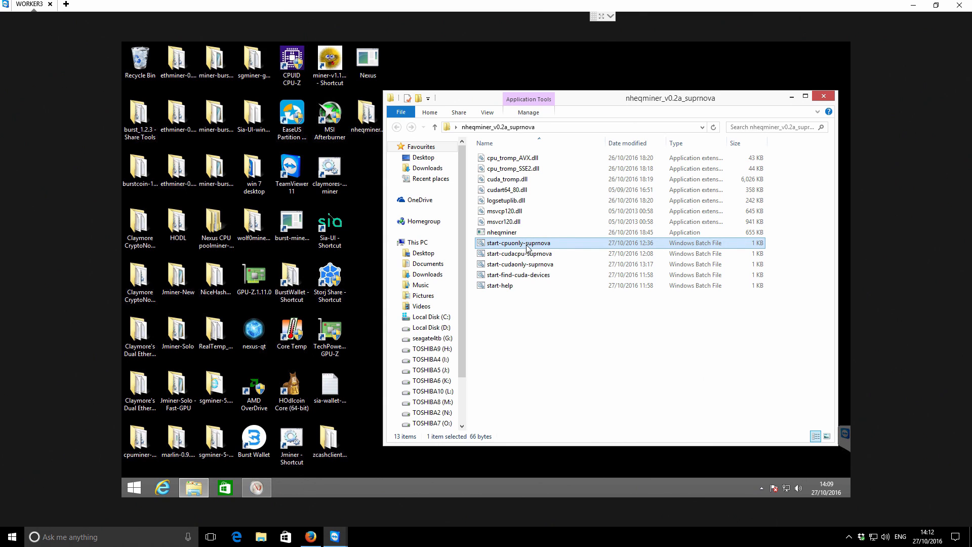
{"action": "mouse_move", "coordinate": [488, 426]}
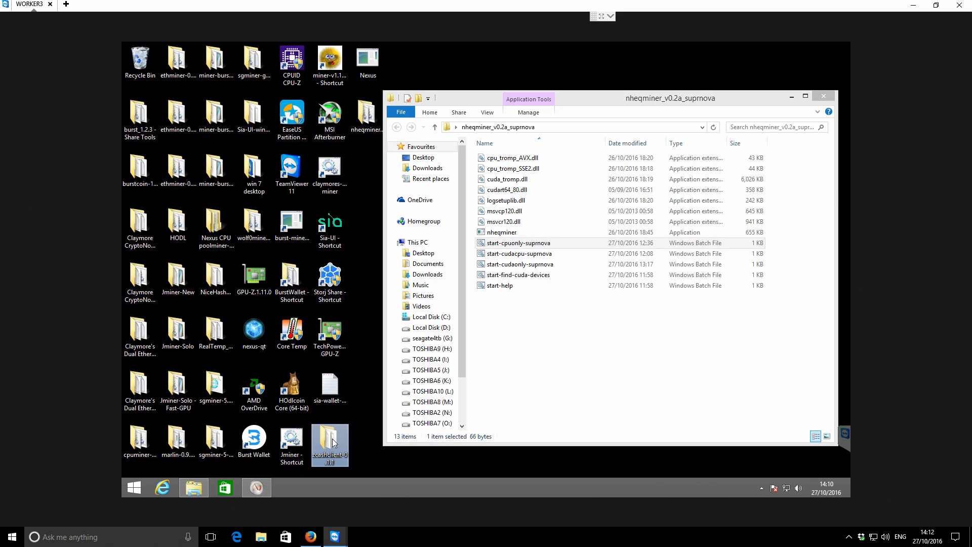
{"action": "mouse_move", "coordinate": [330, 441]}
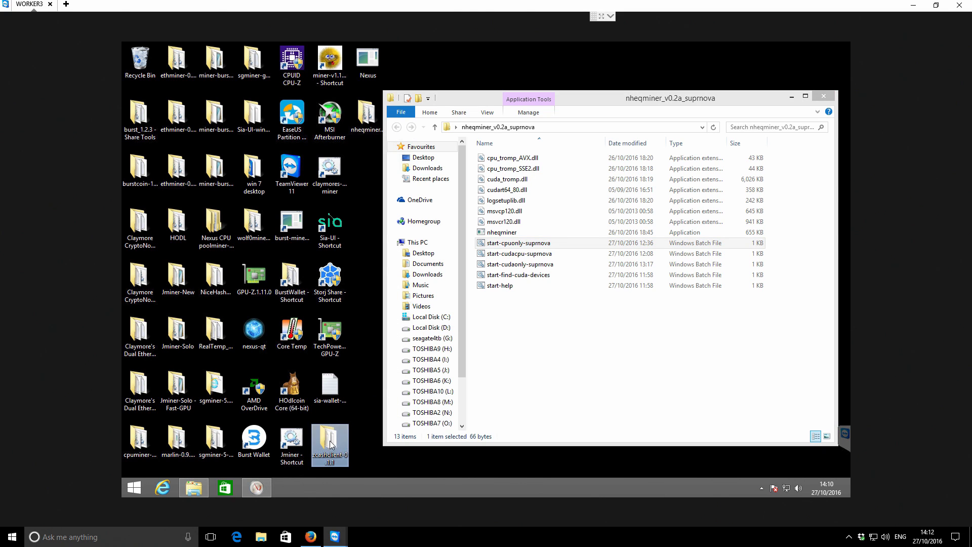
{"action": "mouse_move", "coordinate": [330, 446]}
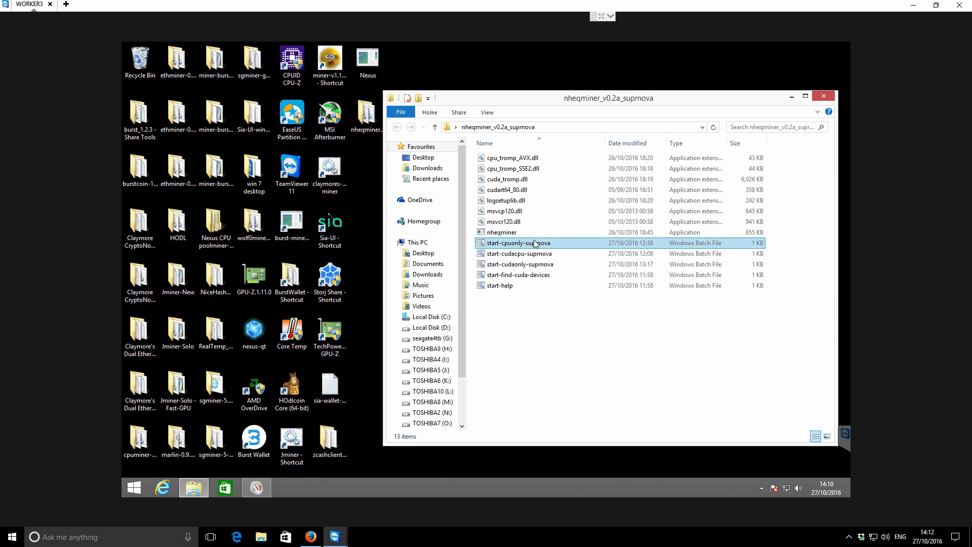
Edit start-cpuonly-suprnova.bat so the thread count reads -t 3, then save and close it.
{"action": "double_click", "coordinate": [517, 242]}
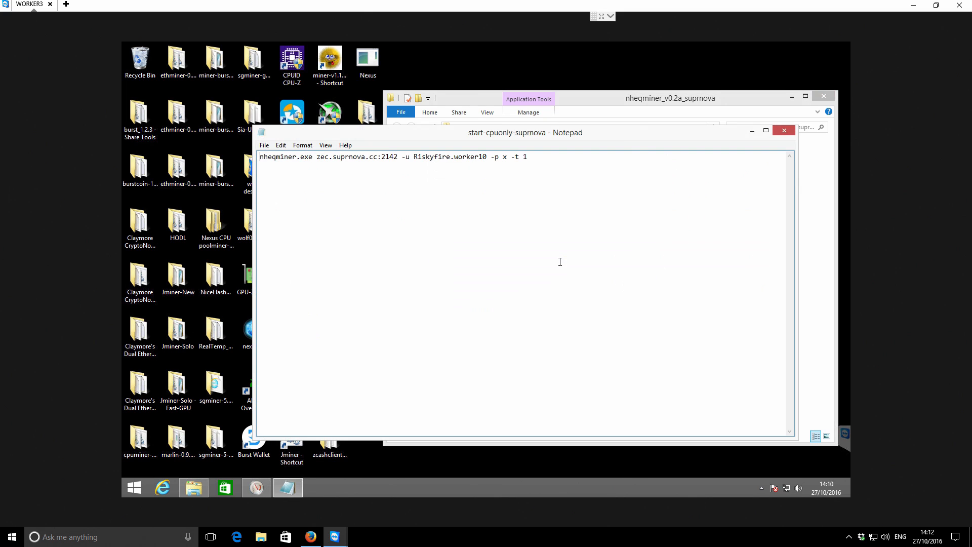
{"action": "left_click", "coordinate": [531, 157]}
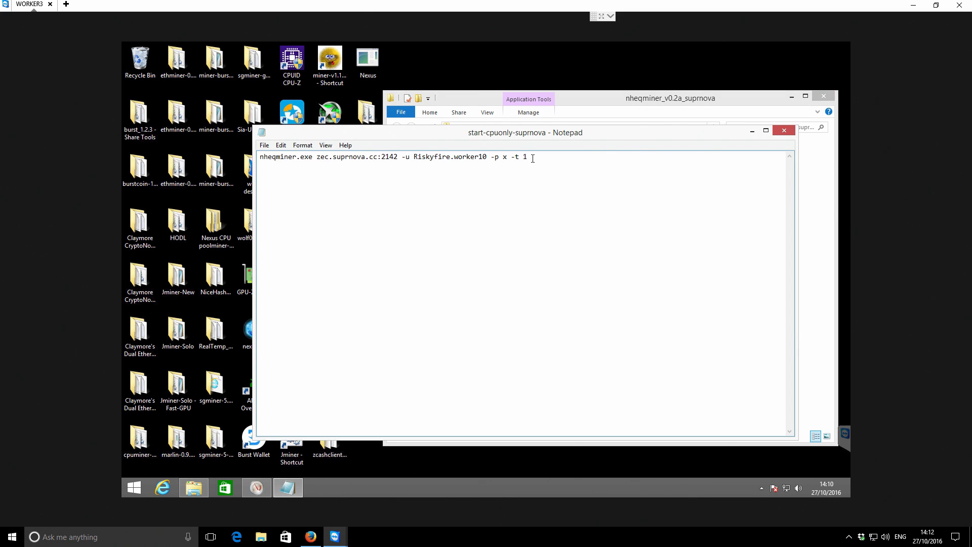
{"action": "type", "text": "3"}
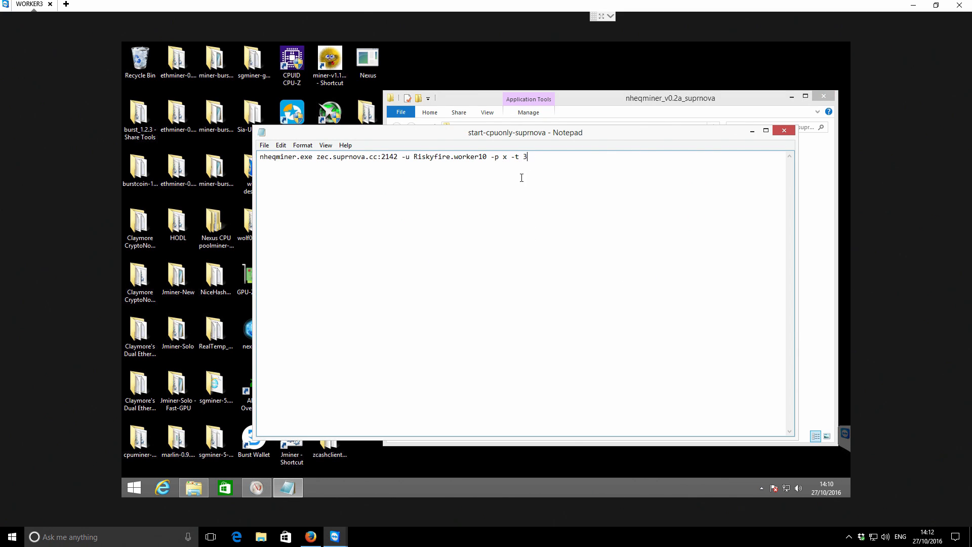
{"action": "left_click", "coordinate": [264, 145]}
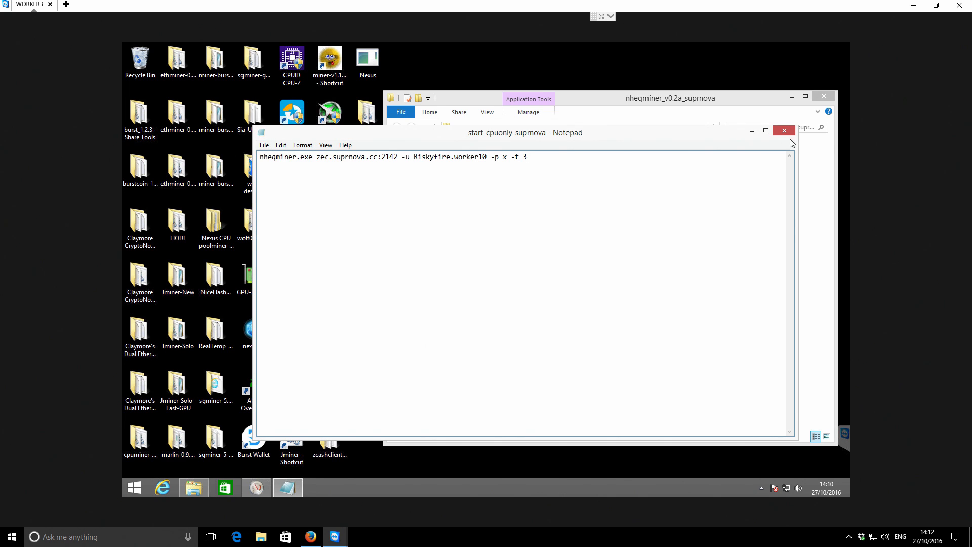
{"action": "left_click", "coordinate": [784, 131]}
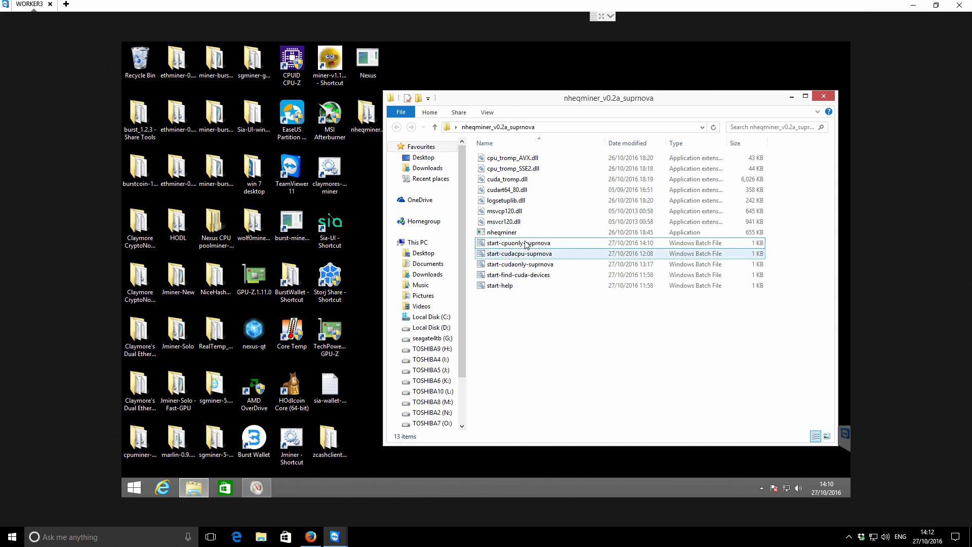
{"action": "mouse_move", "coordinate": [521, 242]}
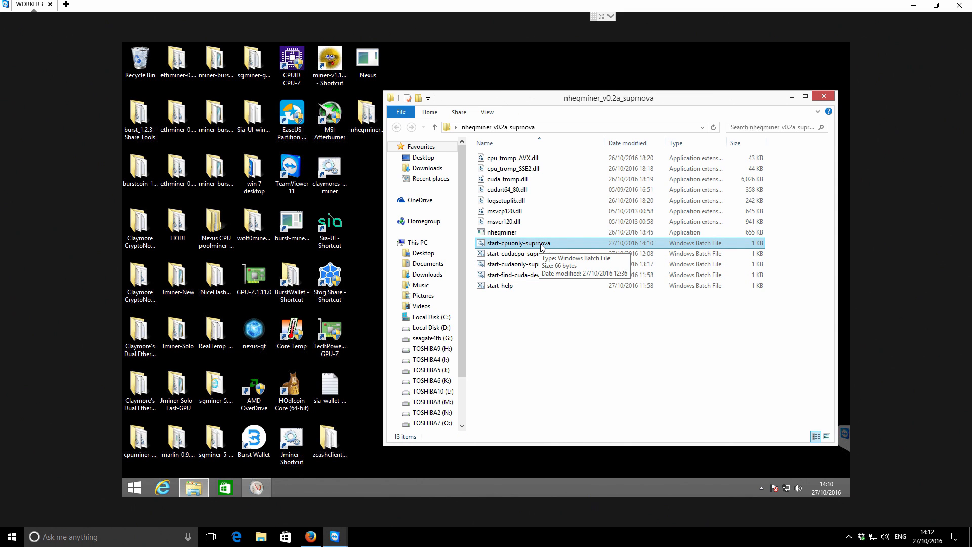
Launch the CPU-only nheqminer script so it authorizes on Suprnova.
{"action": "double_click", "coordinate": [522, 242]}
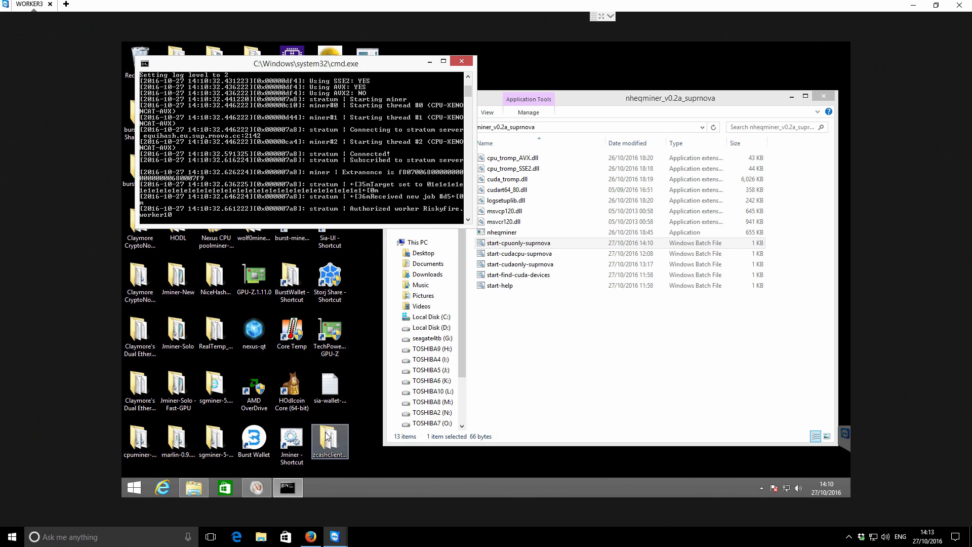
Open the zcashclient-0.1.1 folder and bring its config file up in WordPad.
{"action": "double_click", "coordinate": [330, 438]}
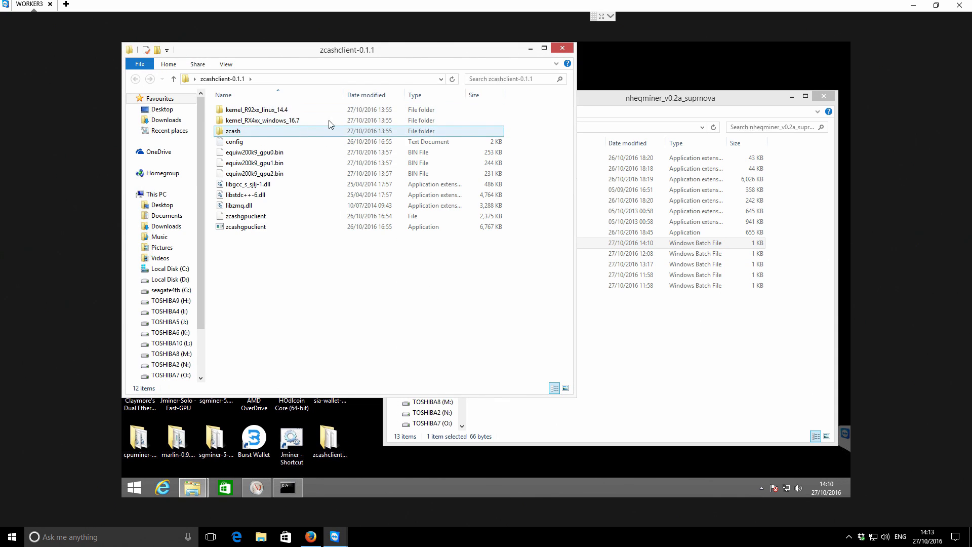
{"action": "left_click", "coordinate": [254, 152]}
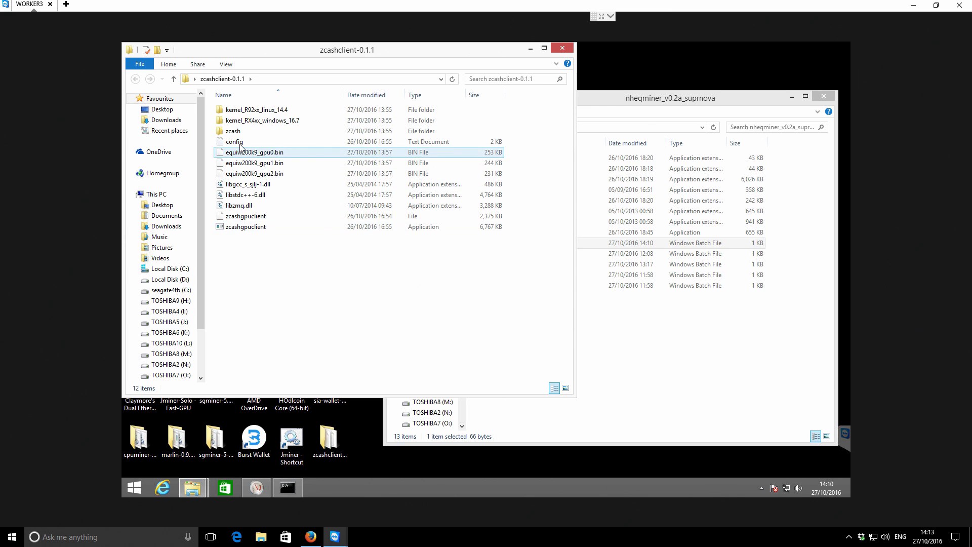
{"action": "right_click", "coordinate": [234, 142]}
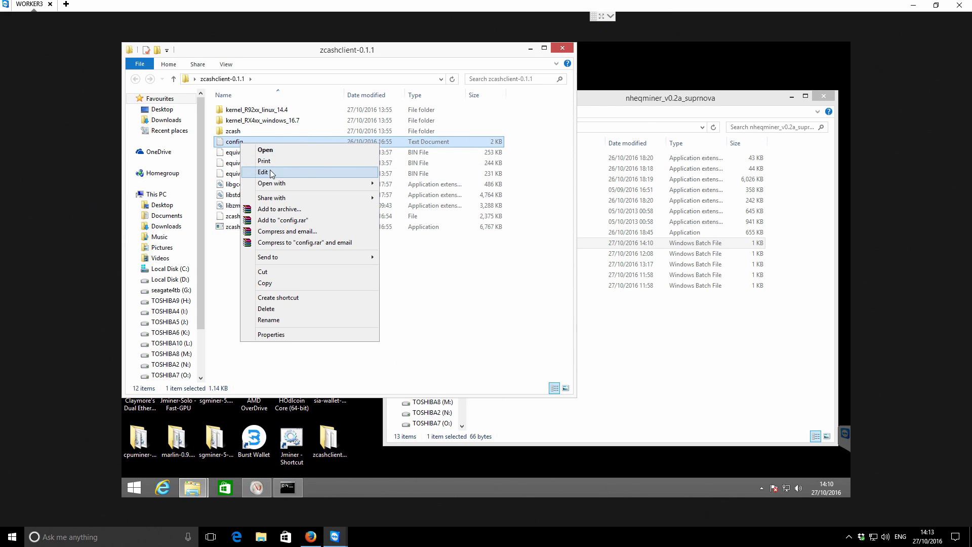
{"action": "left_click", "coordinate": [264, 172]}
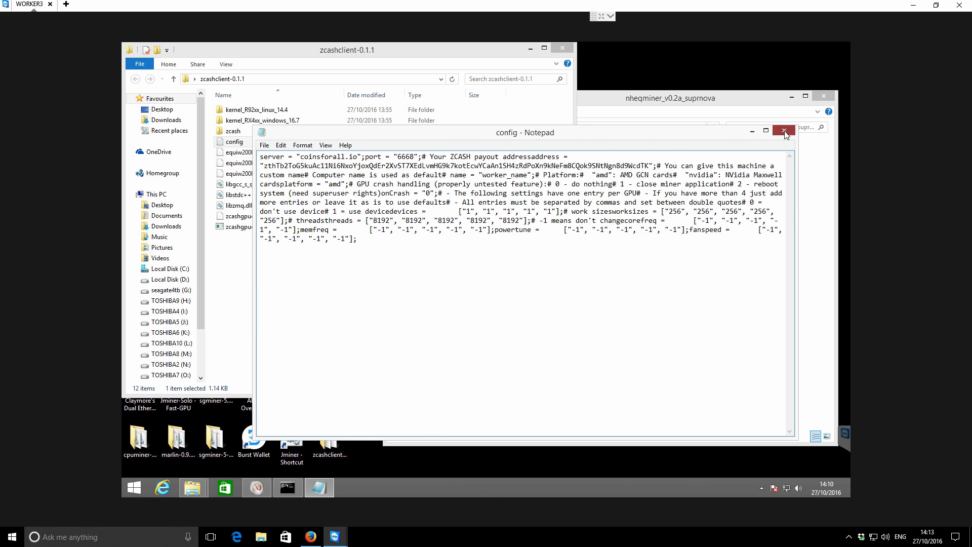
{"action": "right_click", "coordinate": [234, 142]}
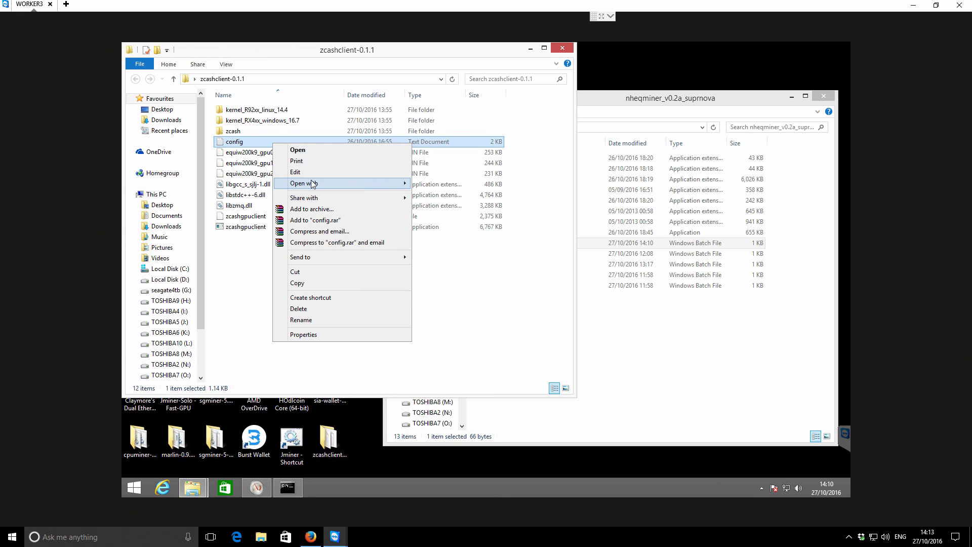
{"action": "left_click", "coordinate": [295, 172]}
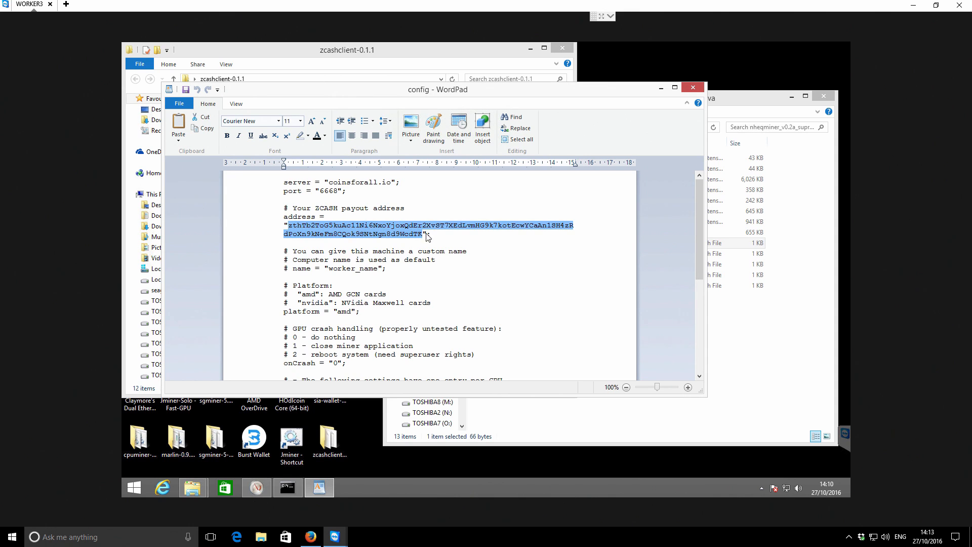
Review the server, port 6668 and ZCASH payout address lines, then close WordPad.
{"action": "left_click", "coordinate": [422, 234]}
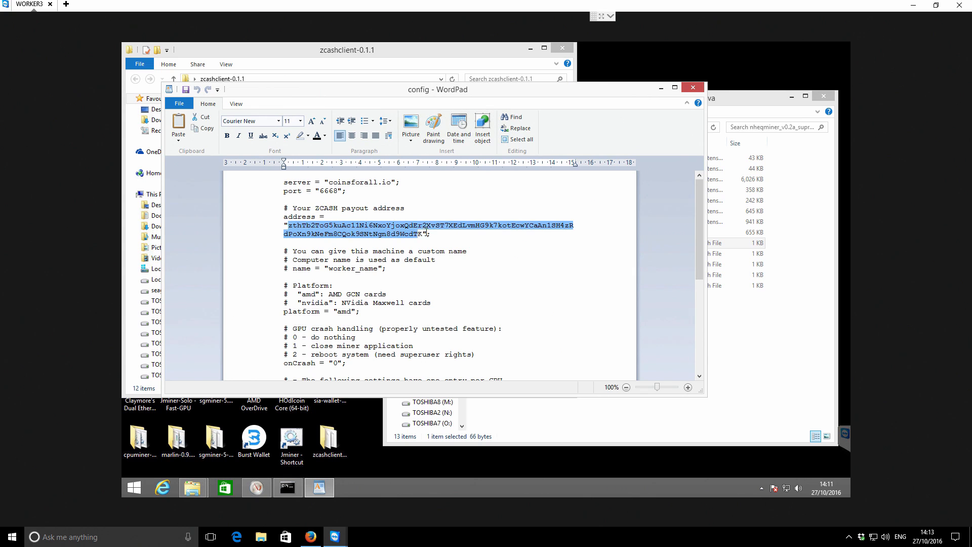
{"action": "left_click", "coordinate": [429, 232]}
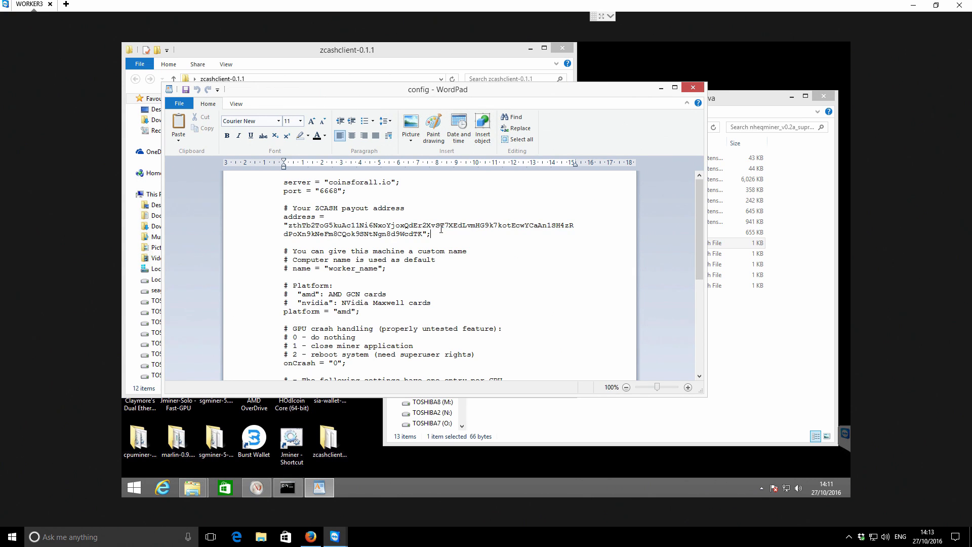
{"action": "mouse_move", "coordinate": [449, 234]}
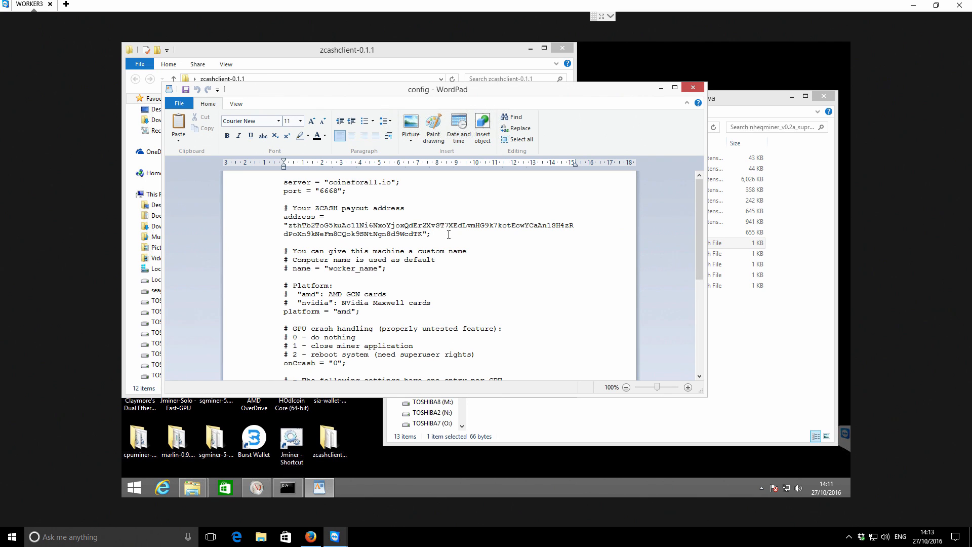
{"action": "mouse_move", "coordinate": [693, 87]}
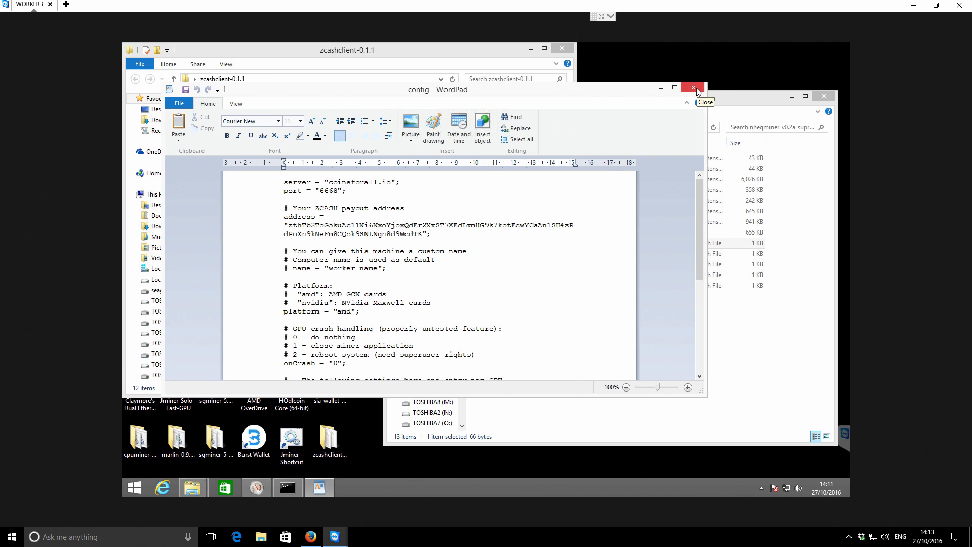
{"action": "left_click", "coordinate": [691, 88]}
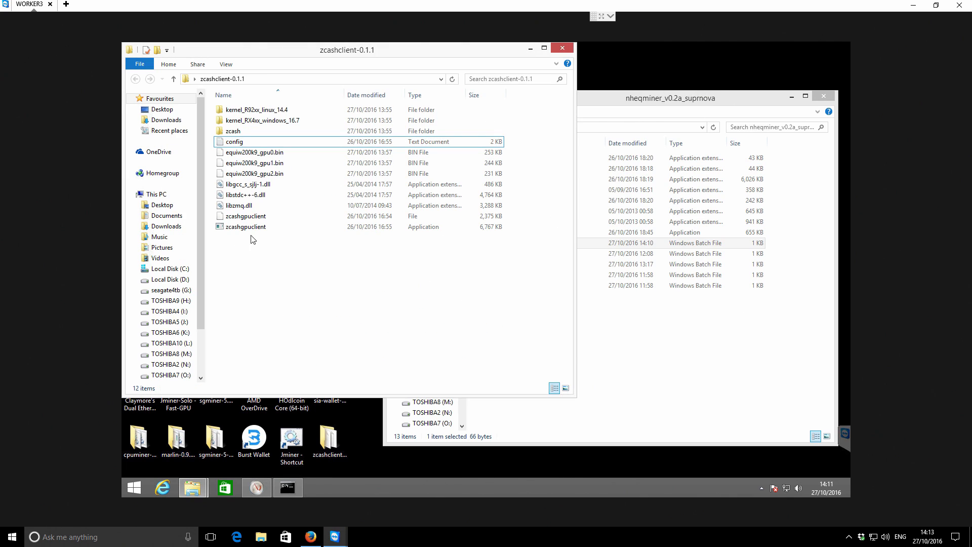
{"action": "mouse_move", "coordinate": [245, 226]}
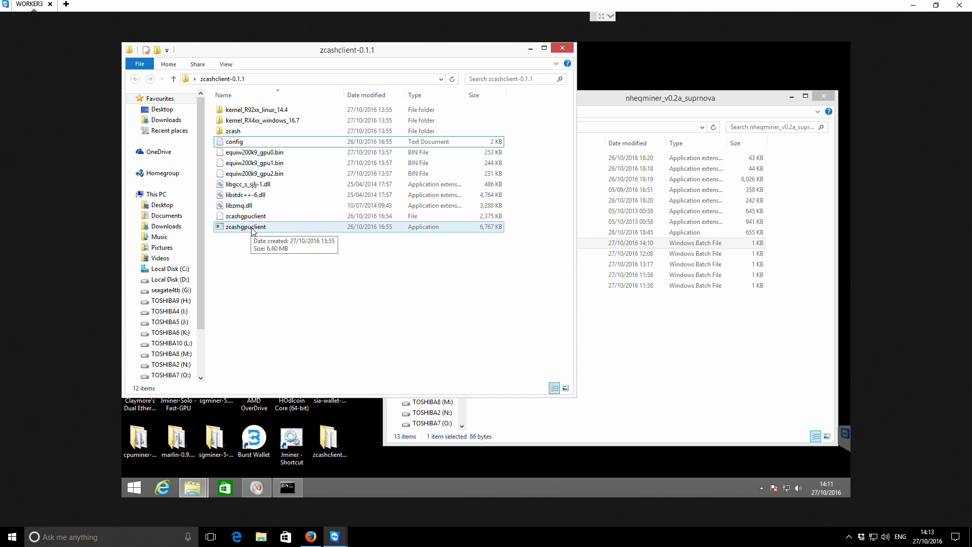
{"action": "double_click", "coordinate": [244, 225]}
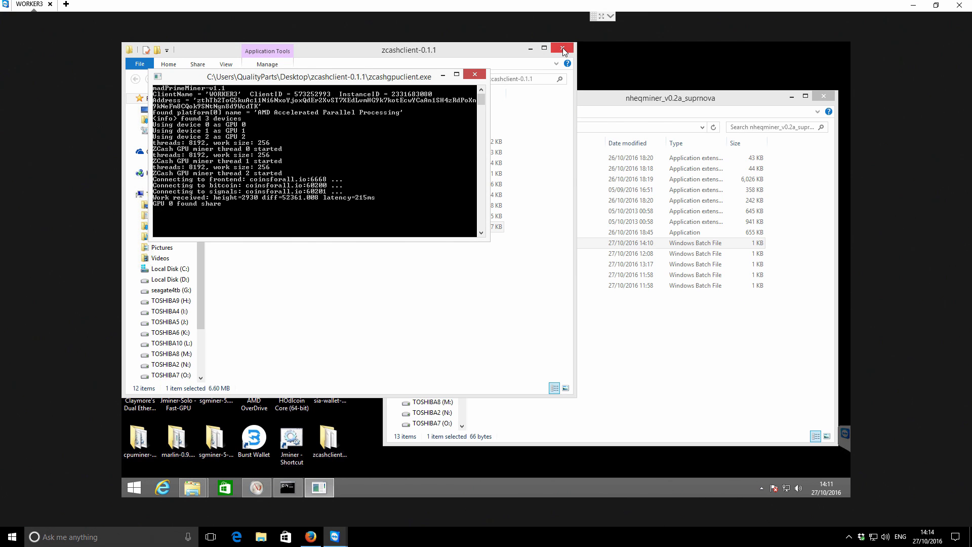
{"action": "left_click", "coordinate": [562, 50]}
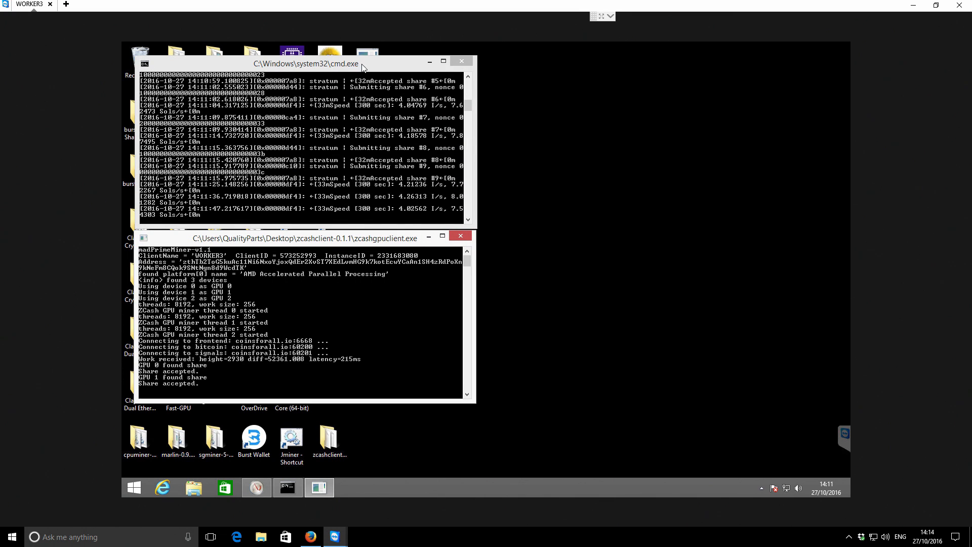
{"action": "left_click", "coordinate": [298, 63]}
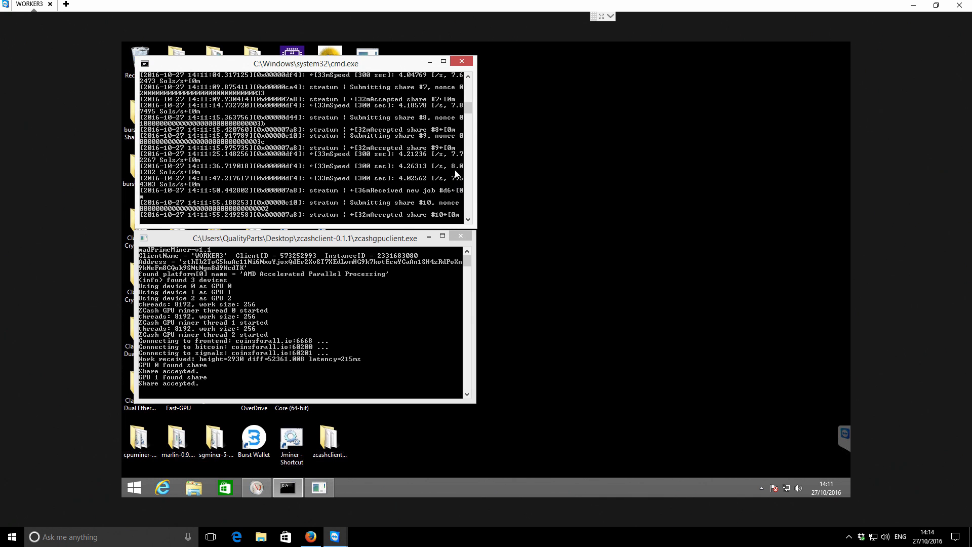
{"action": "mouse_move", "coordinate": [457, 104]}
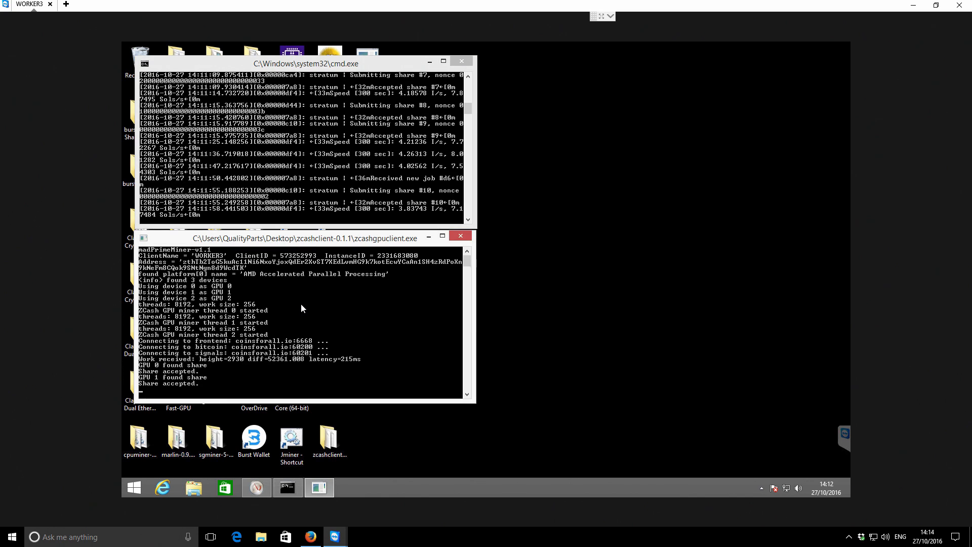
{"action": "mouse_move", "coordinate": [193, 291]}
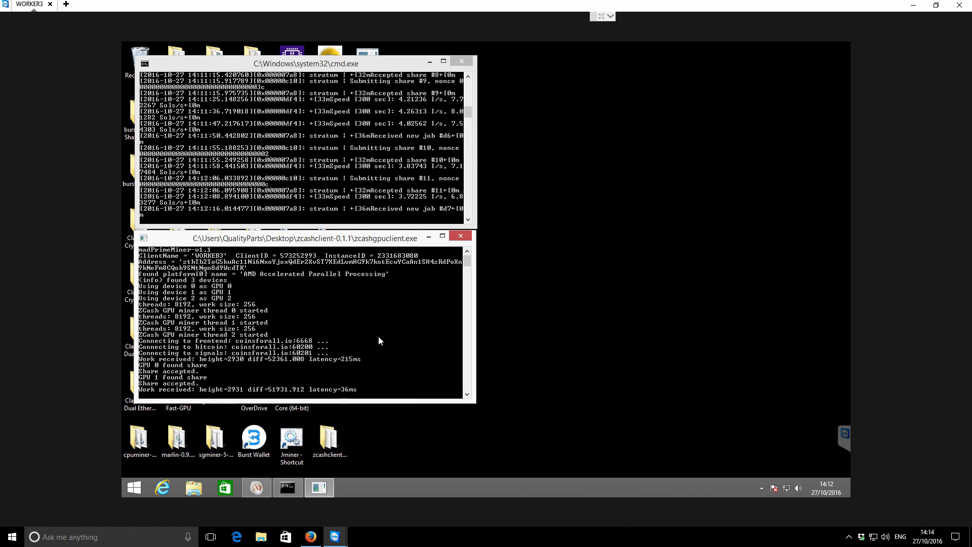
{"action": "mouse_move", "coordinate": [521, 325]}
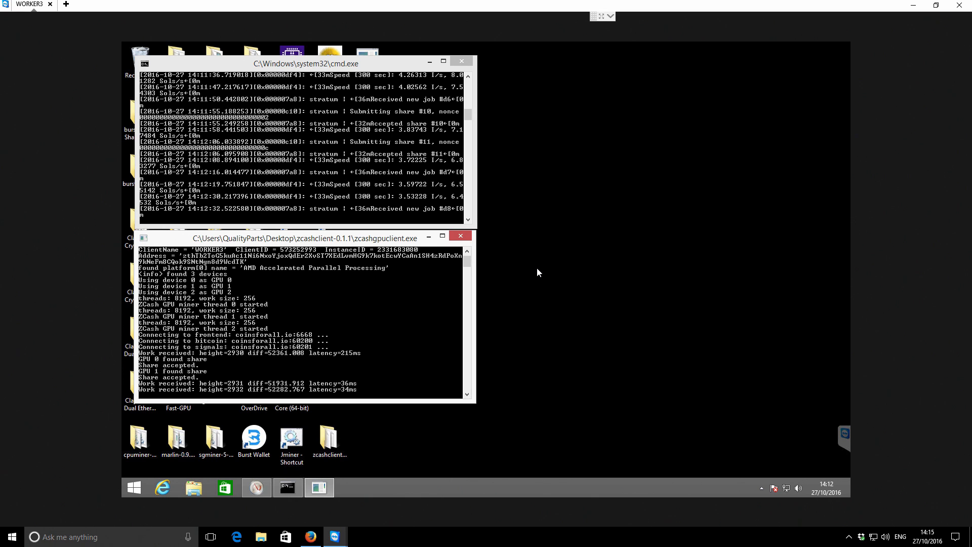
{"action": "scroll", "scroll_direction": "down", "scroll_amount": 3}
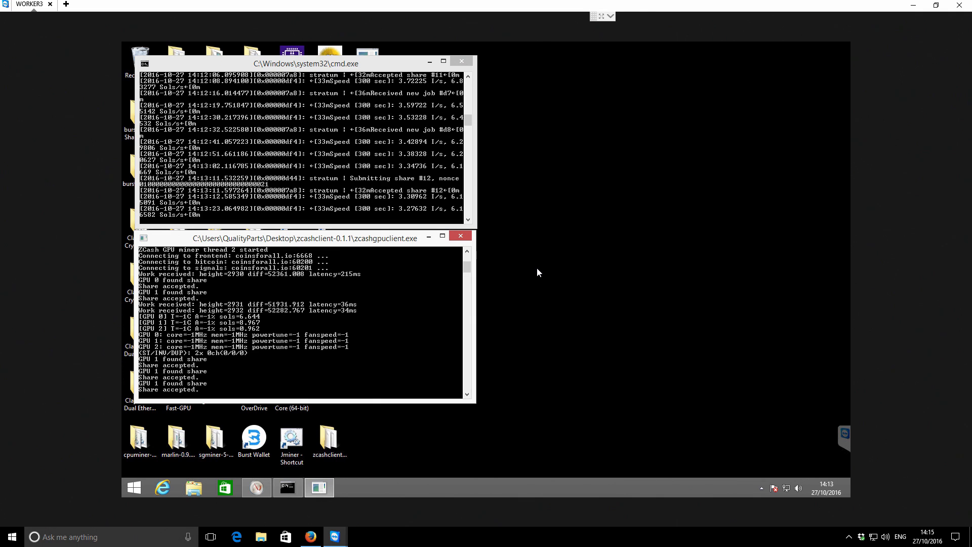
{"action": "mouse_move", "coordinate": [395, 241]}
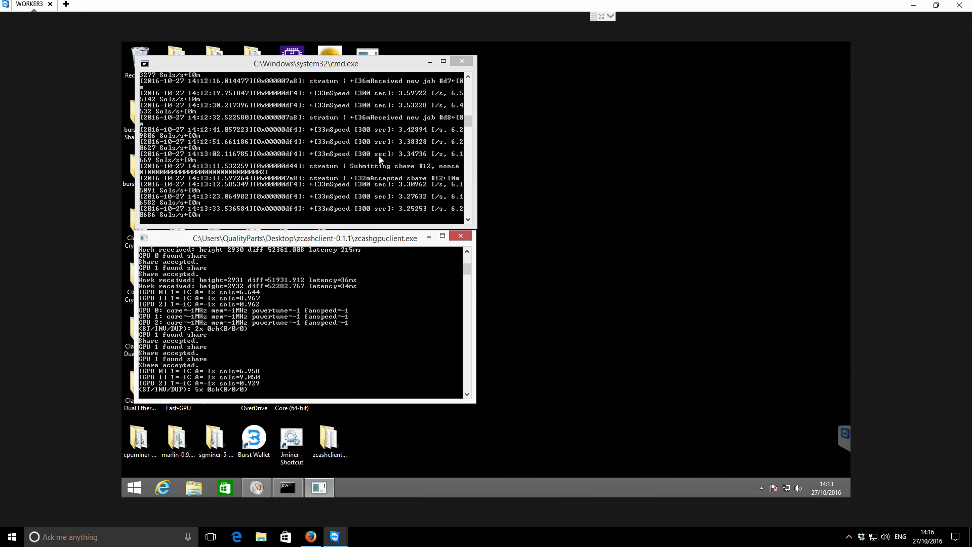
{"action": "mouse_move", "coordinate": [357, 328]}
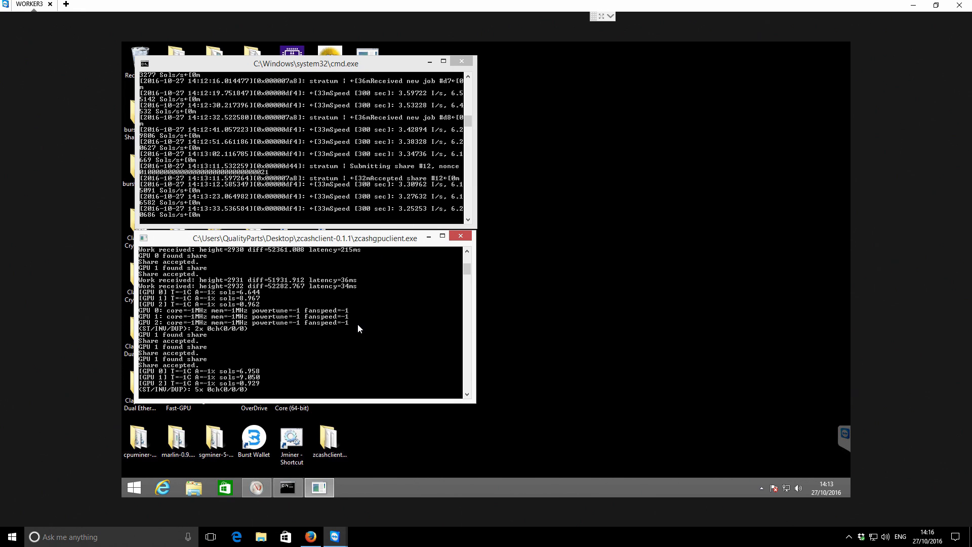
{"action": "mouse_move", "coordinate": [569, 383]}
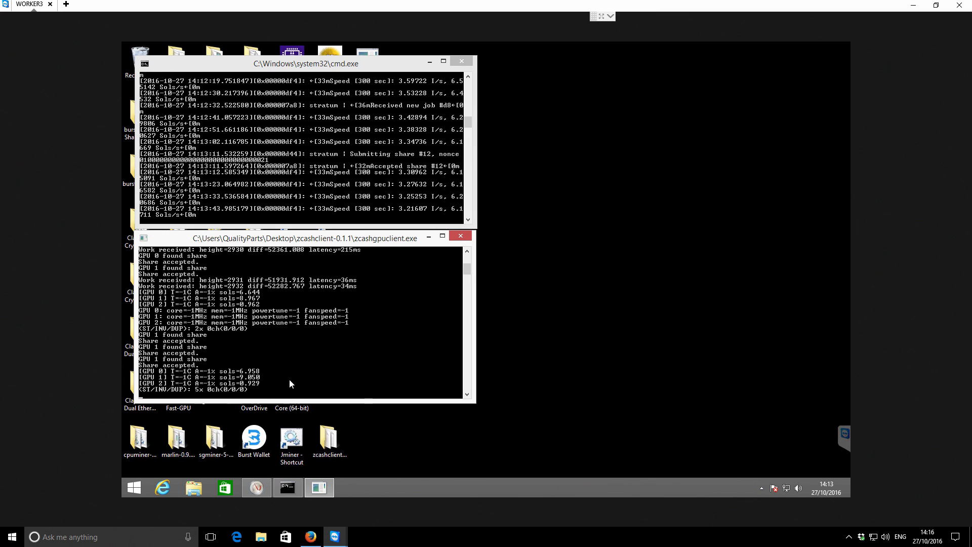
{"action": "mouse_move", "coordinate": [245, 391]}
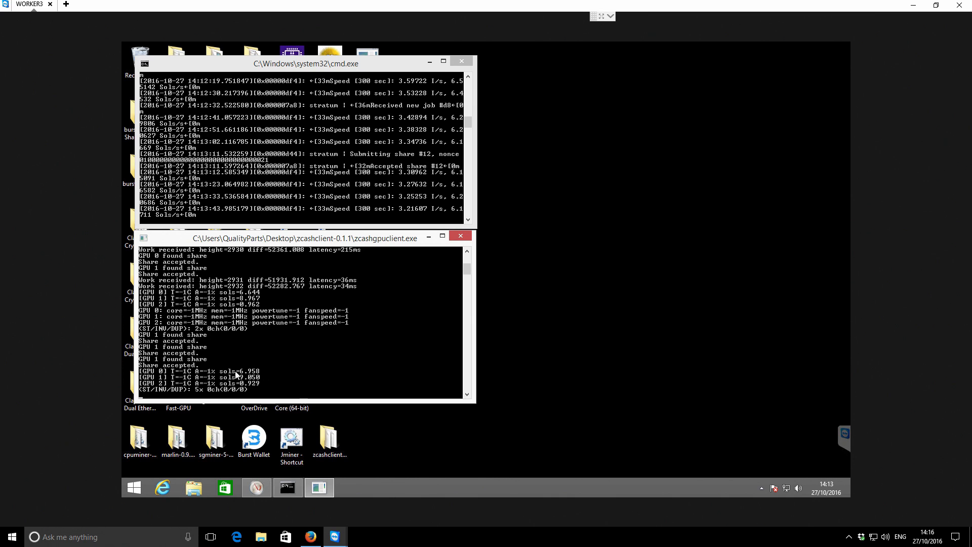
{"action": "mouse_move", "coordinate": [357, 190]}
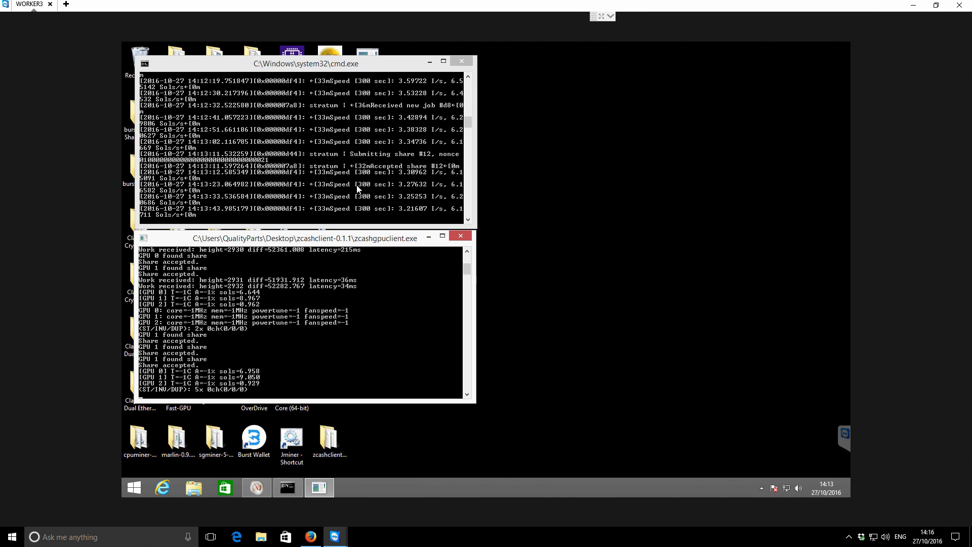
{"action": "mouse_move", "coordinate": [369, 202]}
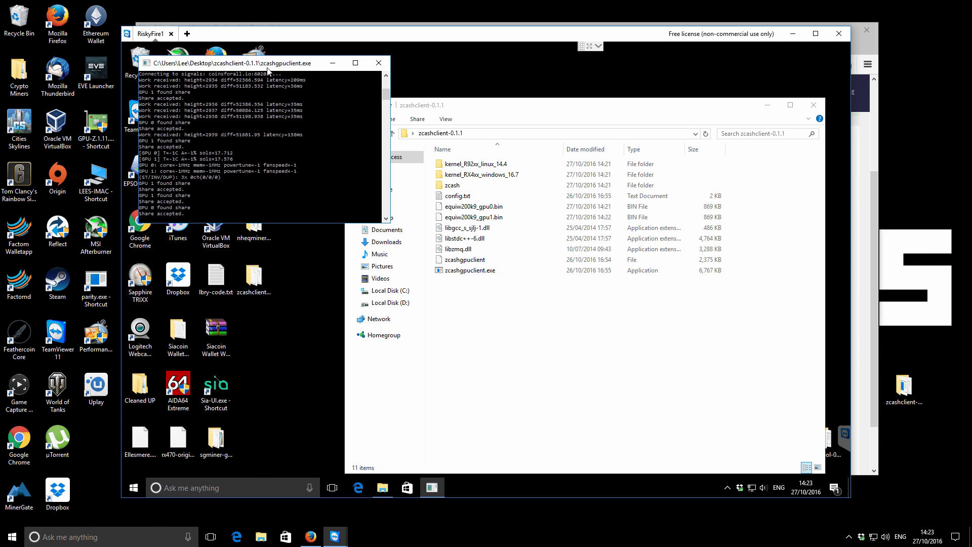
{"action": "mouse_move", "coordinate": [309, 280]}
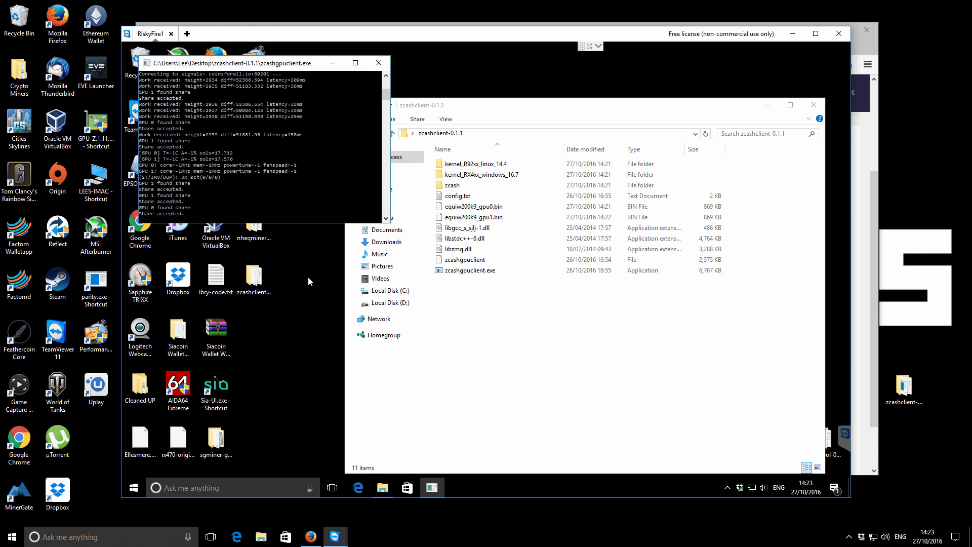
{"action": "mouse_move", "coordinate": [321, 272]}
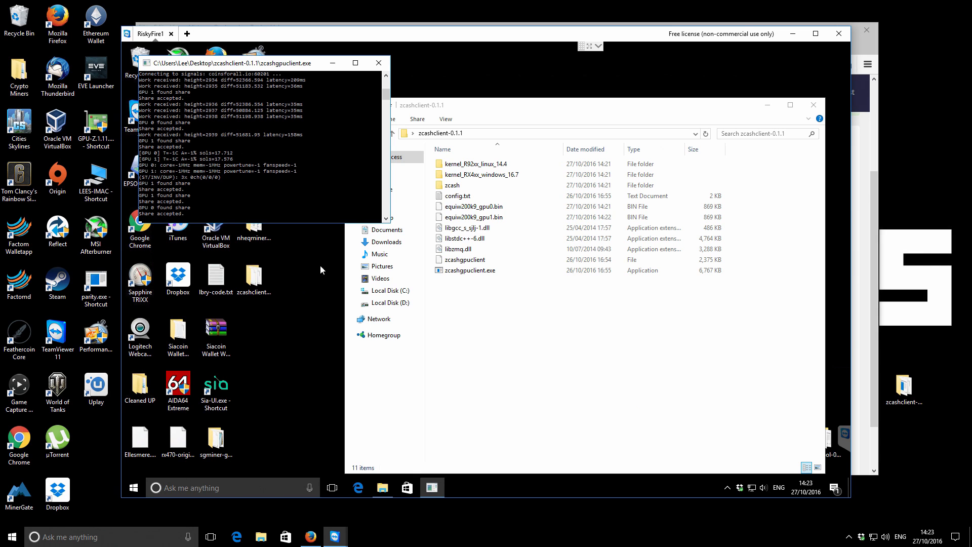
{"action": "mouse_move", "coordinate": [311, 179]}
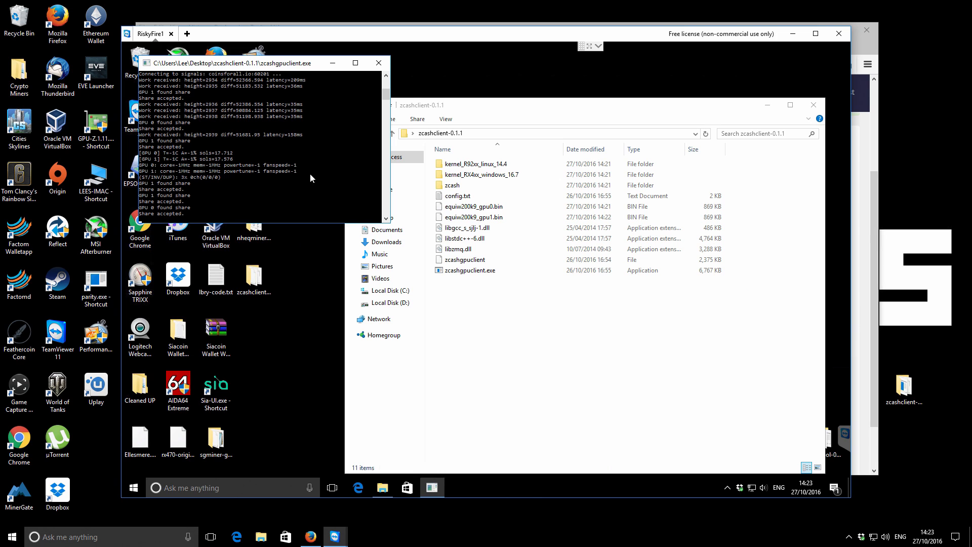
{"action": "mouse_move", "coordinate": [261, 70]}
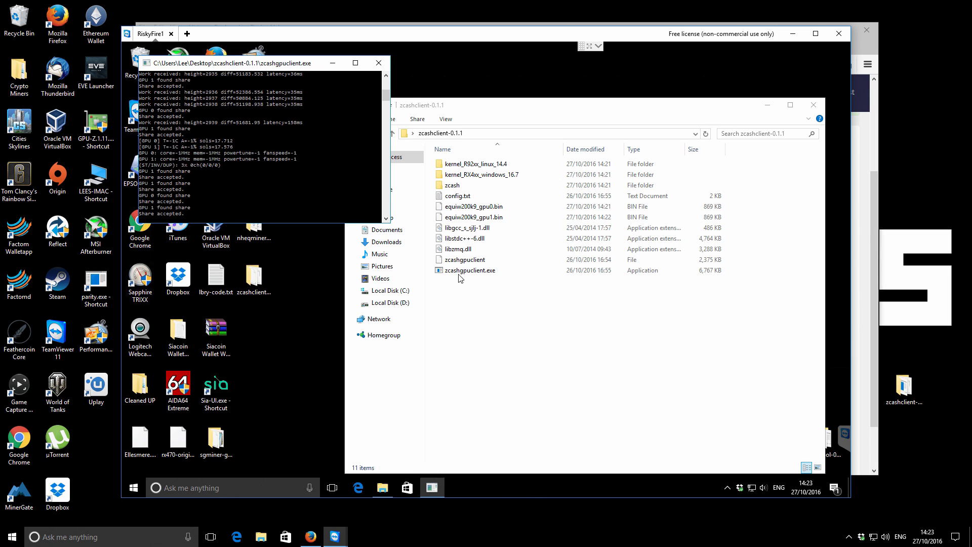
{"action": "mouse_move", "coordinate": [252, 175]}
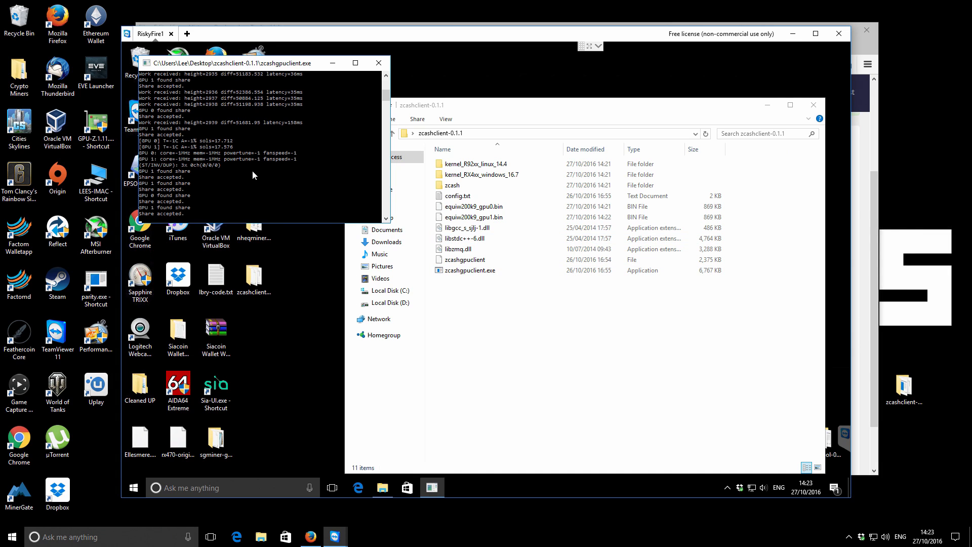
{"action": "mouse_move", "coordinate": [247, 113]}
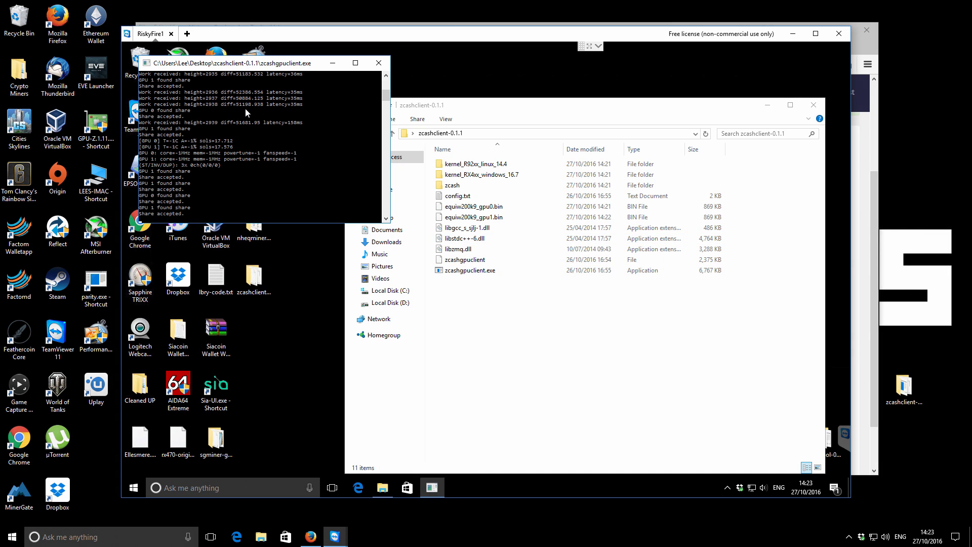
{"action": "mouse_move", "coordinate": [219, 143]}
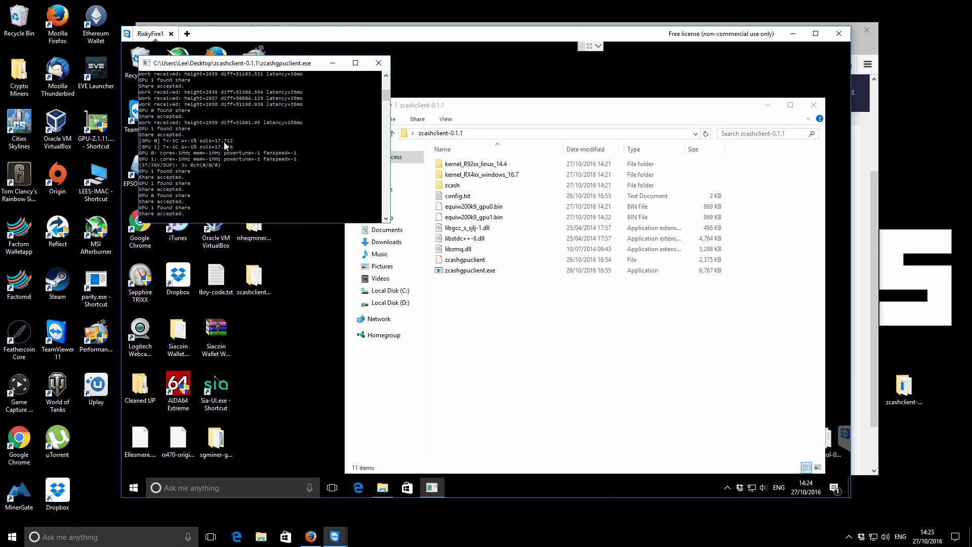
{"action": "mouse_move", "coordinate": [228, 151]}
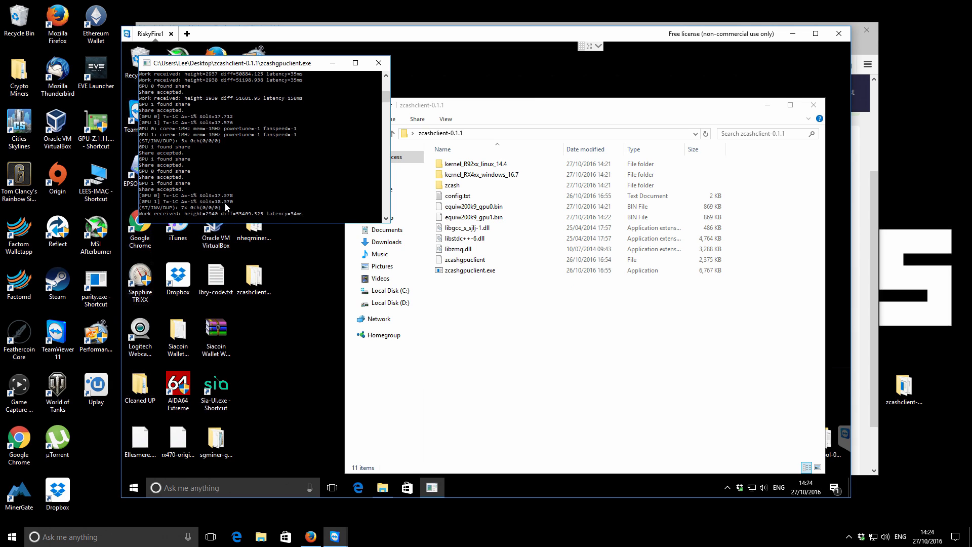
{"action": "mouse_move", "coordinate": [286, 280]}
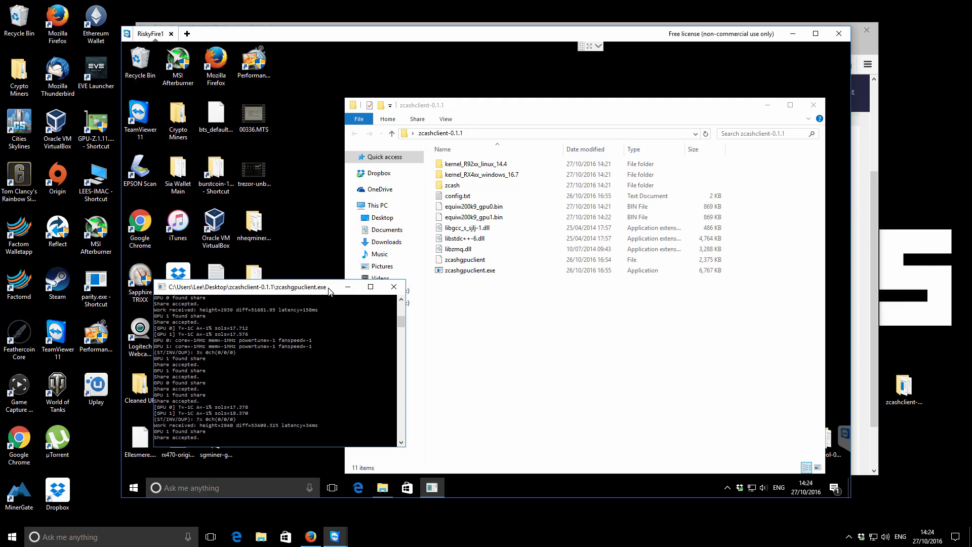
{"action": "mouse_move", "coordinate": [322, 240]}
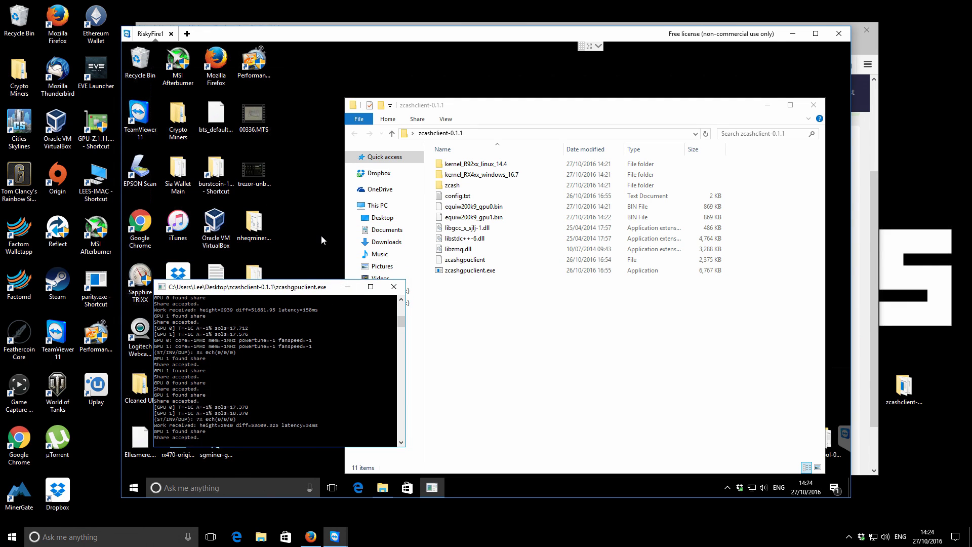
Open the nheqminer_v0.2a_suprnova folder and bring start-cpuonly-suprnova.bat up in Notepad.
{"action": "left_click", "coordinate": [253, 223]}
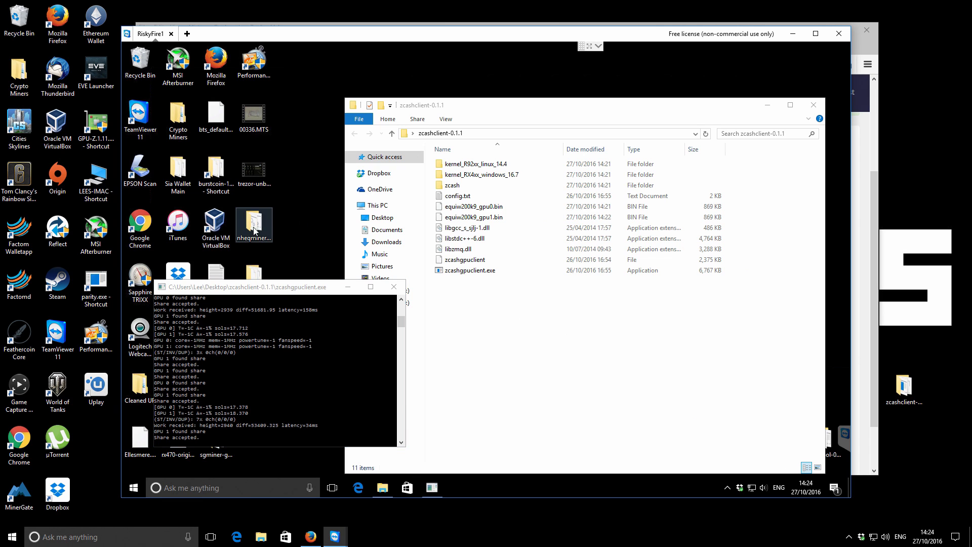
{"action": "double_click", "coordinate": [253, 222]}
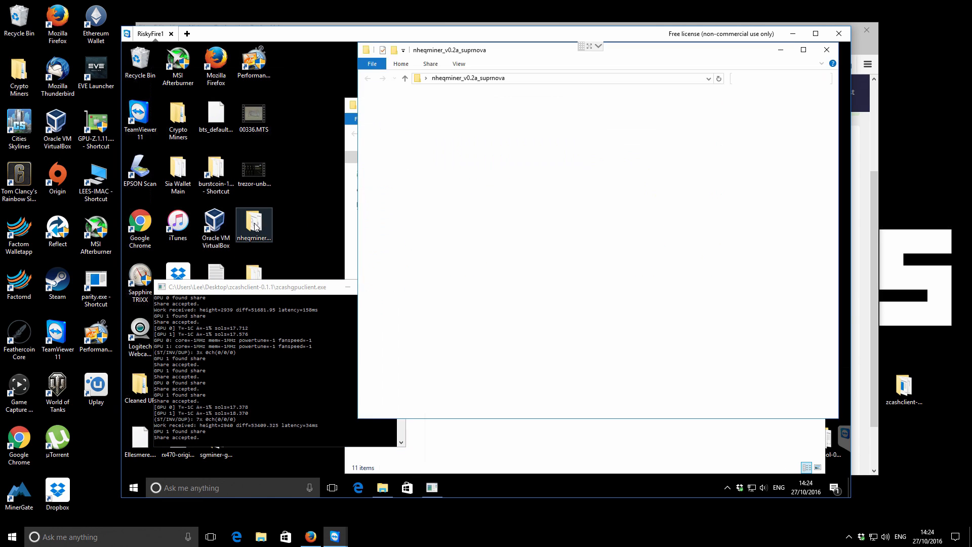
{"action": "double_click", "coordinate": [253, 223]}
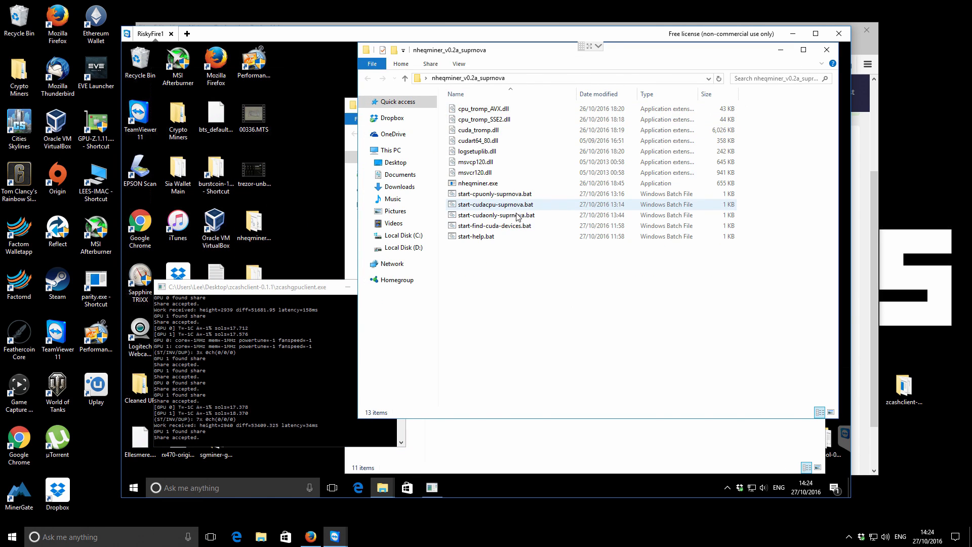
{"action": "left_click", "coordinate": [492, 193]}
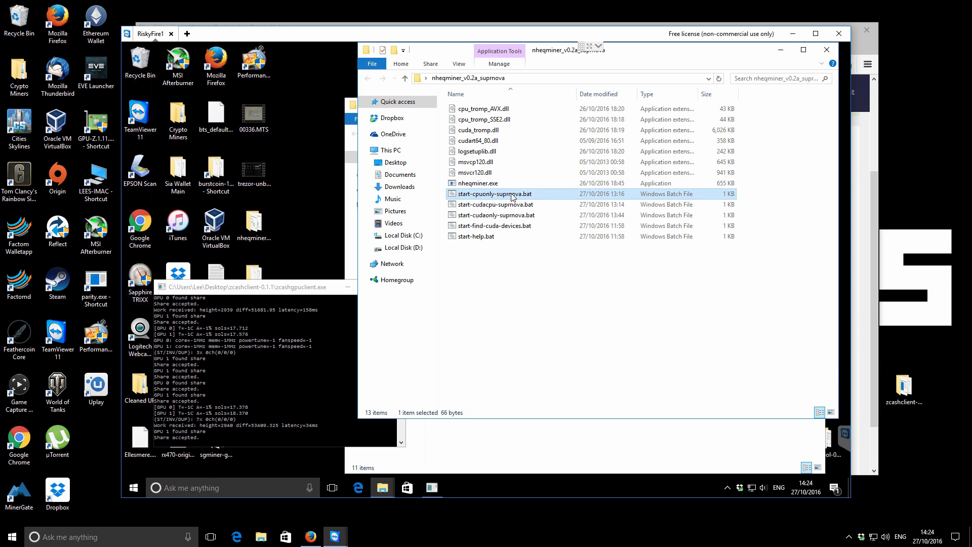
{"action": "double_click", "coordinate": [492, 193]}
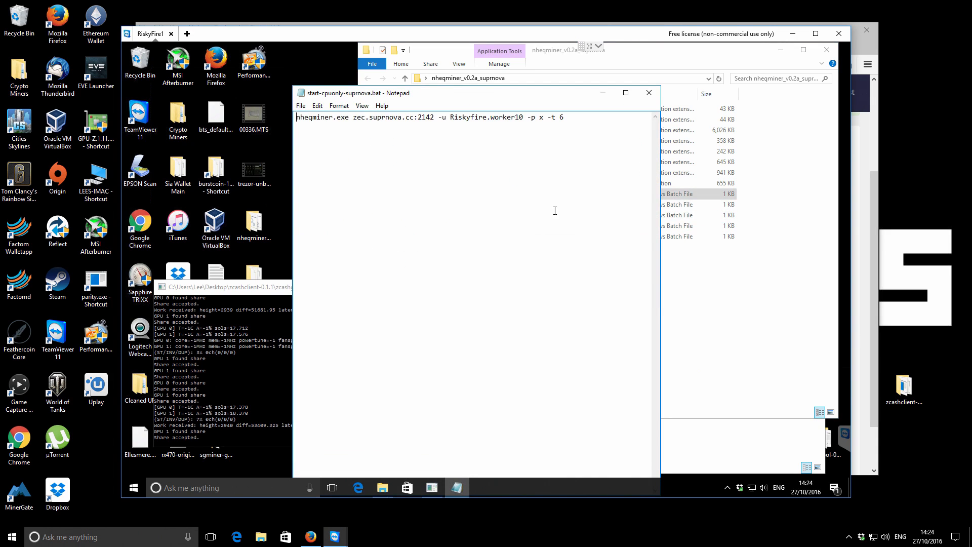
Save the batch file with -t 3 instead of -t 6 and relaunch the CPU miner.
{"action": "left_click", "coordinate": [564, 116]}
{"action": "type", "text": "3"}
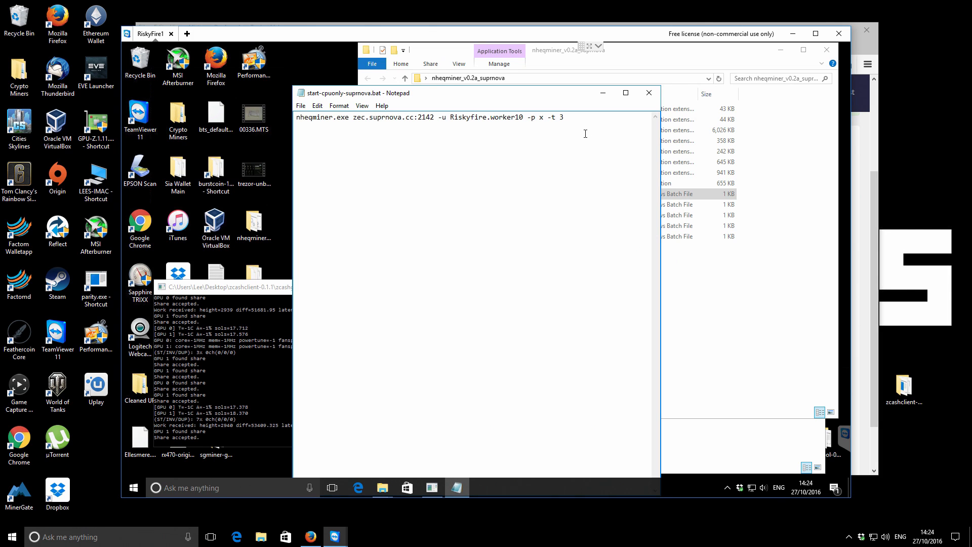
{"action": "mouse_move", "coordinate": [300, 105]}
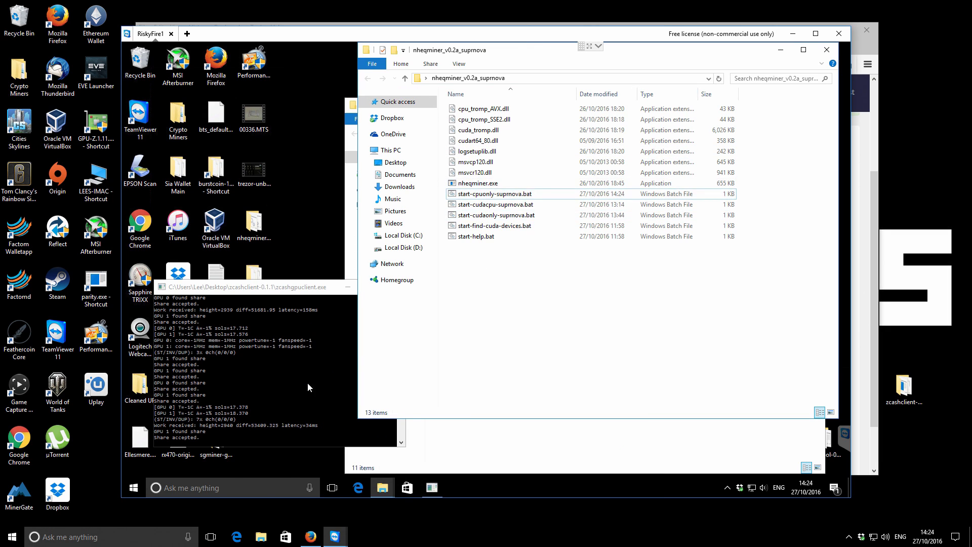
{"action": "mouse_move", "coordinate": [494, 276]}
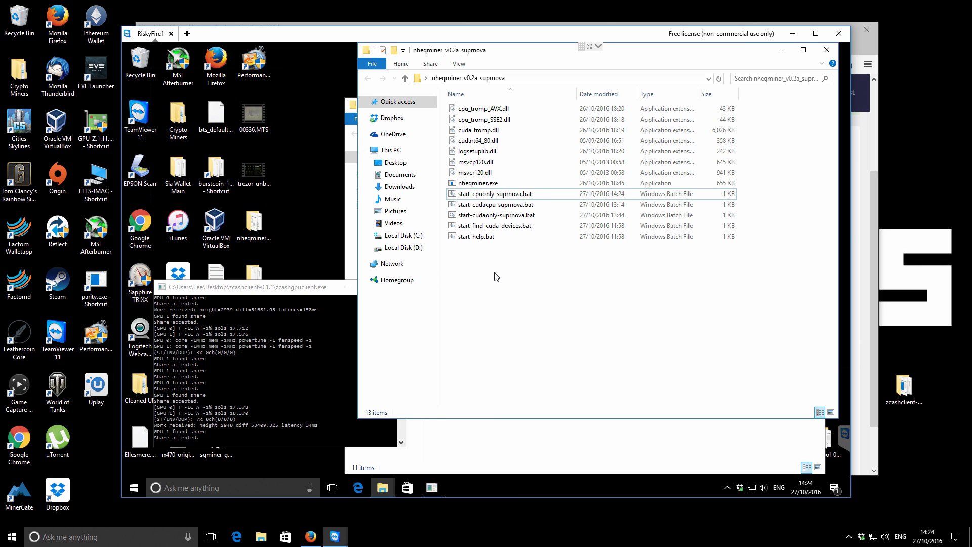
{"action": "mouse_move", "coordinate": [495, 193]}
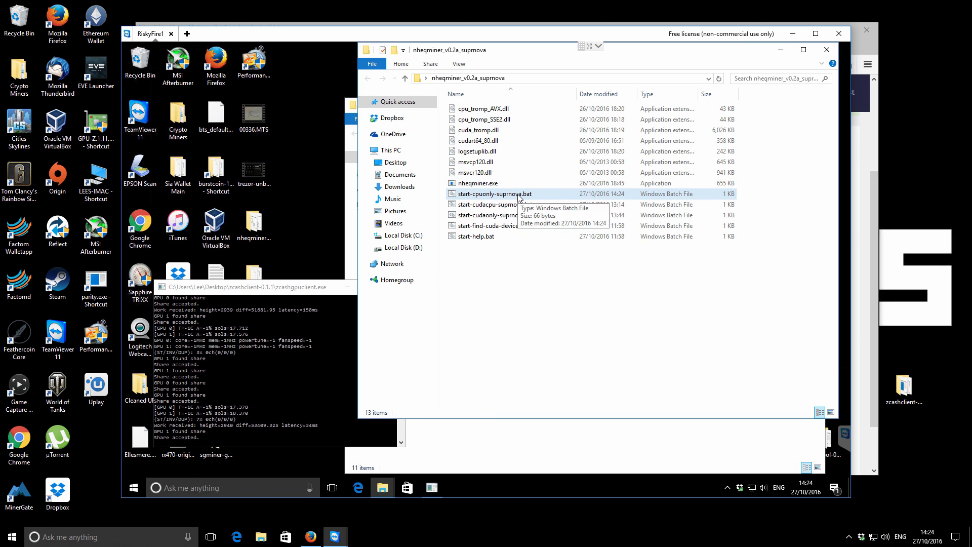
{"action": "double_click", "coordinate": [494, 193]}
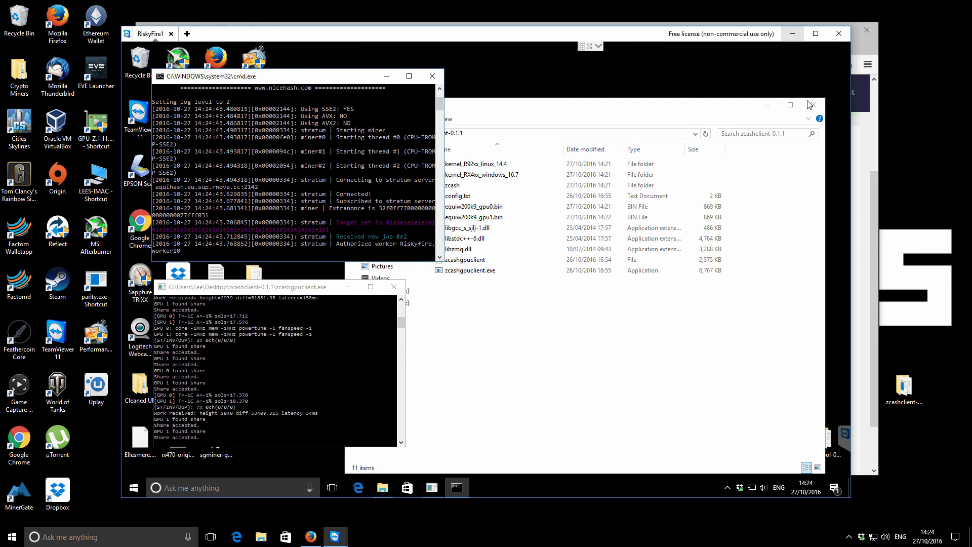
{"action": "left_click", "coordinate": [813, 105]}
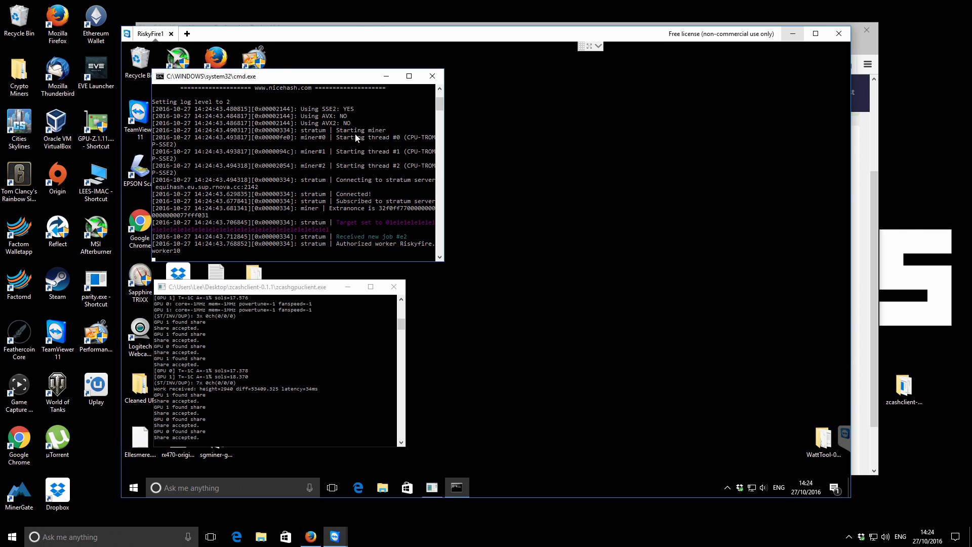
{"action": "mouse_move", "coordinate": [353, 148]}
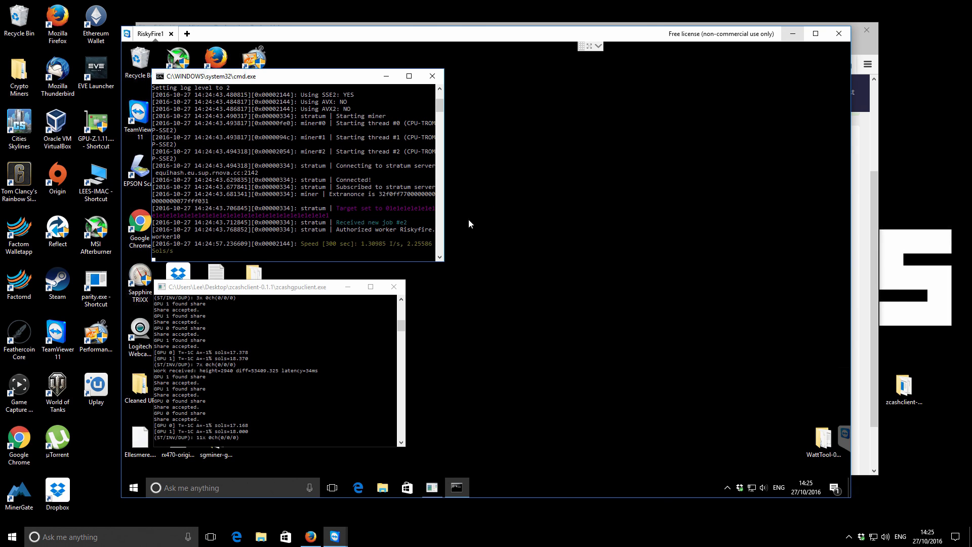
{"action": "mouse_move", "coordinate": [410, 249]}
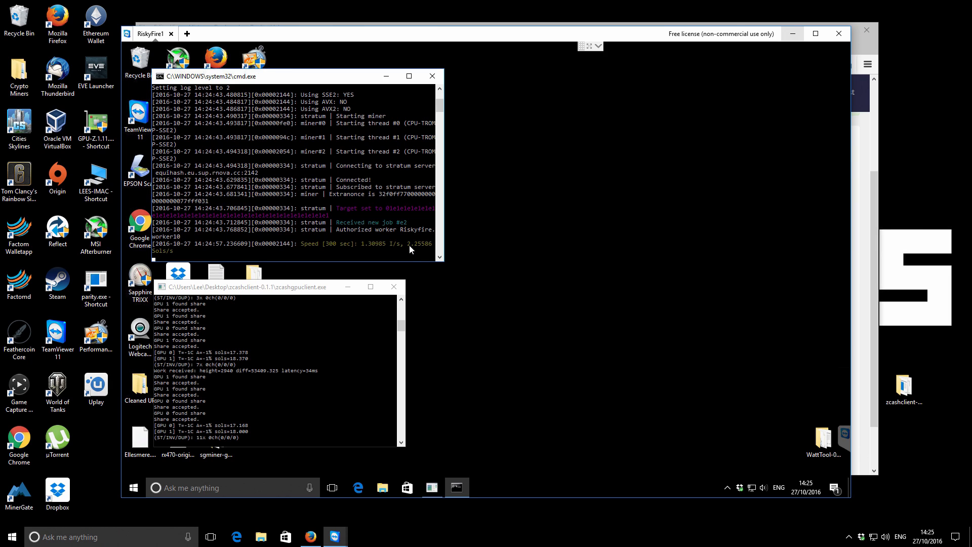
{"action": "mouse_move", "coordinate": [397, 252]}
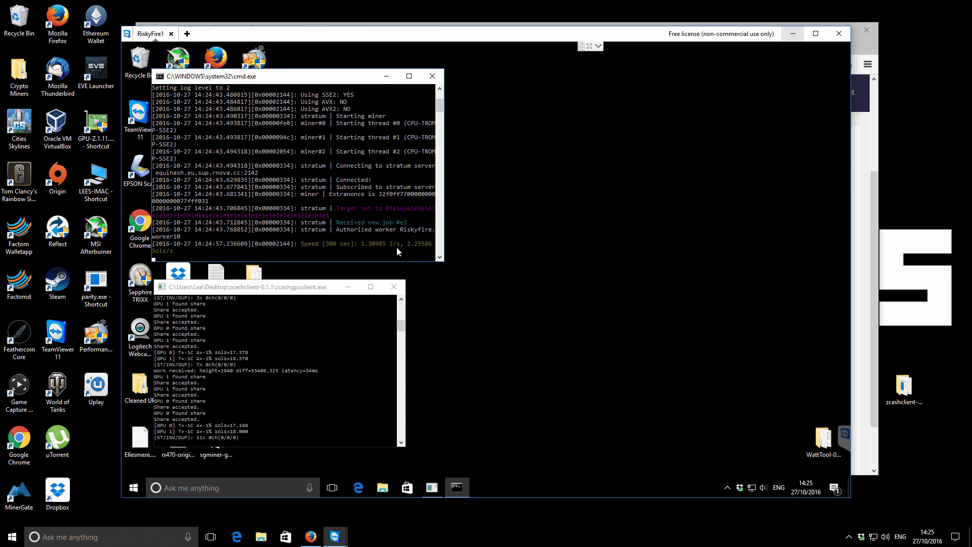
{"action": "mouse_move", "coordinate": [485, 218]}
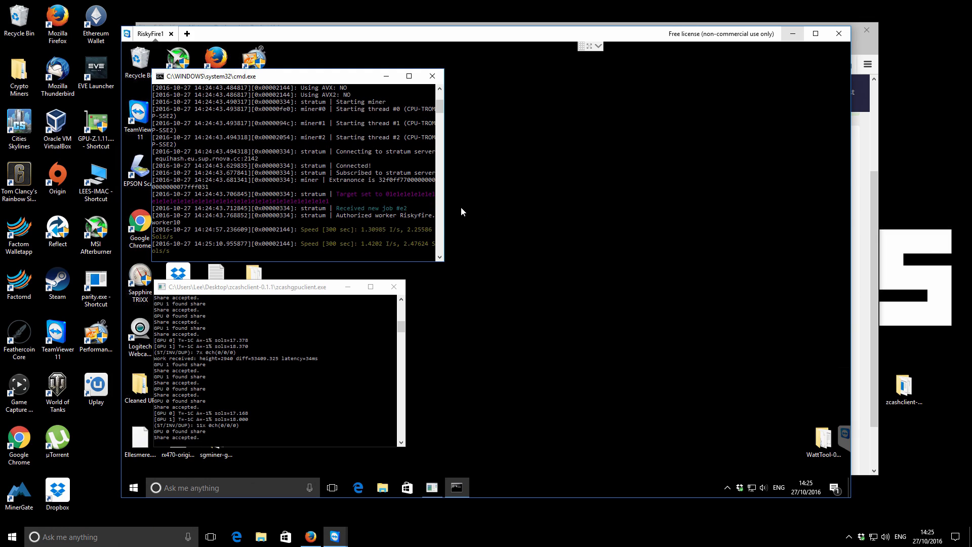
{"action": "mouse_move", "coordinate": [414, 250]}
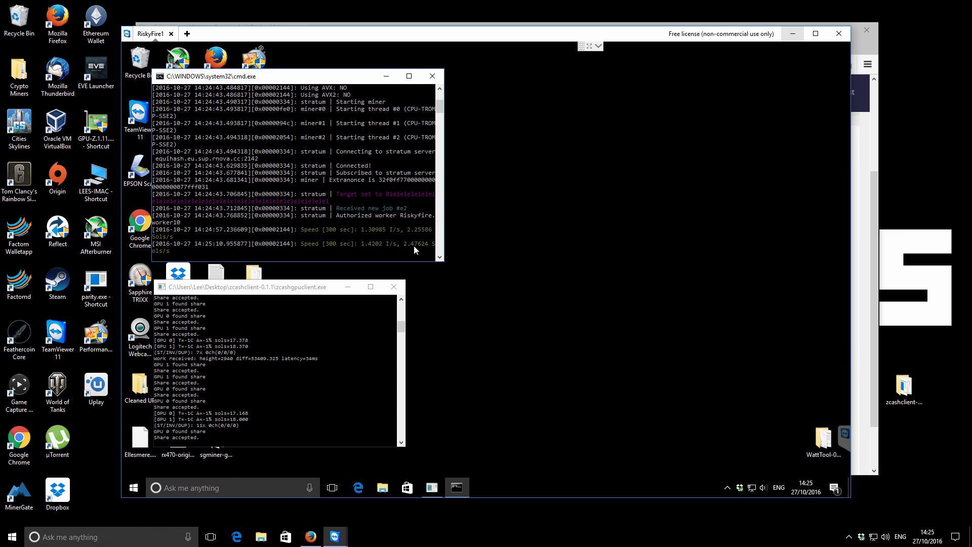
{"action": "mouse_move", "coordinate": [422, 253]}
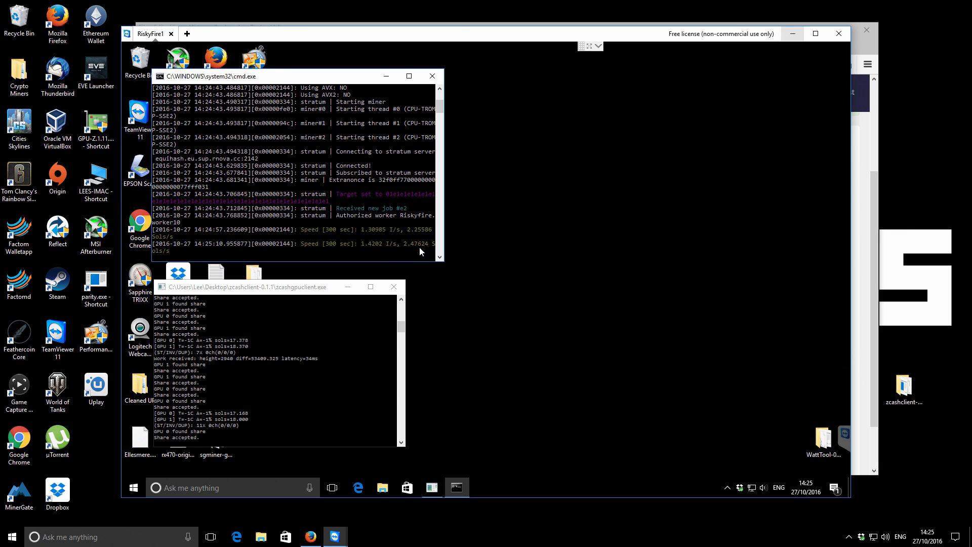
{"action": "mouse_move", "coordinate": [426, 249]}
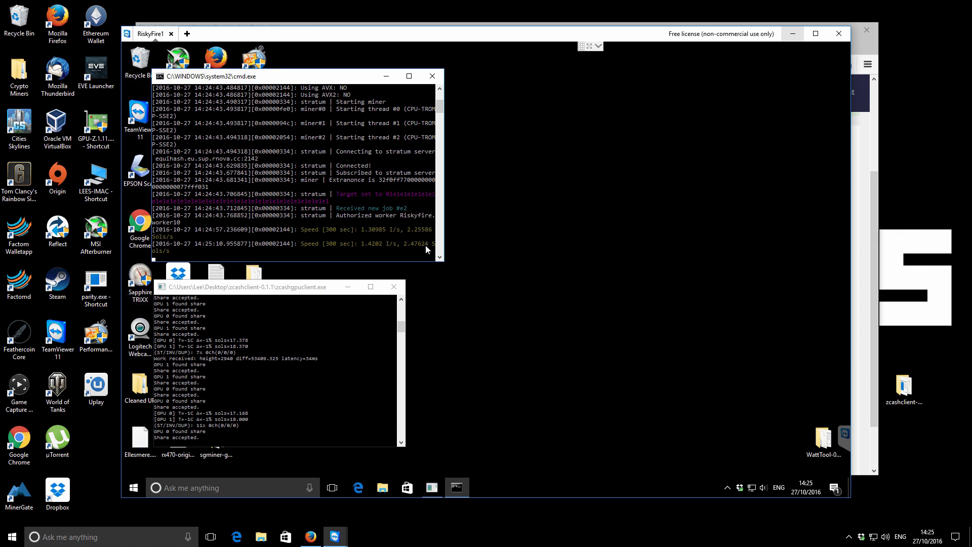
{"action": "mouse_move", "coordinate": [415, 252]}
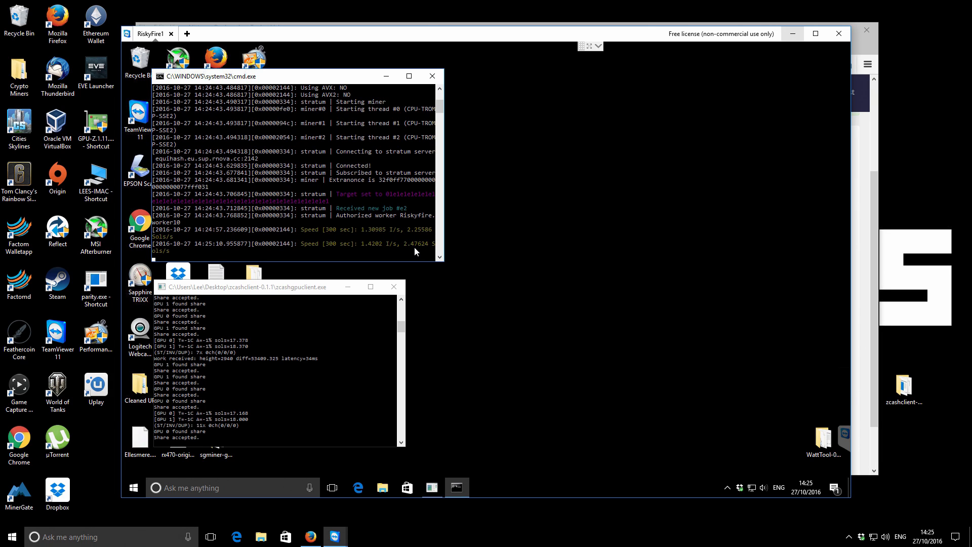
{"action": "mouse_move", "coordinate": [259, 236]}
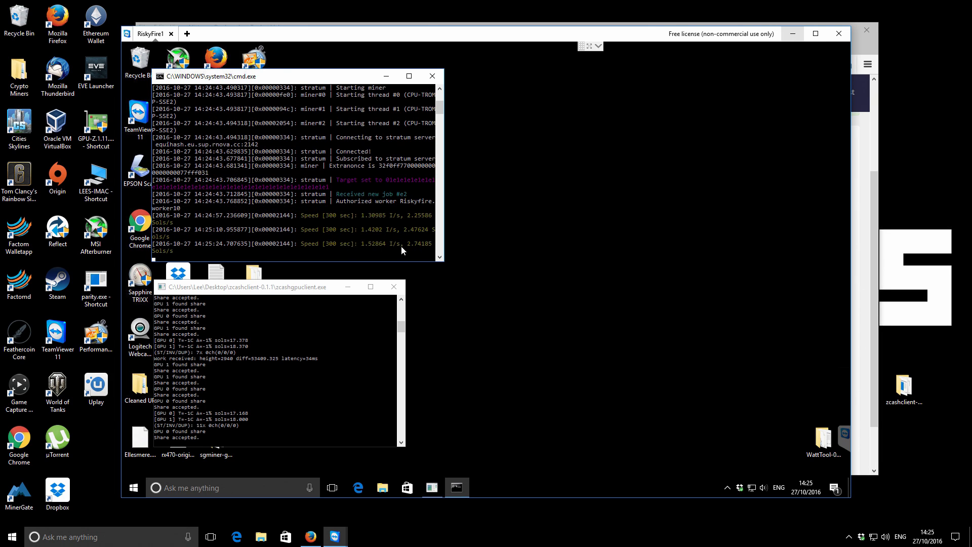
{"action": "mouse_move", "coordinate": [427, 250]}
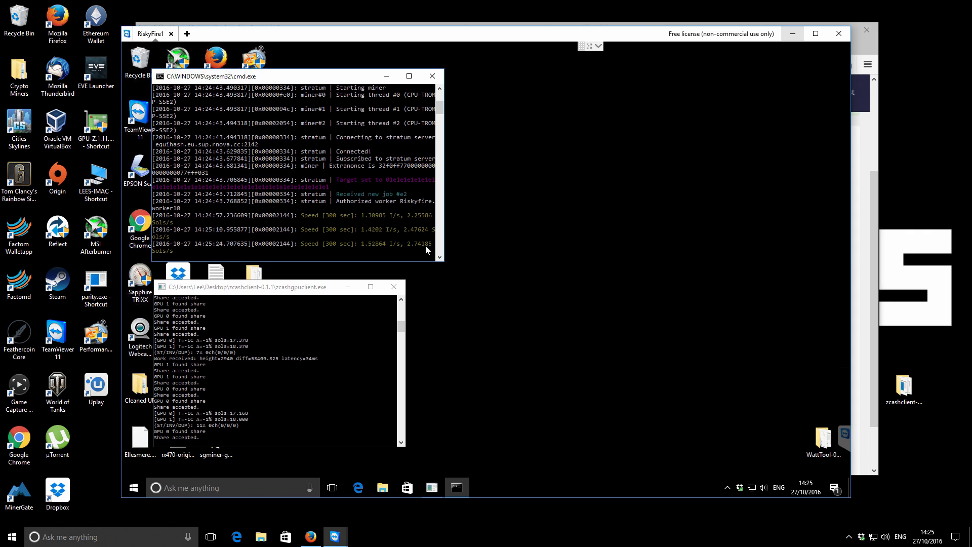
{"action": "mouse_move", "coordinate": [535, 226]}
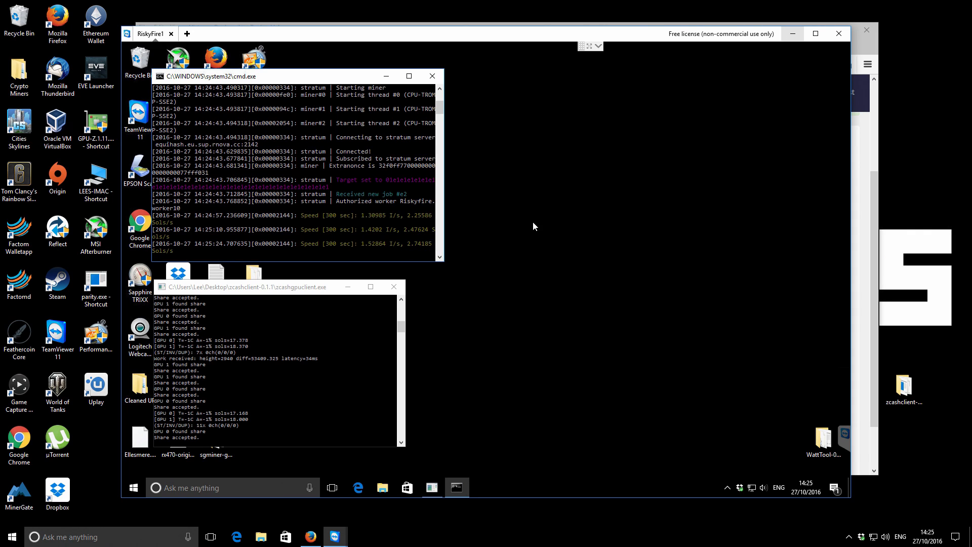
{"action": "mouse_move", "coordinate": [427, 247]}
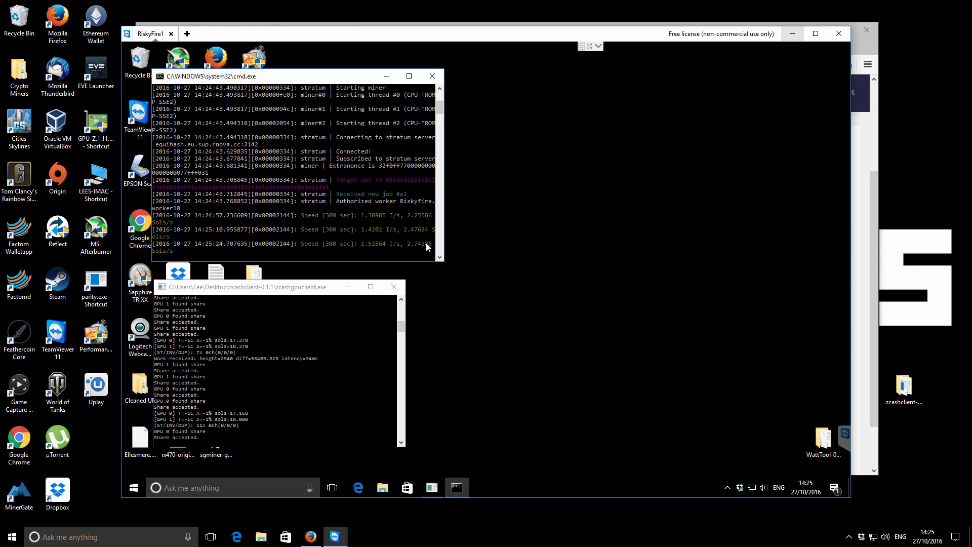
{"action": "mouse_move", "coordinate": [333, 346]}
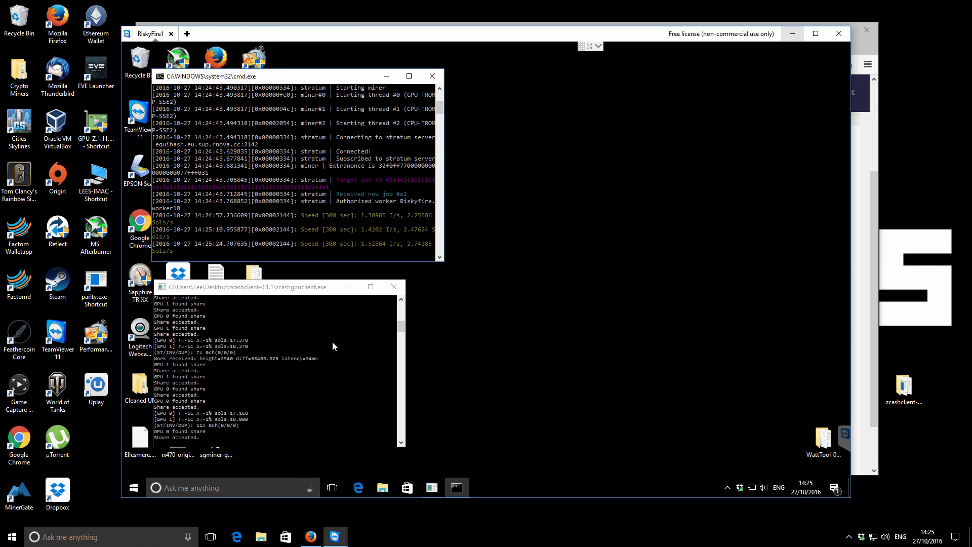
{"action": "mouse_move", "coordinate": [364, 207]}
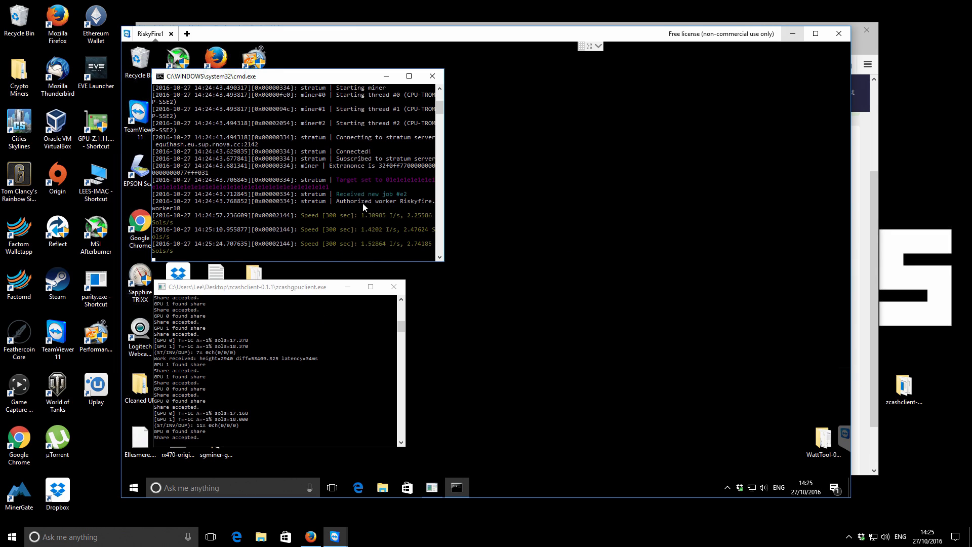
{"action": "mouse_move", "coordinate": [344, 148]}
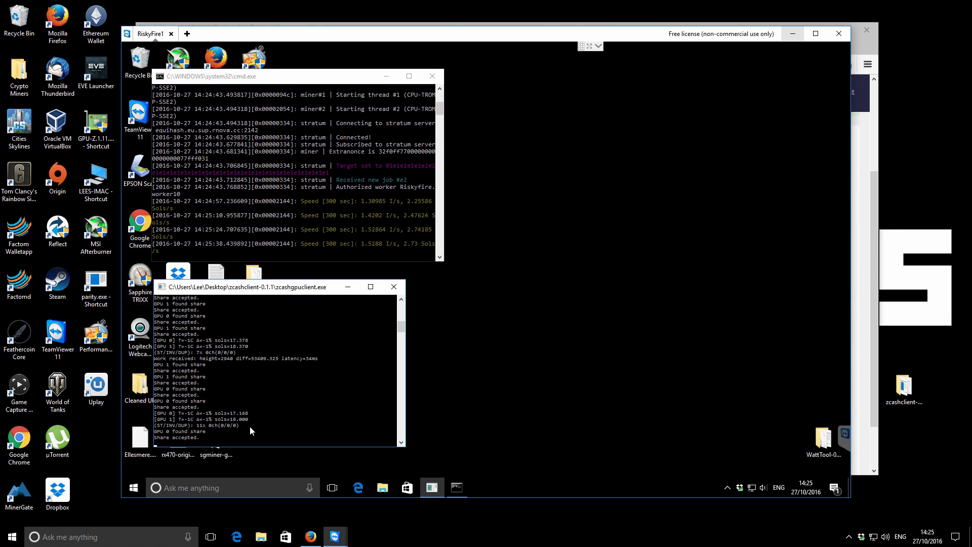
{"action": "mouse_move", "coordinate": [261, 427]}
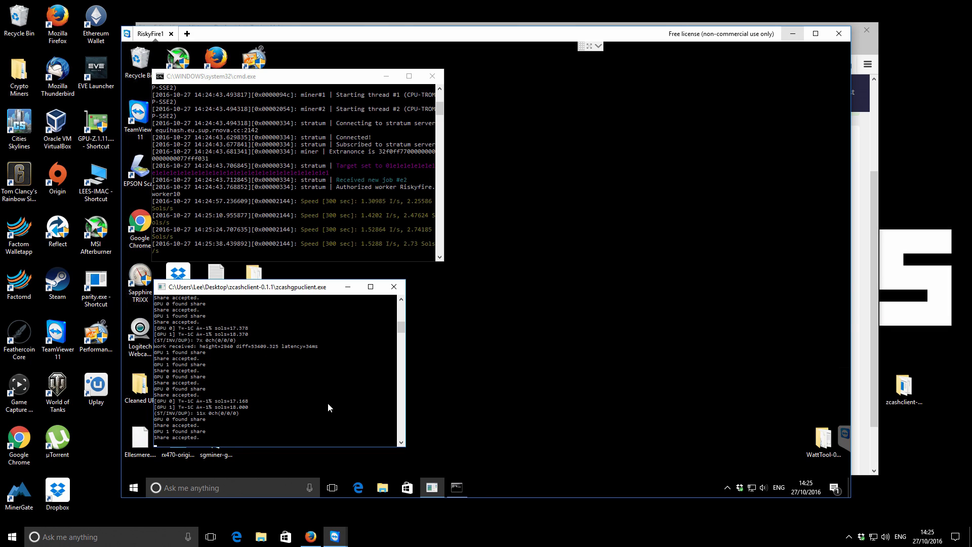
{"action": "mouse_move", "coordinate": [228, 406]}
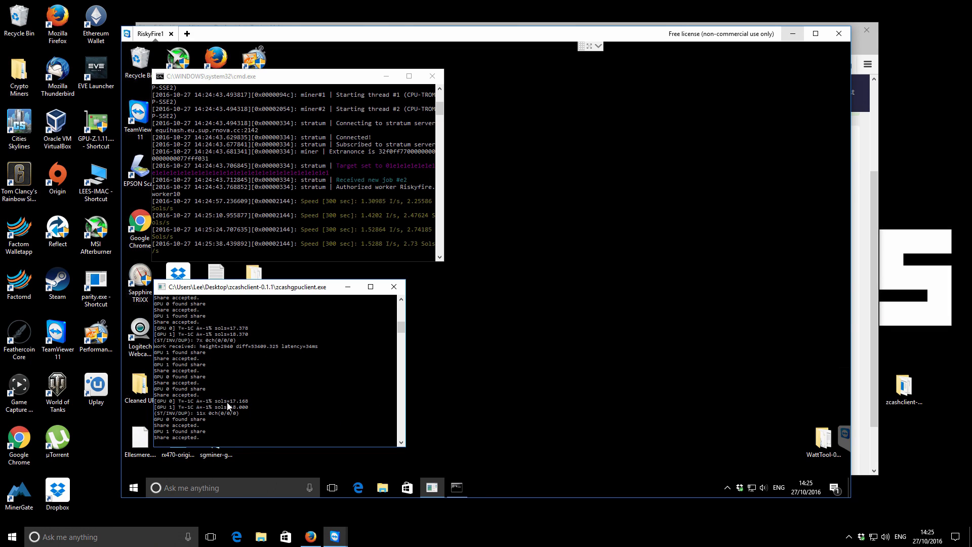
{"action": "mouse_move", "coordinate": [420, 394]}
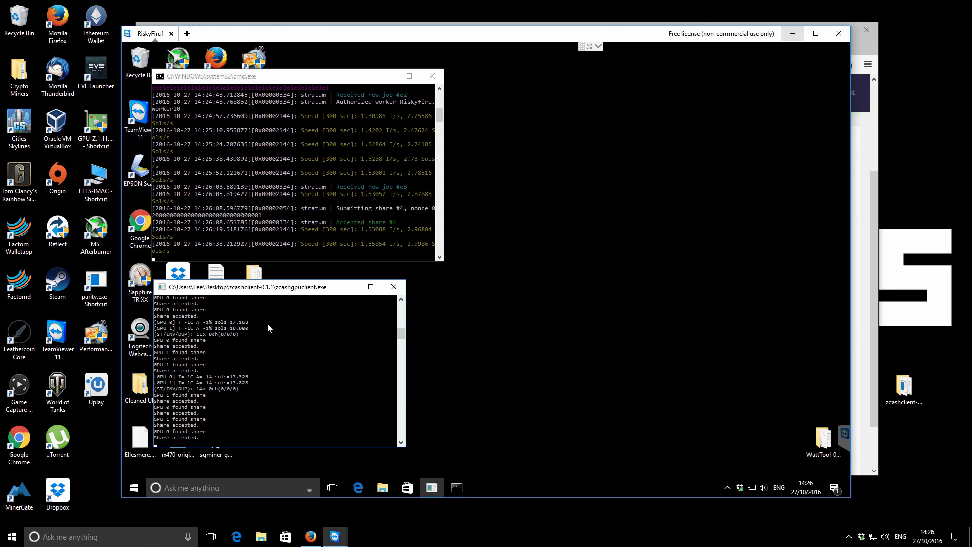
{"action": "mouse_move", "coordinate": [251, 356]}
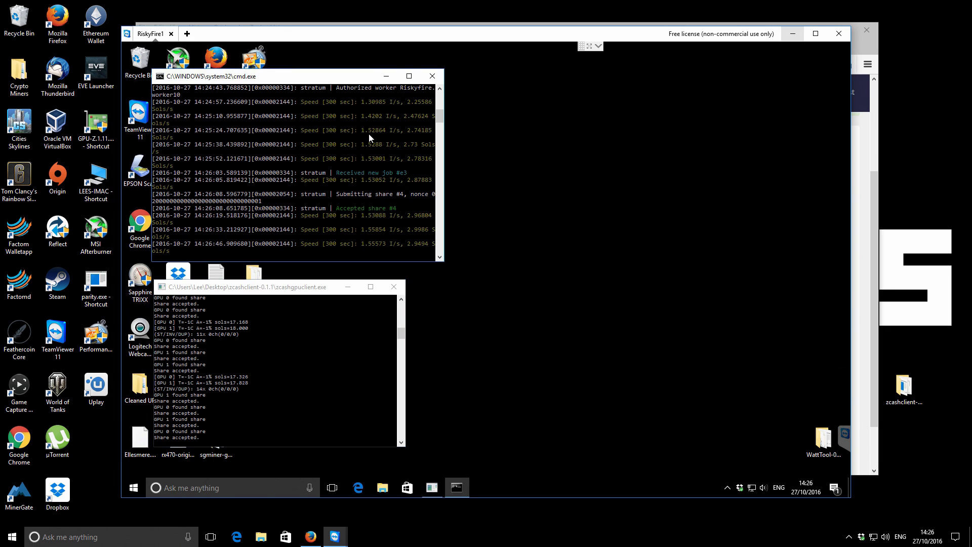
{"action": "mouse_move", "coordinate": [501, 261]}
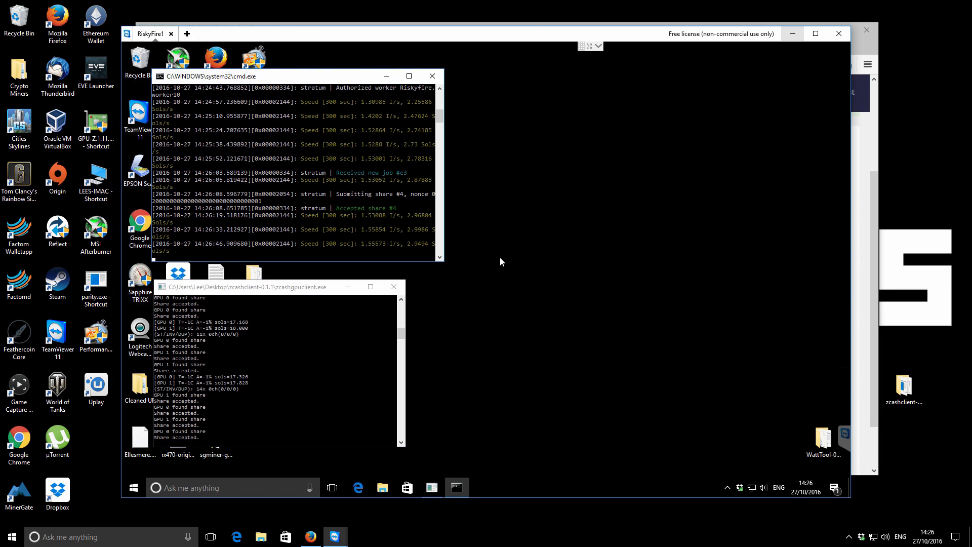
{"action": "mouse_move", "coordinate": [493, 263]}
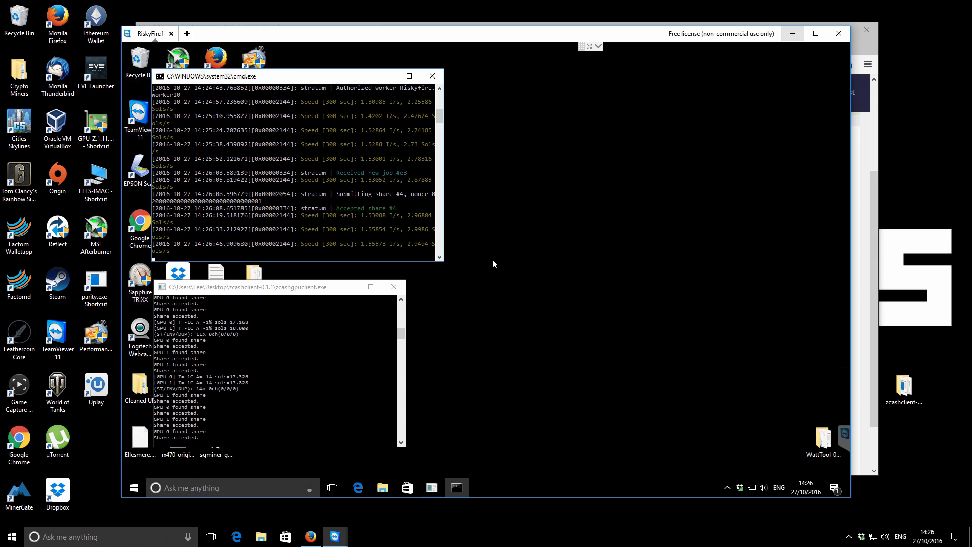
{"action": "mouse_move", "coordinate": [473, 258]}
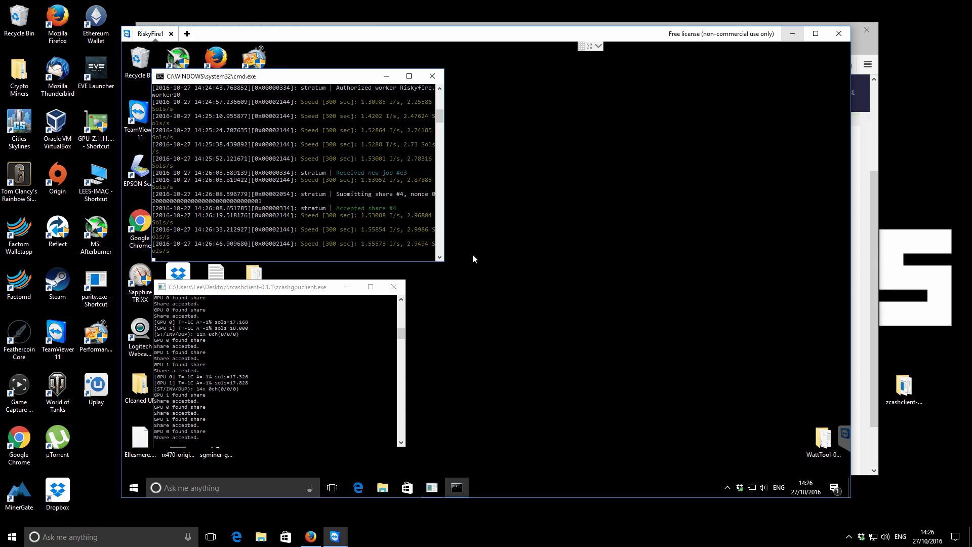
{"action": "mouse_move", "coordinate": [484, 256]}
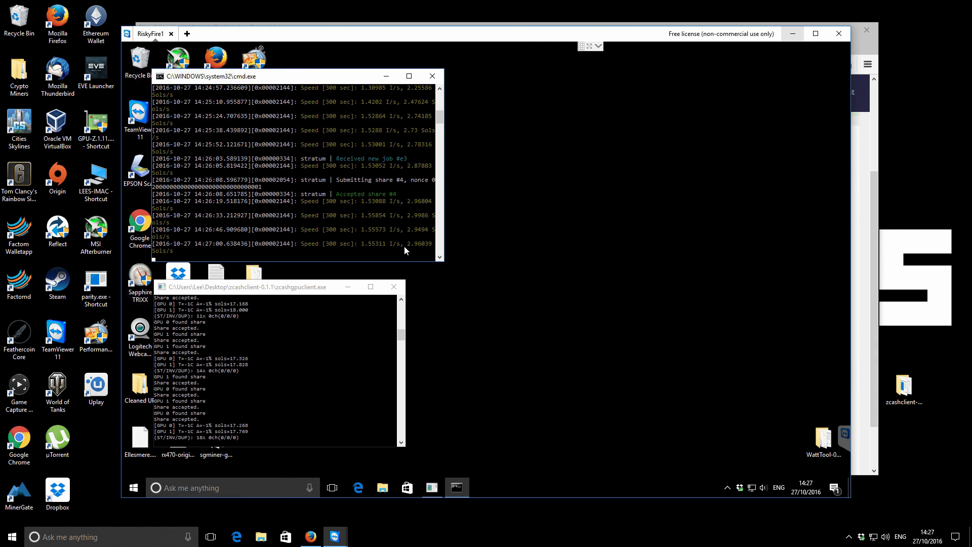
{"action": "mouse_move", "coordinate": [266, 405]}
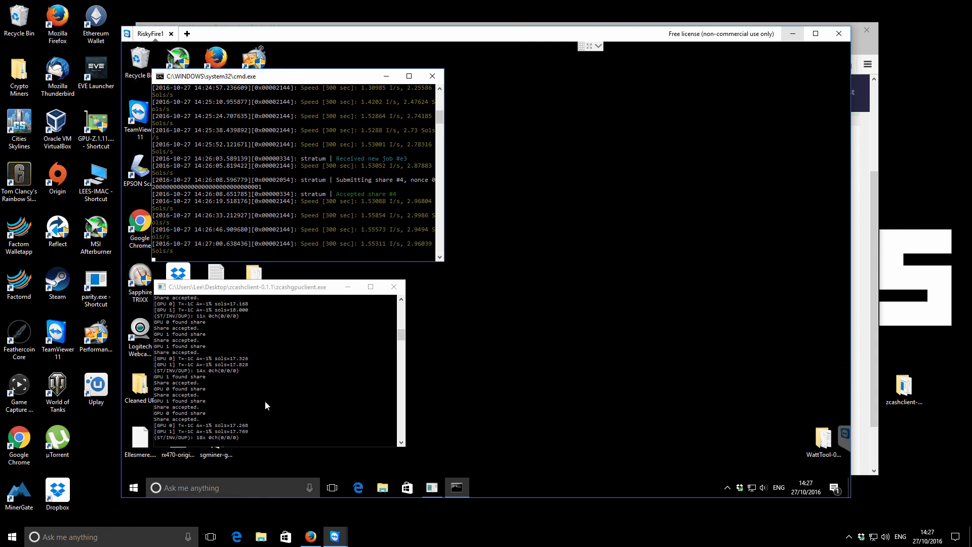
{"action": "mouse_move", "coordinate": [283, 292]}
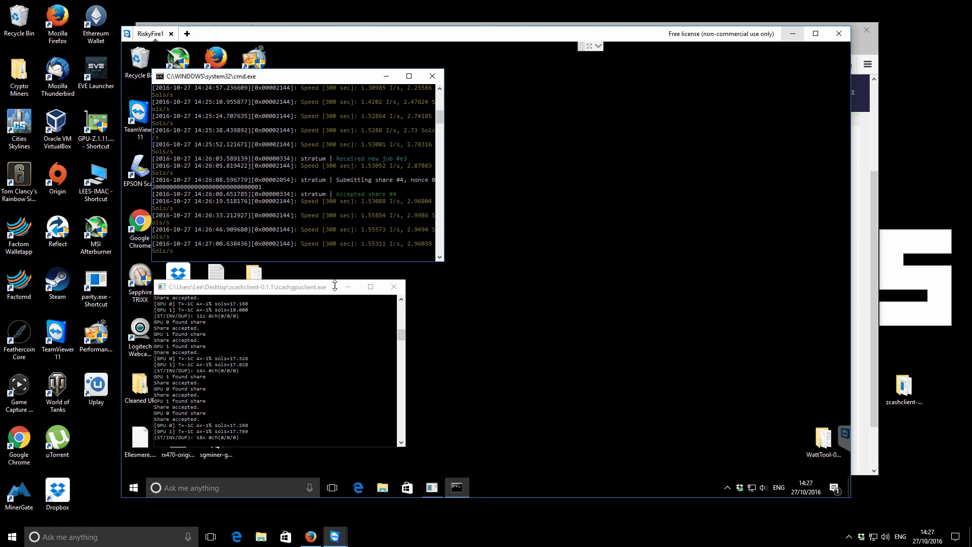
{"action": "mouse_move", "coordinate": [347, 185]}
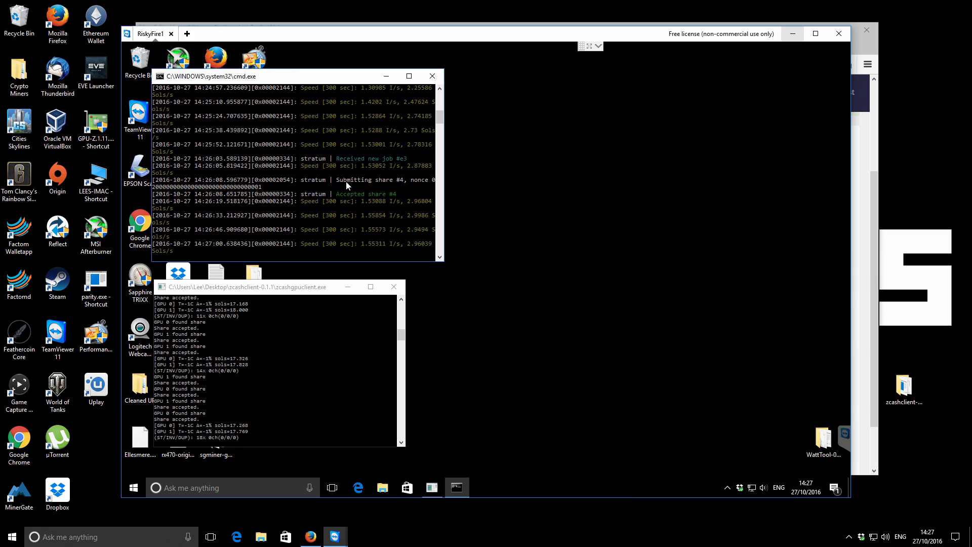
{"action": "mouse_move", "coordinate": [569, 272]}
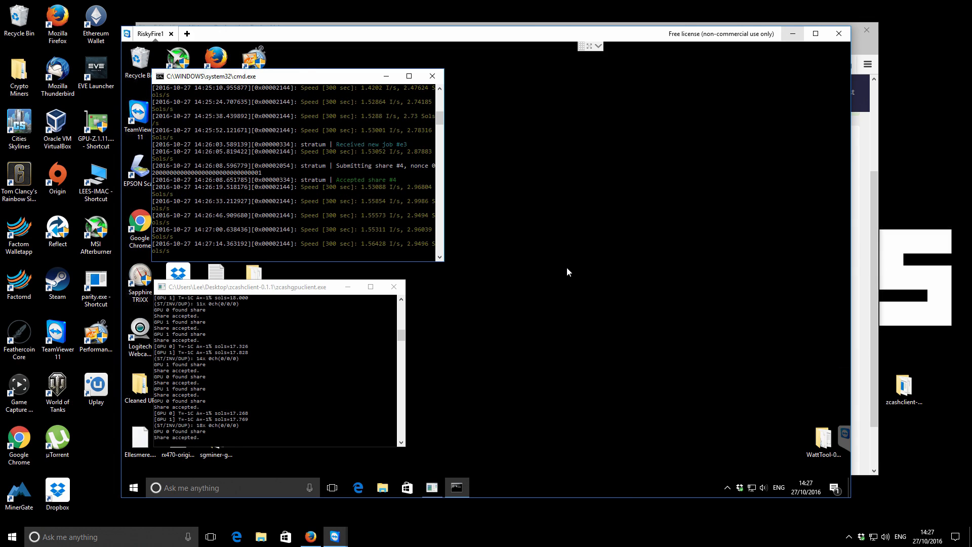
{"action": "mouse_move", "coordinate": [468, 237]}
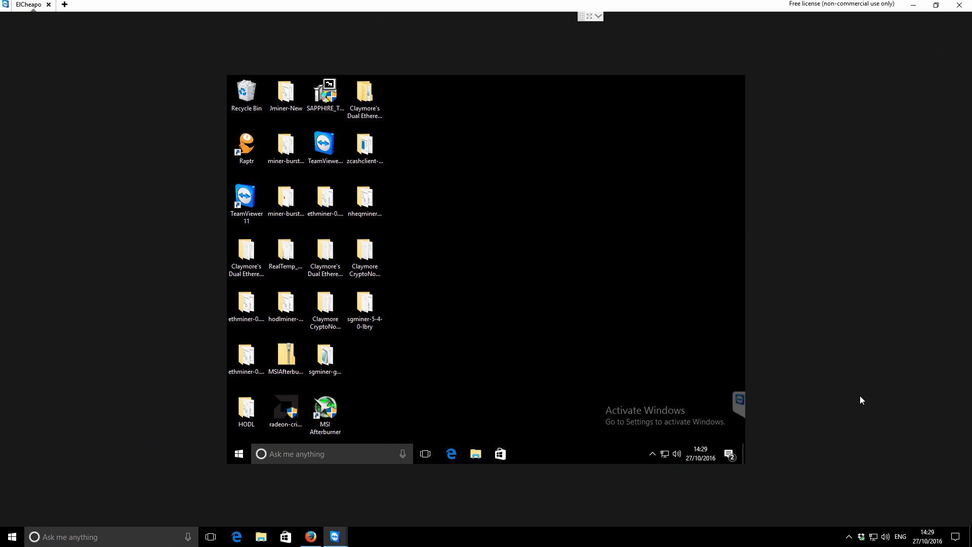
{"action": "mouse_move", "coordinate": [791, 358]}
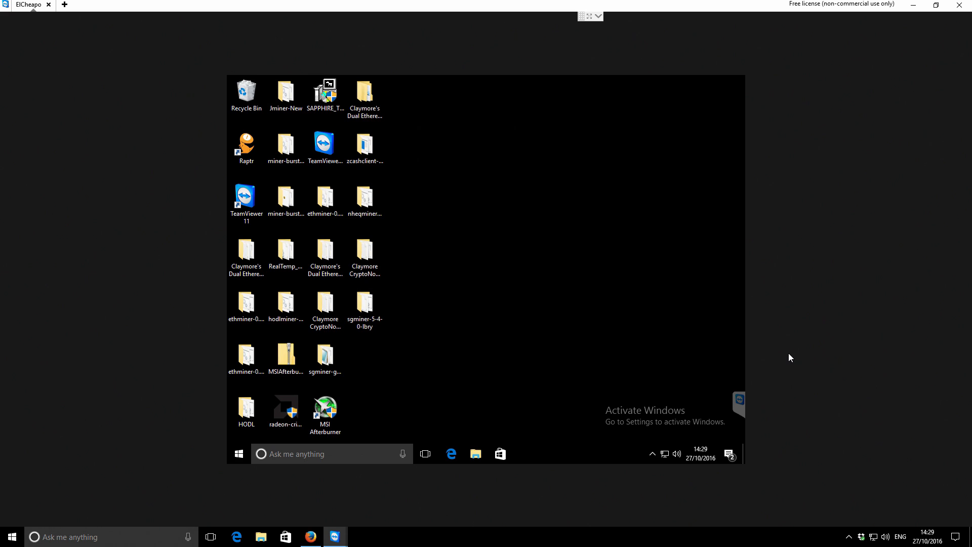
{"action": "mouse_move", "coordinate": [609, 271]}
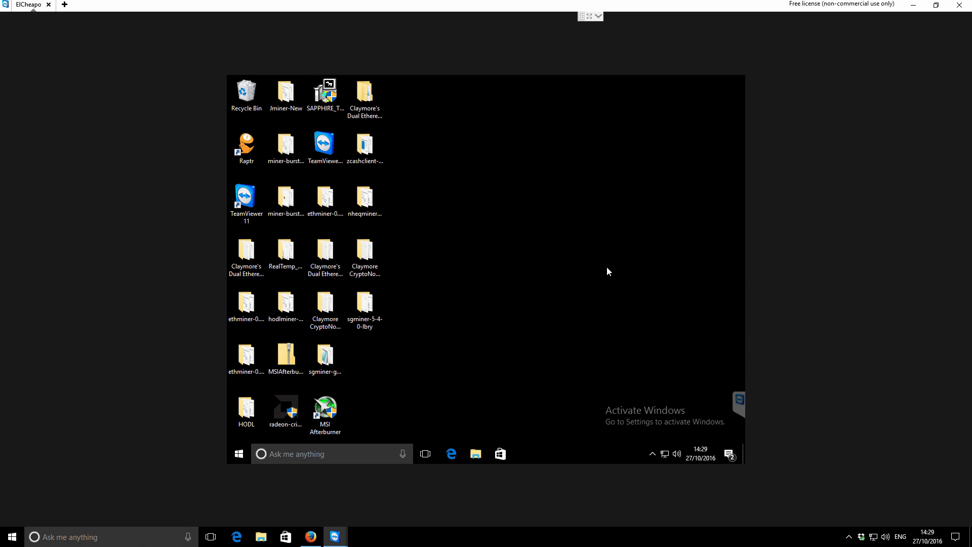
{"action": "mouse_move", "coordinate": [459, 279]}
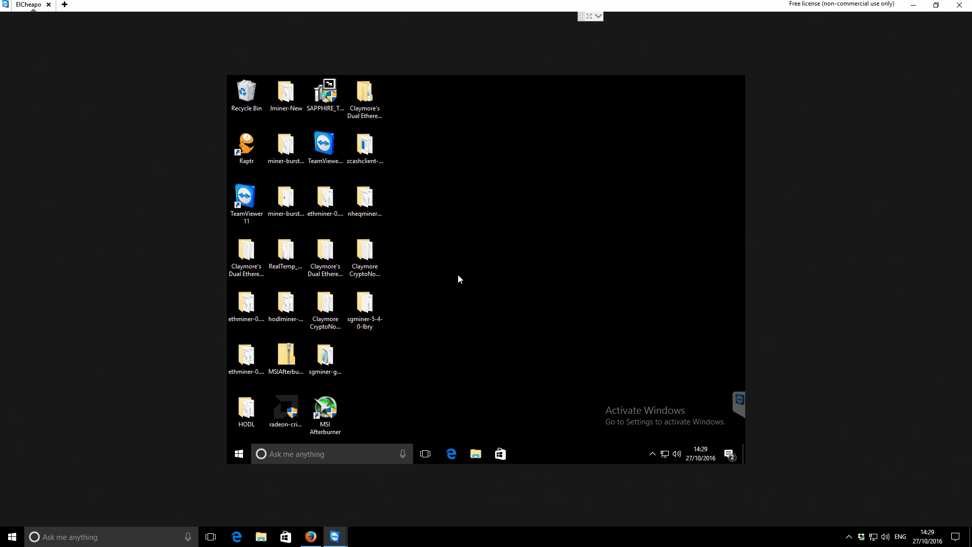
On the second rig's desktop, locate and open the zcashclient-0.1.1 folder.
{"action": "left_click", "coordinate": [364, 252]}
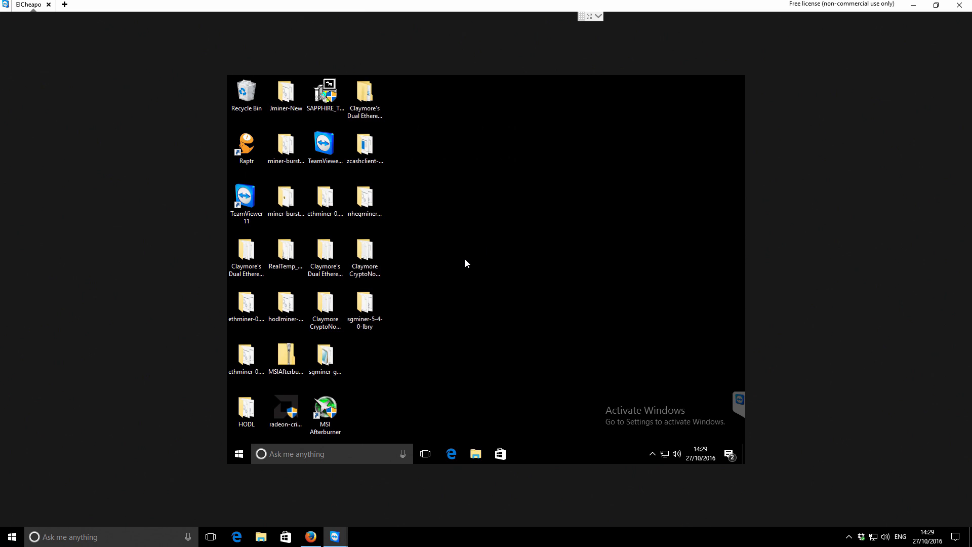
{"action": "mouse_move", "coordinate": [365, 254]}
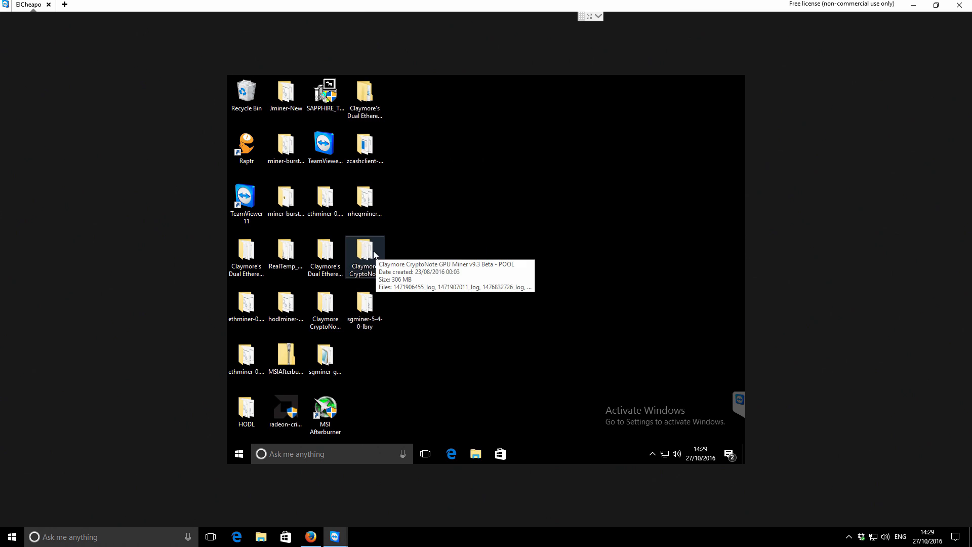
{"action": "mouse_move", "coordinate": [436, 248]}
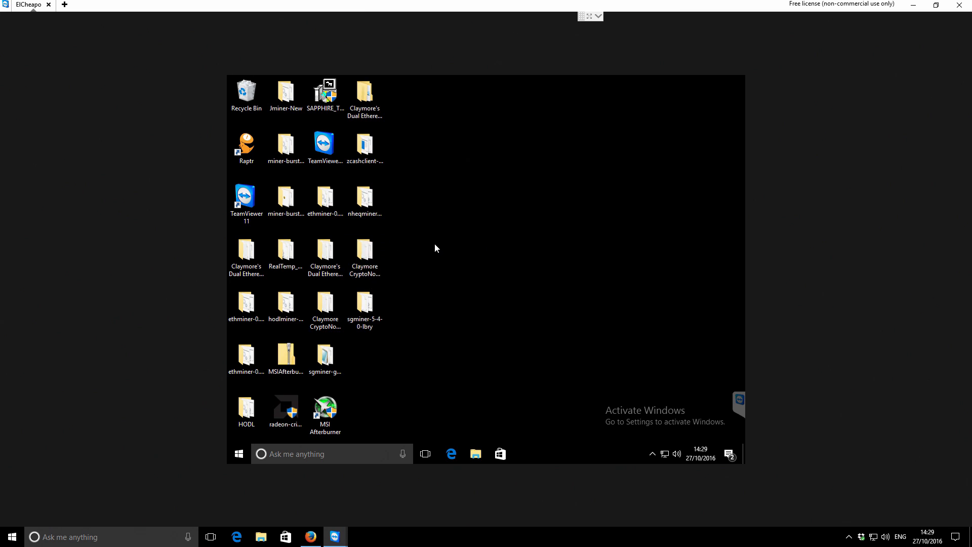
{"action": "left_click", "coordinate": [364, 201]}
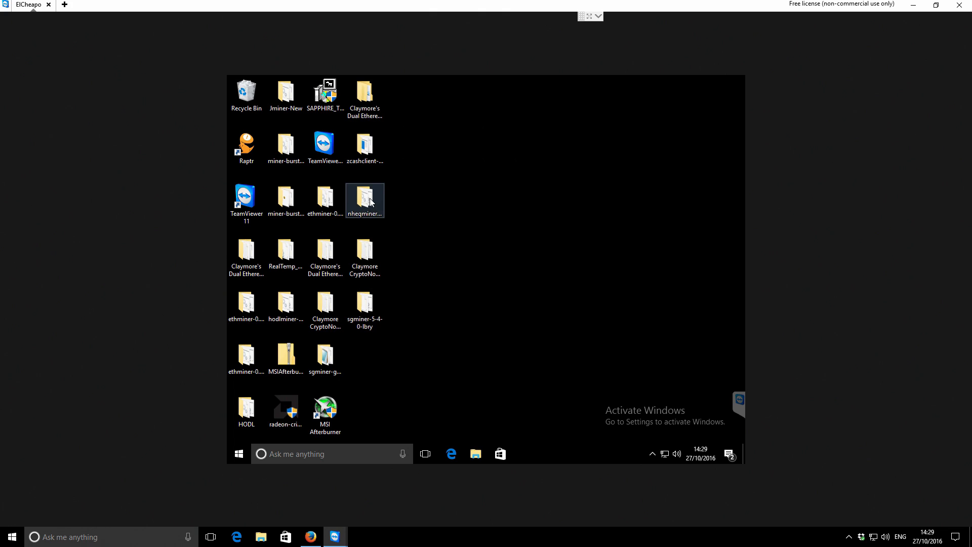
{"action": "left_click", "coordinate": [364, 256]}
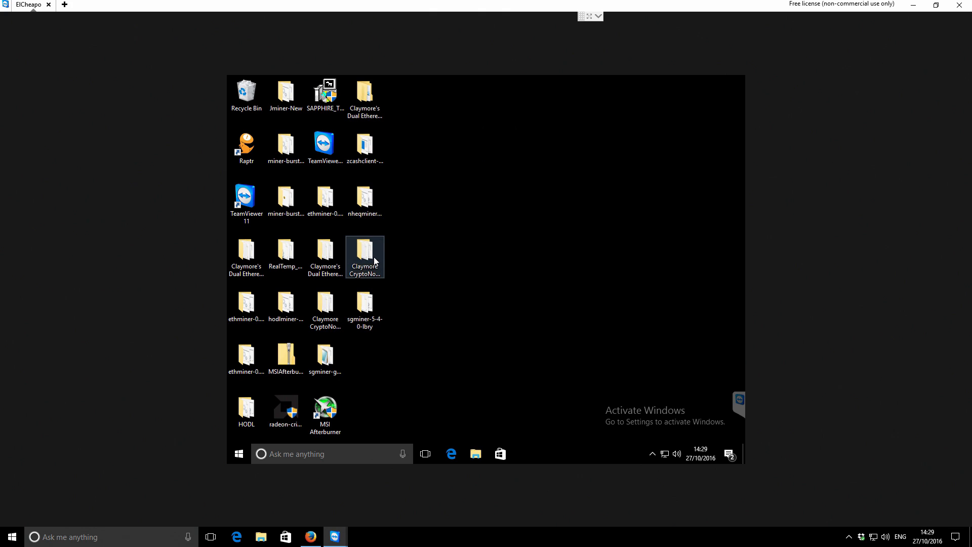
{"action": "left_click", "coordinate": [365, 199]}
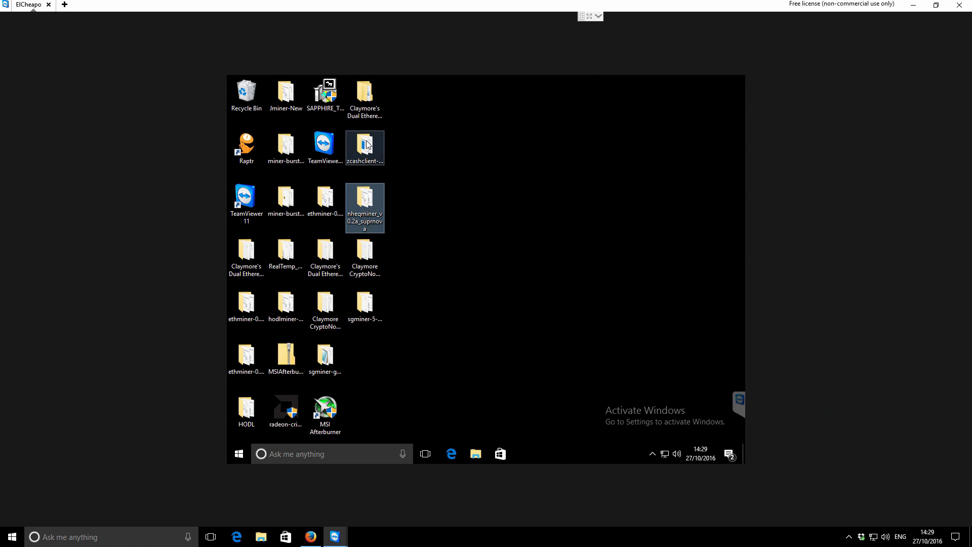
{"action": "double_click", "coordinate": [364, 148]}
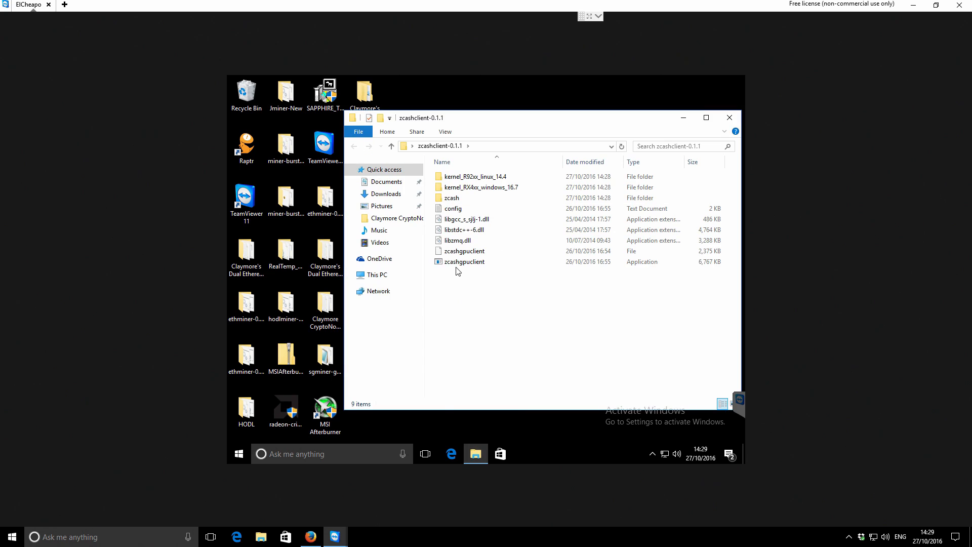
{"action": "mouse_move", "coordinate": [464, 261]}
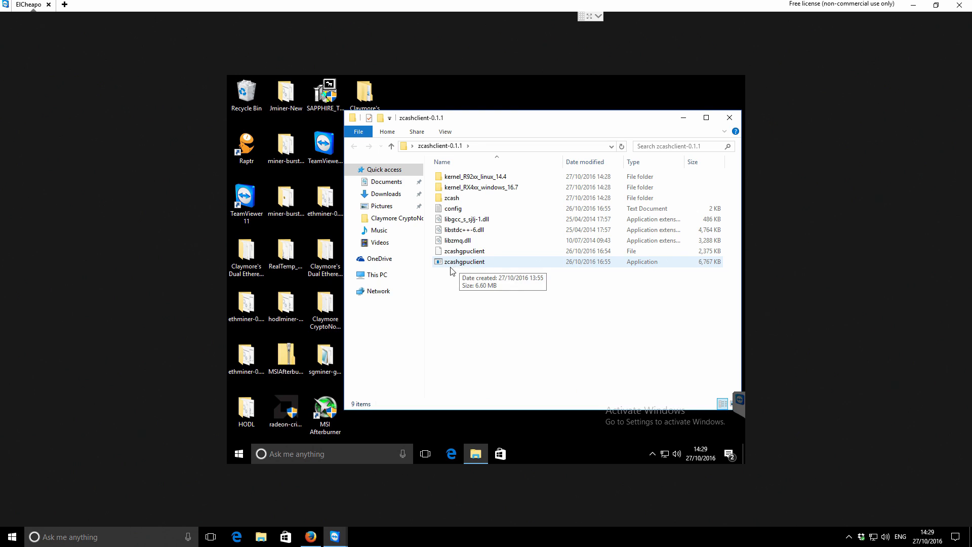
{"action": "mouse_move", "coordinate": [453, 209]}
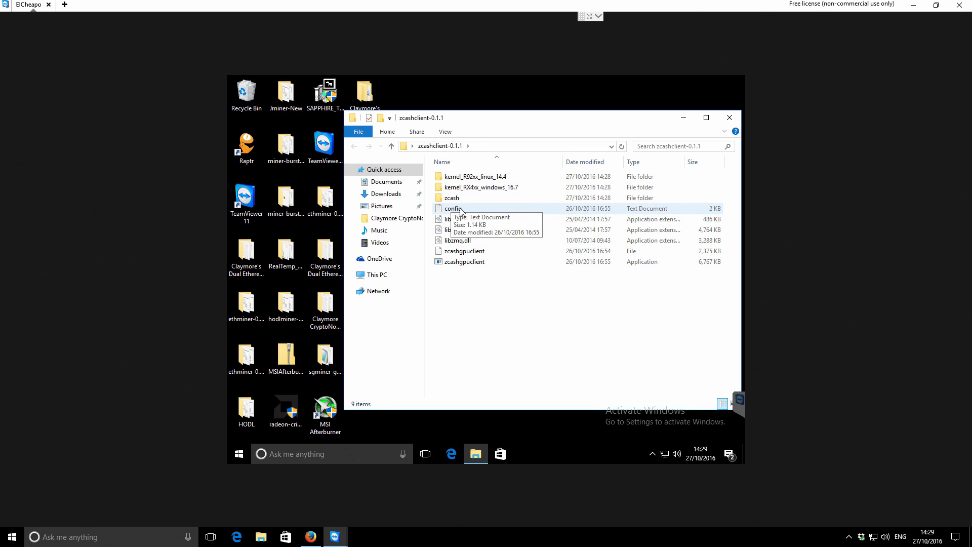
Launch zcashgpuclient.exe to start the GPU miner on coinsforall.io.
{"action": "left_click", "coordinate": [462, 261]}
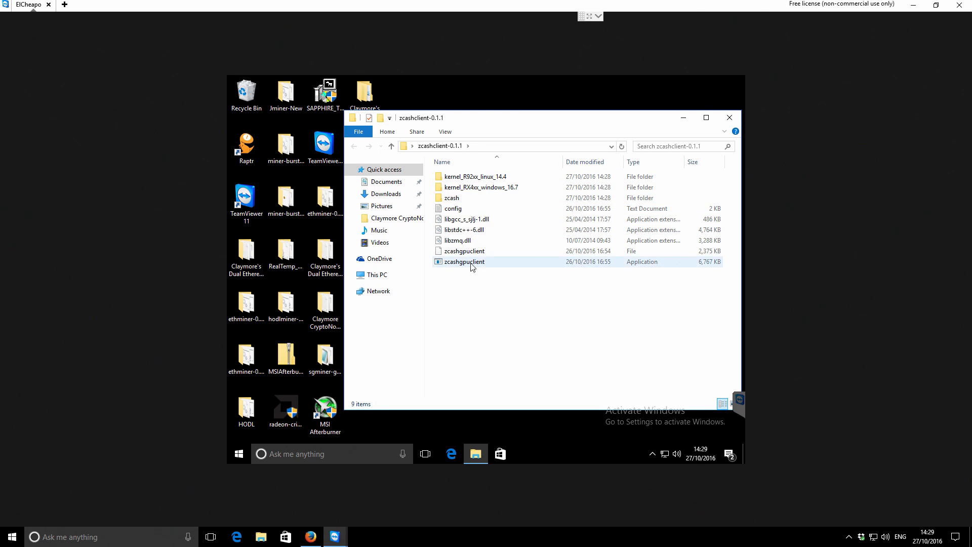
{"action": "left_click", "coordinate": [477, 275]}
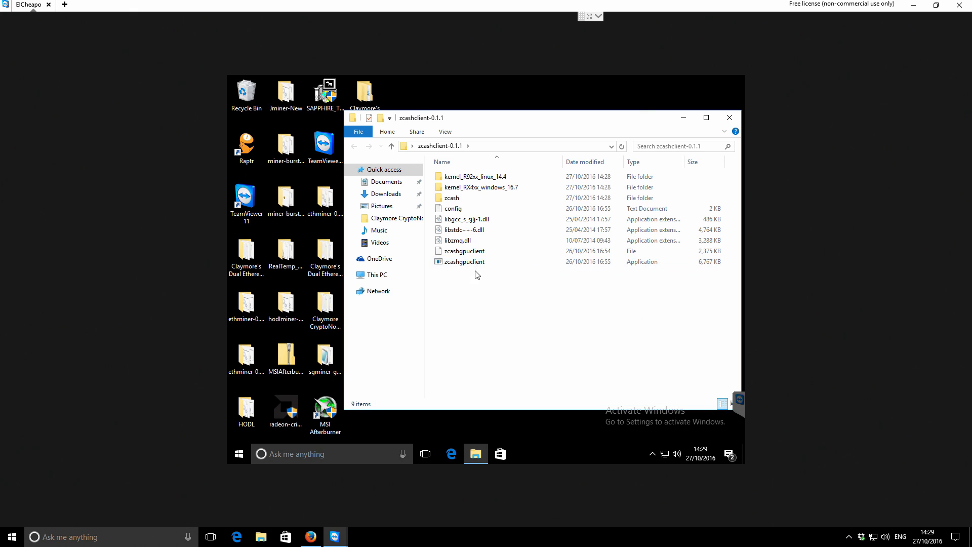
{"action": "mouse_move", "coordinate": [477, 262]}
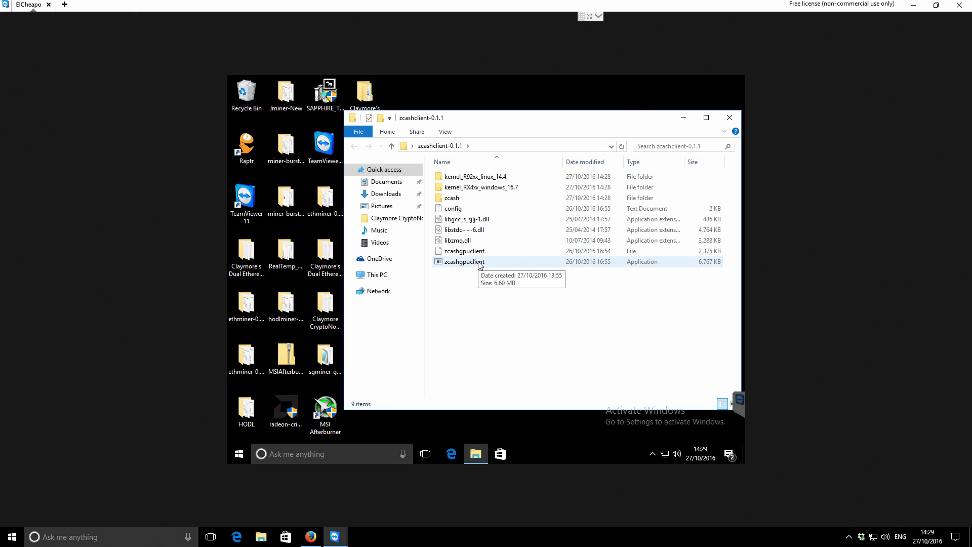
{"action": "double_click", "coordinate": [461, 261]}
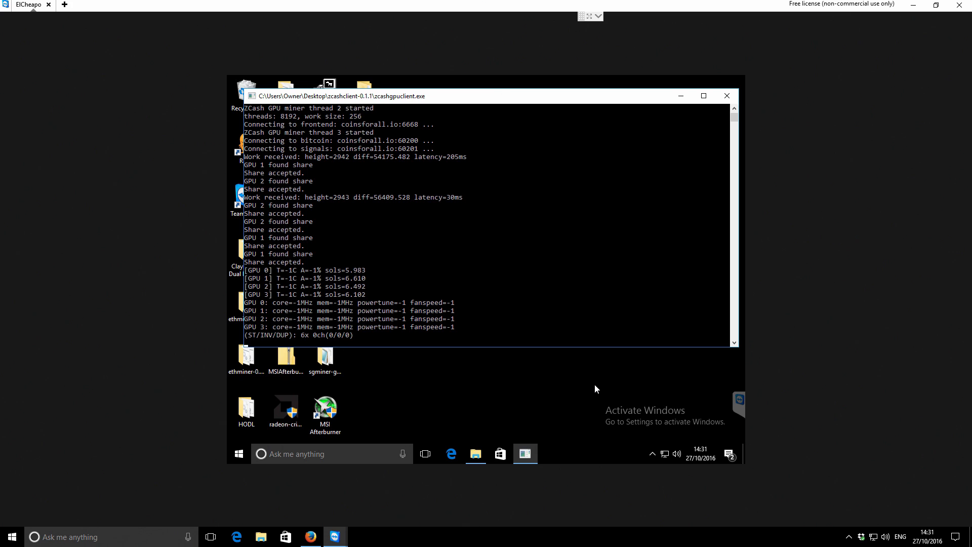
{"action": "mouse_move", "coordinate": [337, 278]}
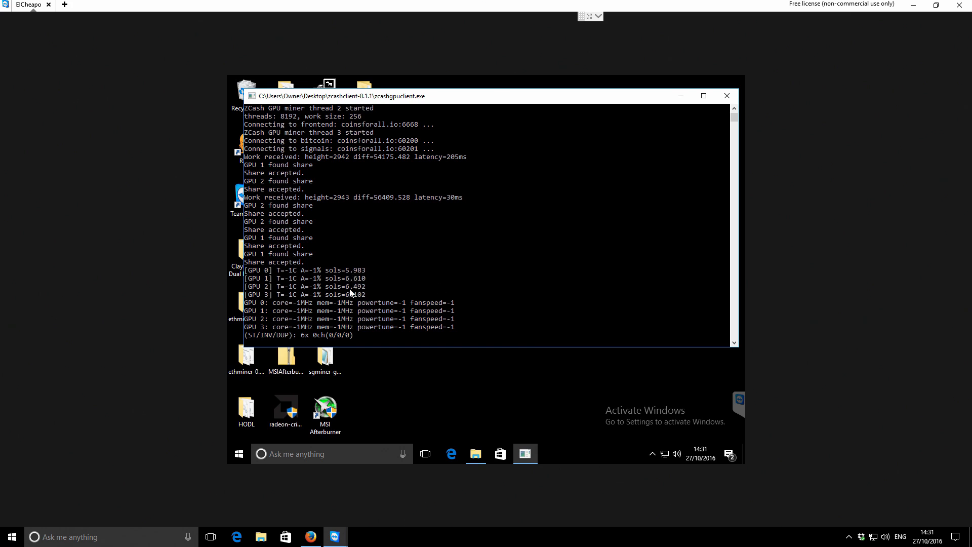
{"action": "mouse_move", "coordinate": [373, 274]}
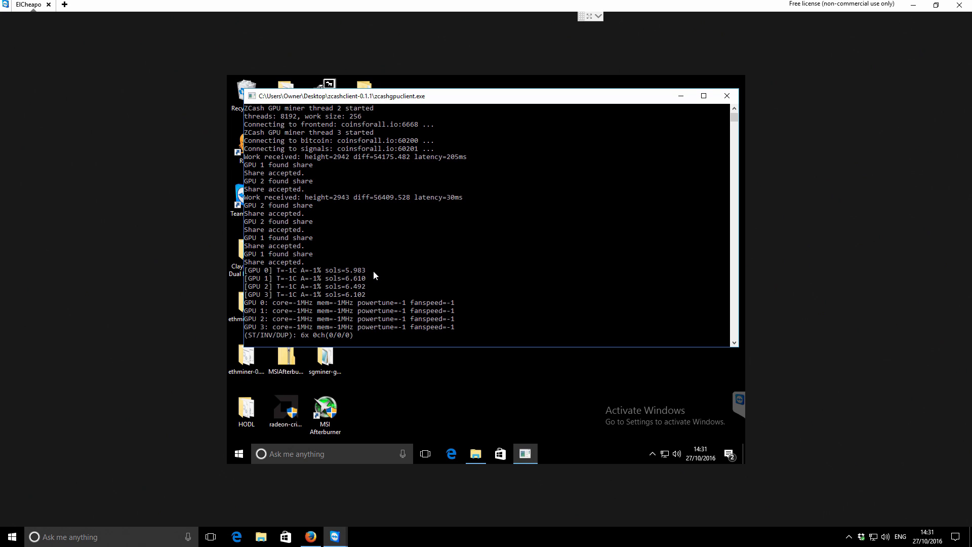
{"action": "mouse_move", "coordinate": [390, 275]}
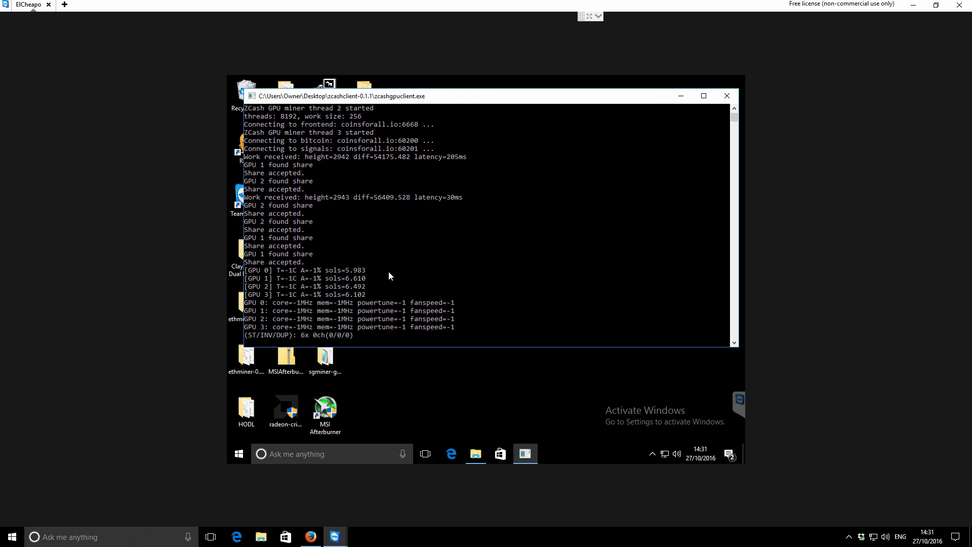
{"action": "mouse_move", "coordinate": [372, 298]}
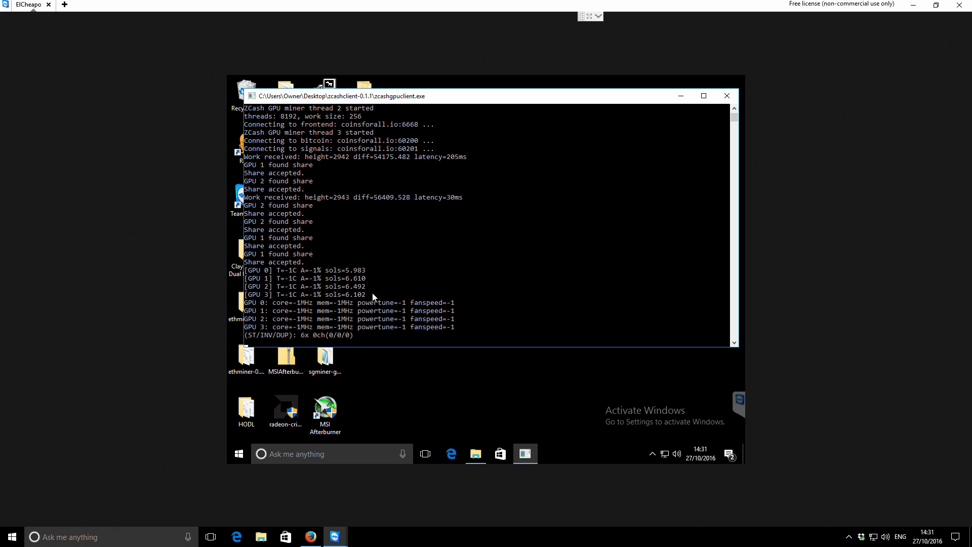
{"action": "mouse_move", "coordinate": [625, 305]}
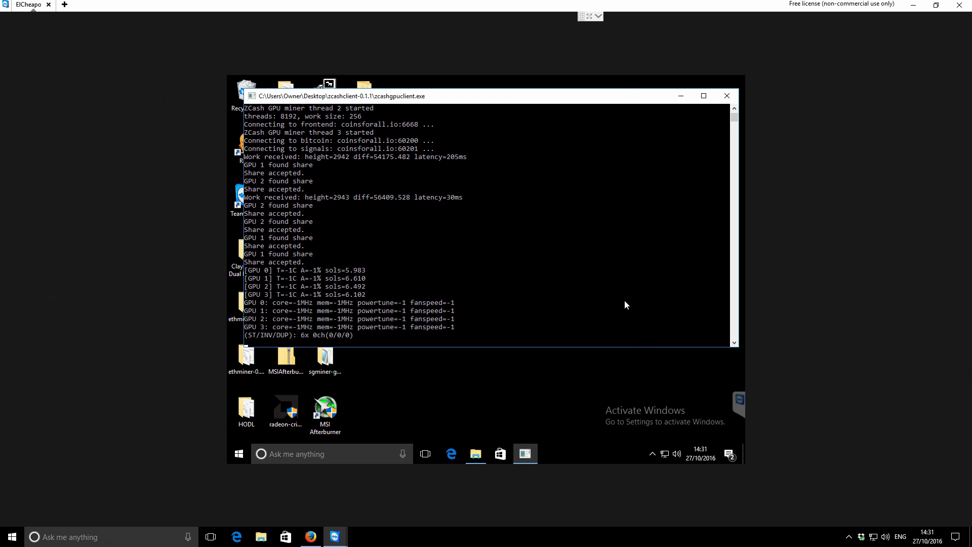
{"action": "mouse_move", "coordinate": [478, 378]}
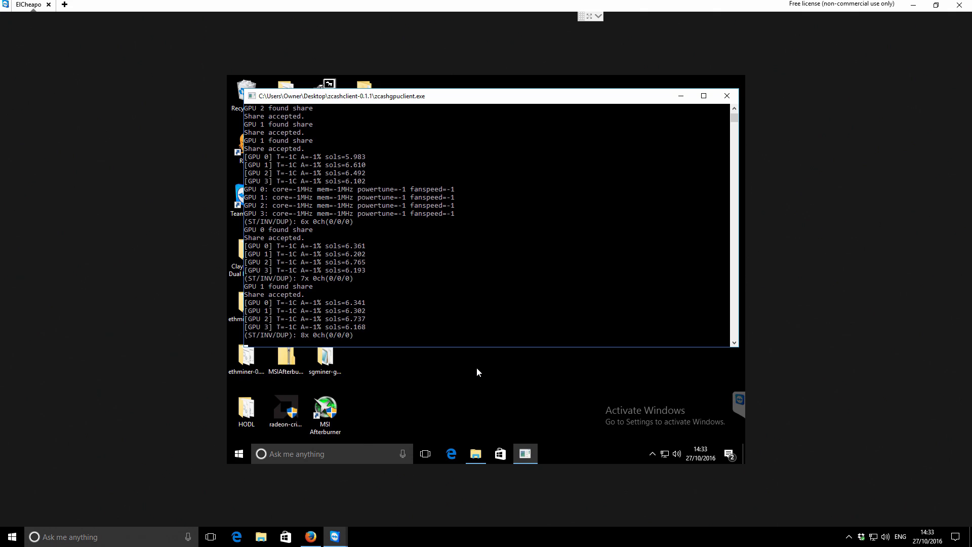
{"action": "mouse_move", "coordinate": [342, 294]}
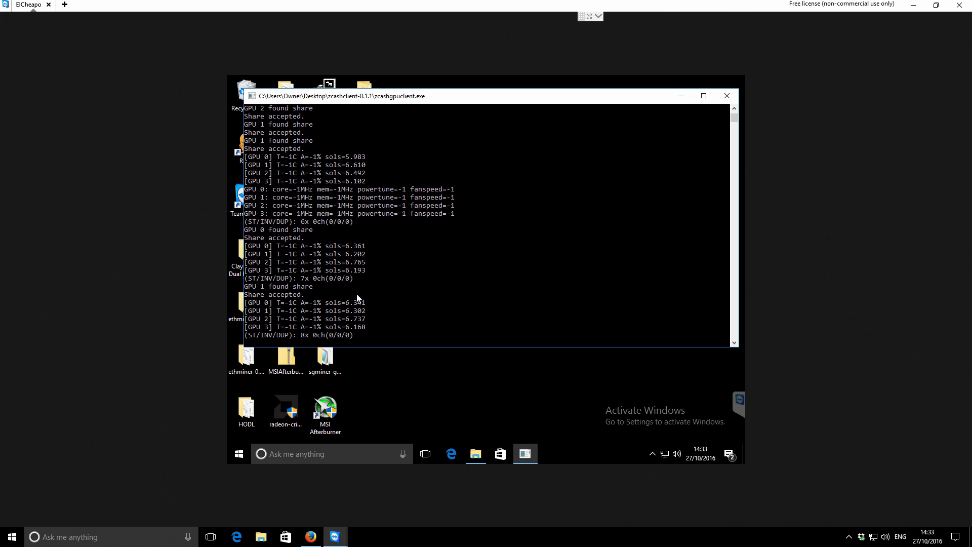
{"action": "mouse_move", "coordinate": [362, 321]}
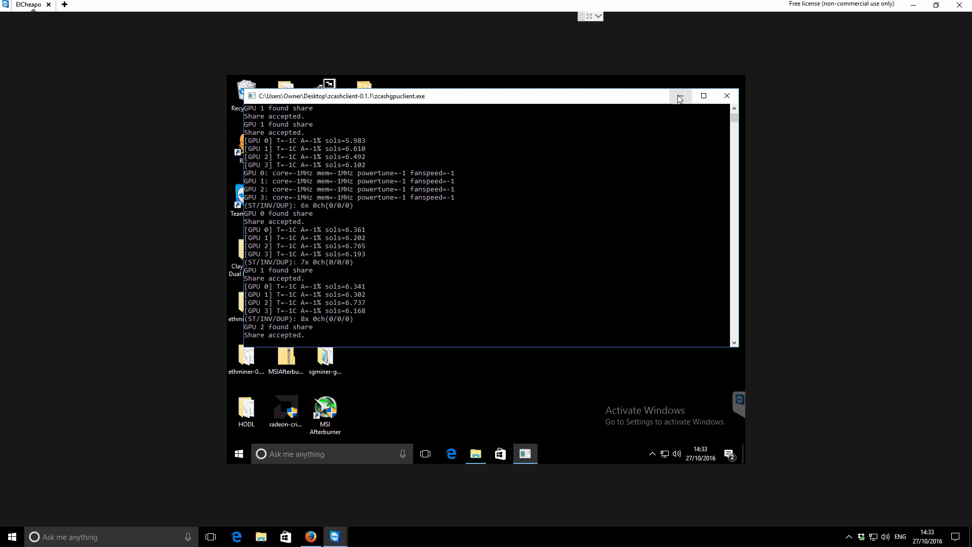
Minimize the zcashgpuclient console after it logs accepted shares around 6 sols per GPU.
{"action": "left_click", "coordinate": [679, 96]}
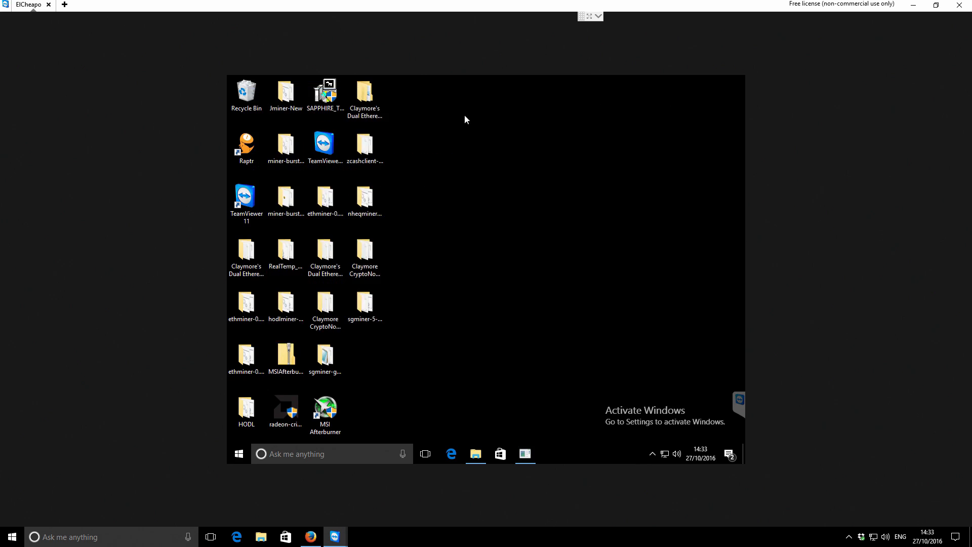
Open the nheqminer_v0.2a_suprnova folder and edit start-cpuonly-suprnova.bat in Notepad.
{"action": "left_click", "coordinate": [365, 147]}
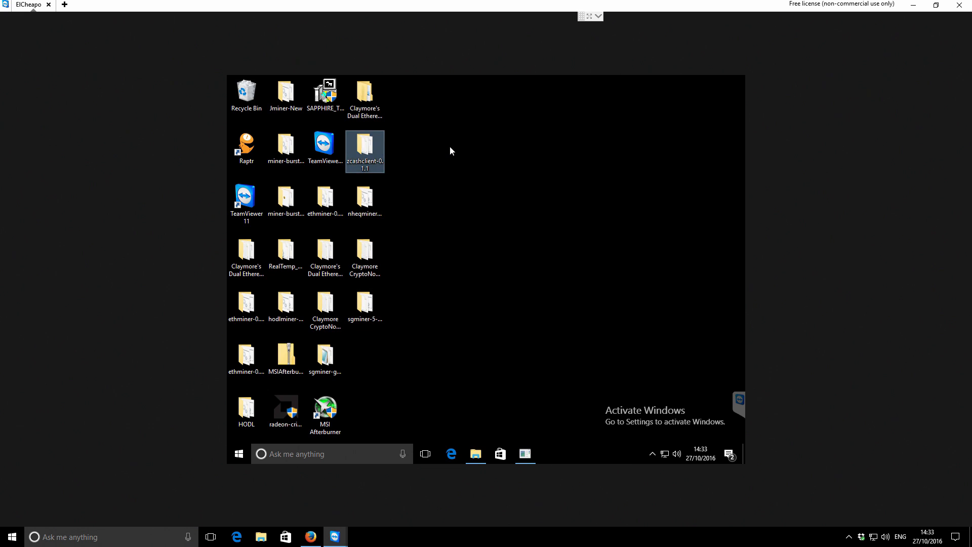
{"action": "double_click", "coordinate": [364, 201]}
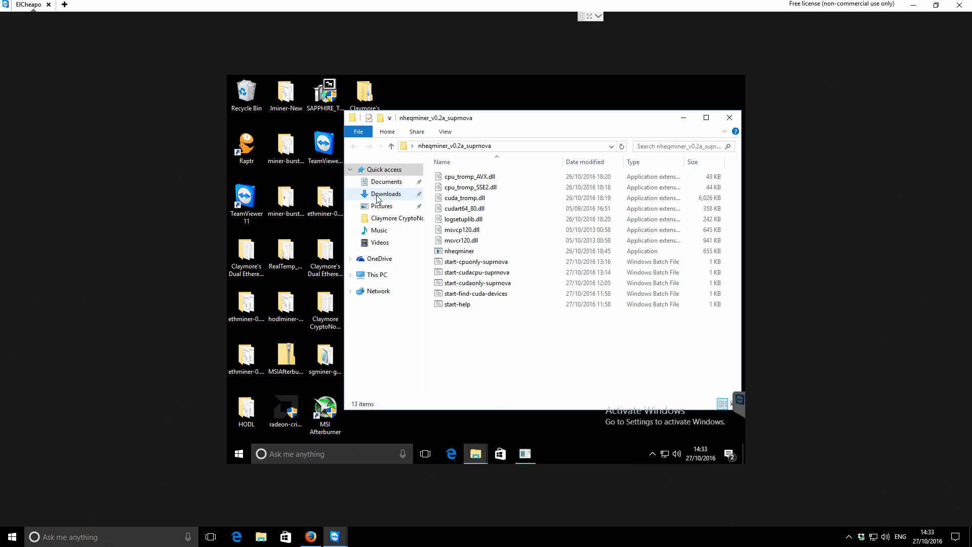
{"action": "left_click", "coordinate": [474, 272]}
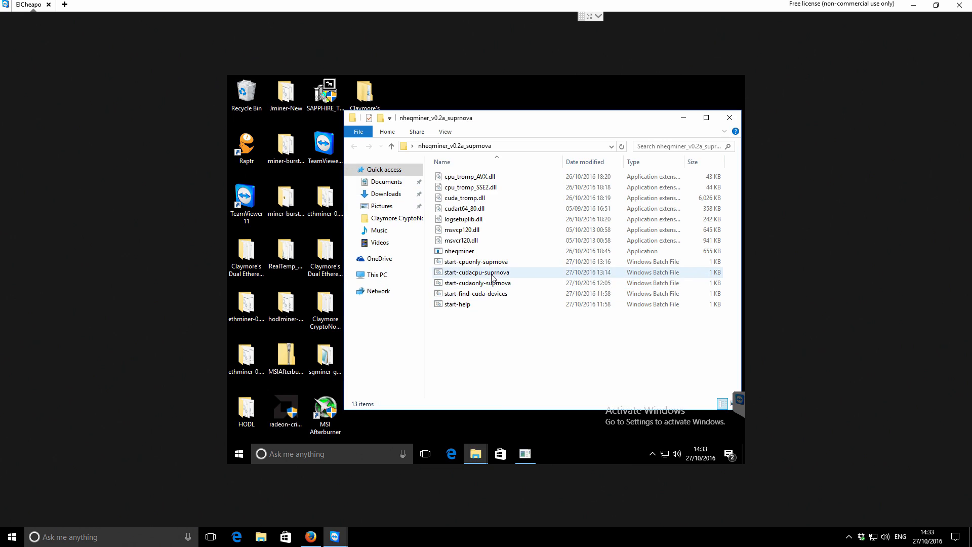
{"action": "right_click", "coordinate": [473, 262]}
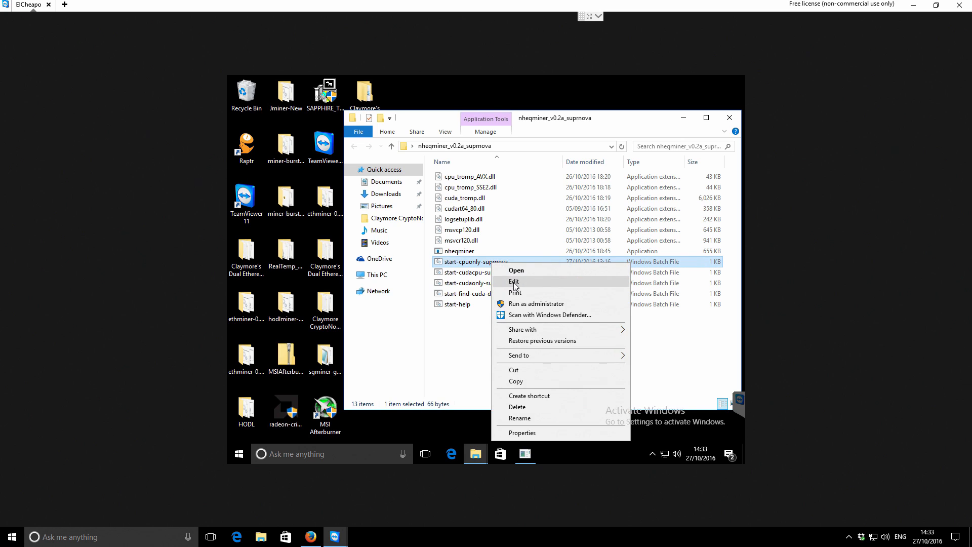
{"action": "left_click", "coordinate": [514, 281]}
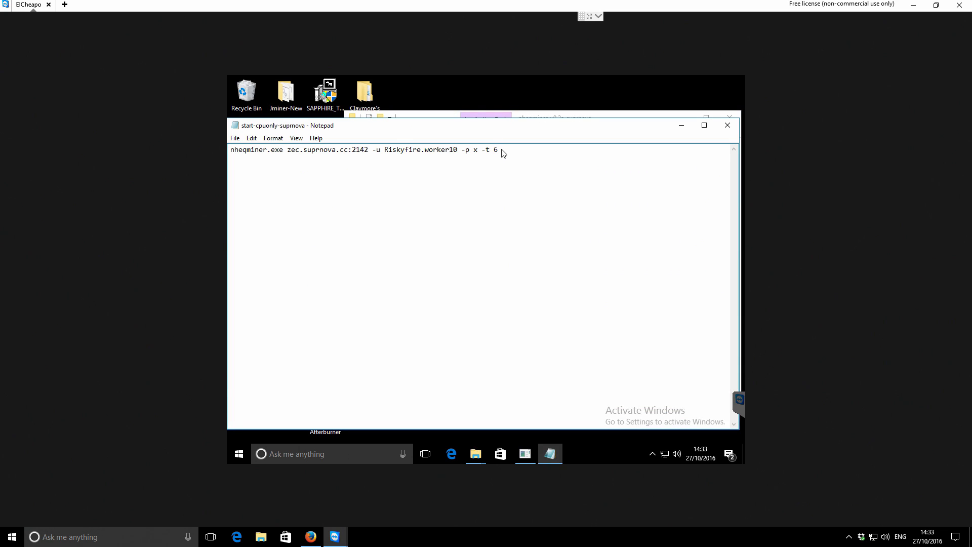
Save the script with -t 1 instead of -t 6 and relaunch the CPU-only miner.
{"action": "type", "text": "1"}
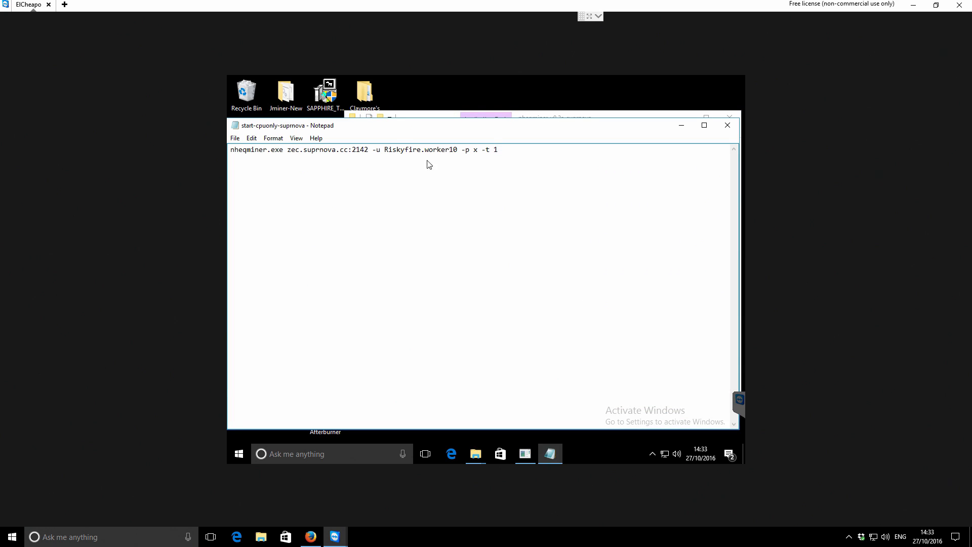
{"action": "left_click", "coordinate": [234, 138]}
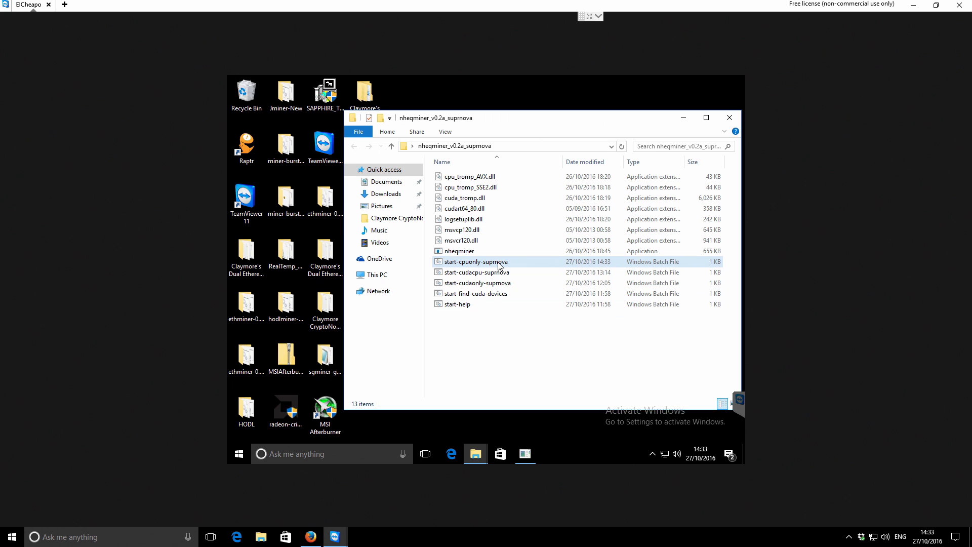
{"action": "mouse_move", "coordinate": [475, 261]}
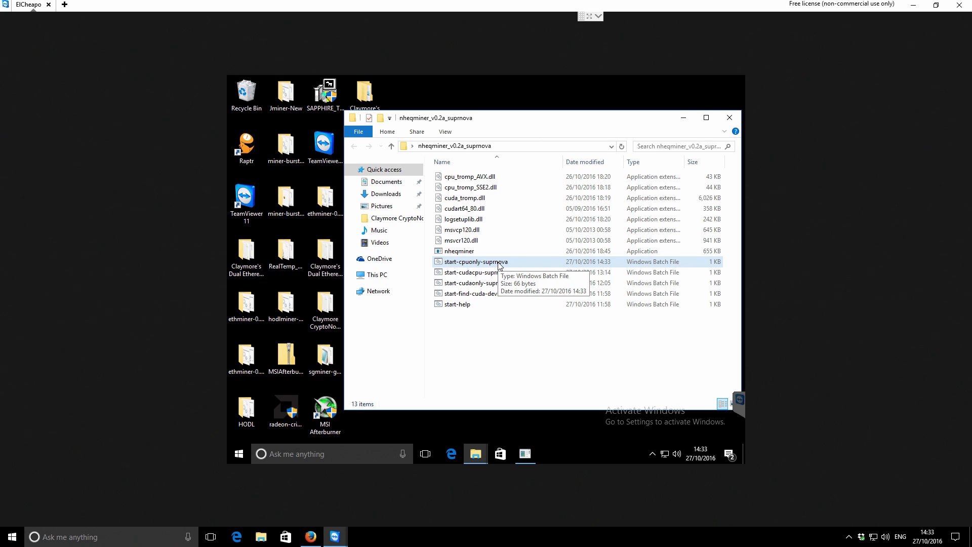
{"action": "double_click", "coordinate": [474, 261]}
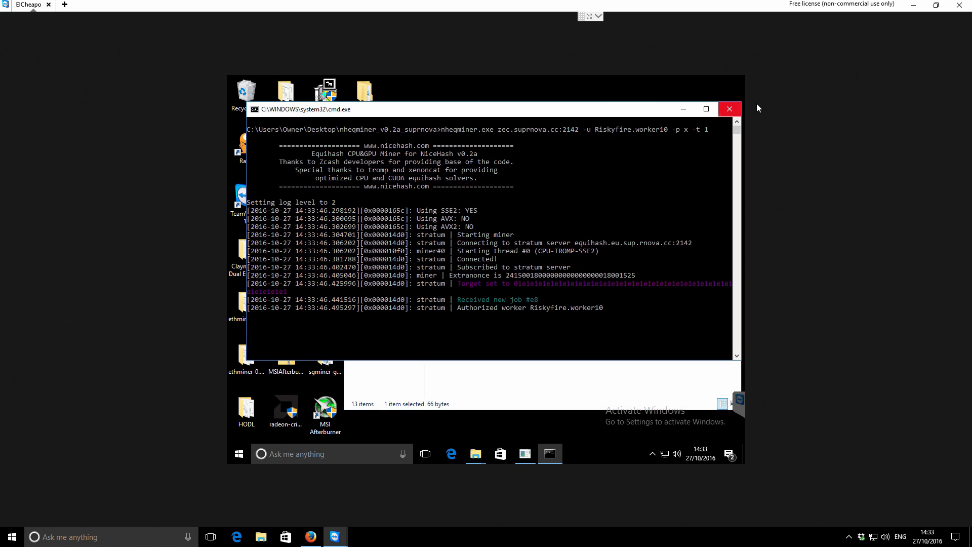
{"action": "mouse_move", "coordinate": [788, 210]}
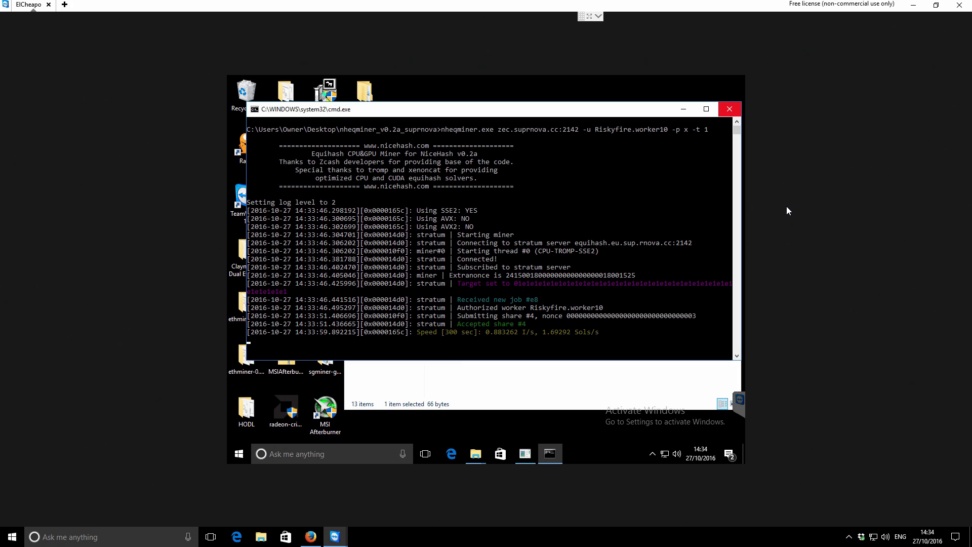
{"action": "mouse_move", "coordinate": [765, 210]}
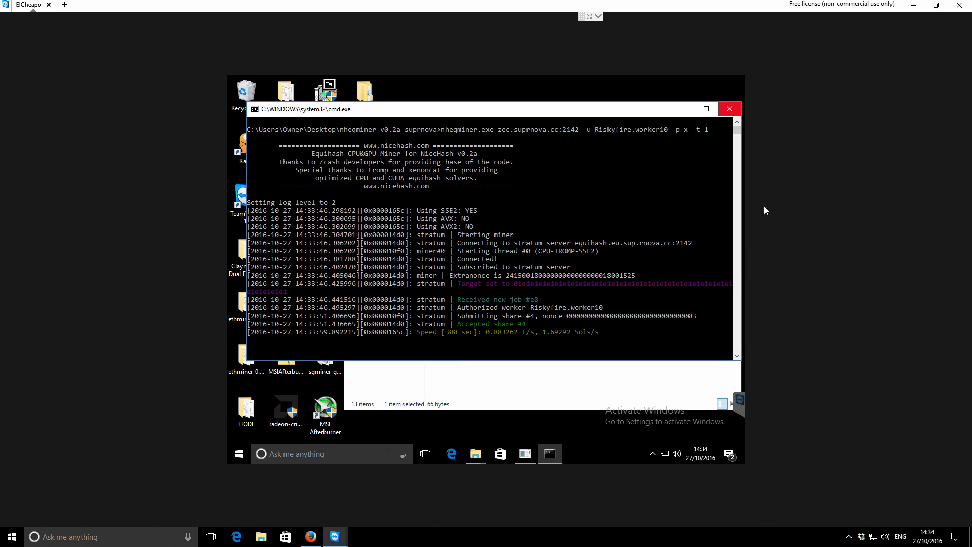
{"action": "mouse_move", "coordinate": [537, 329]}
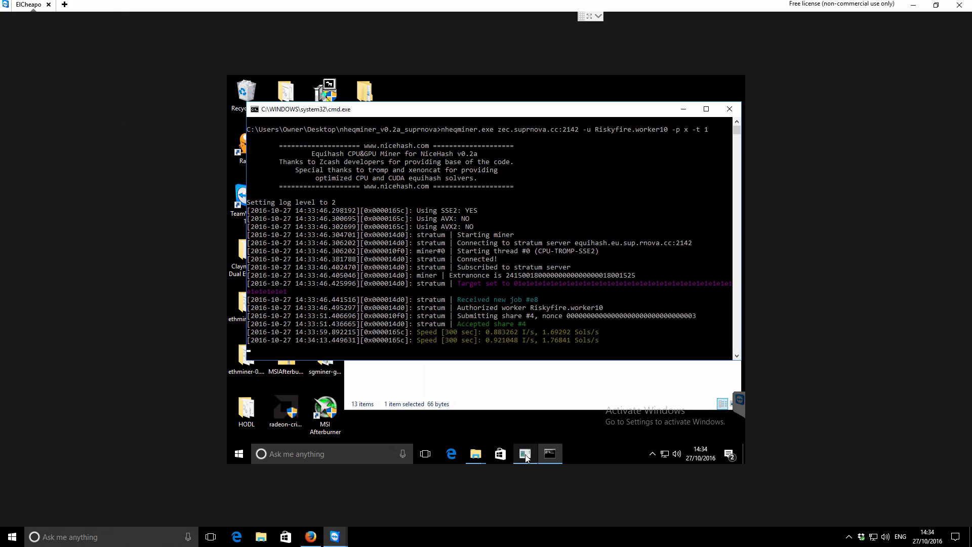
Restore the zcashgpuclient console showing 13 accepted shares at about 6.1–6.6 sols per GPU.
{"action": "left_click", "coordinate": [524, 453]}
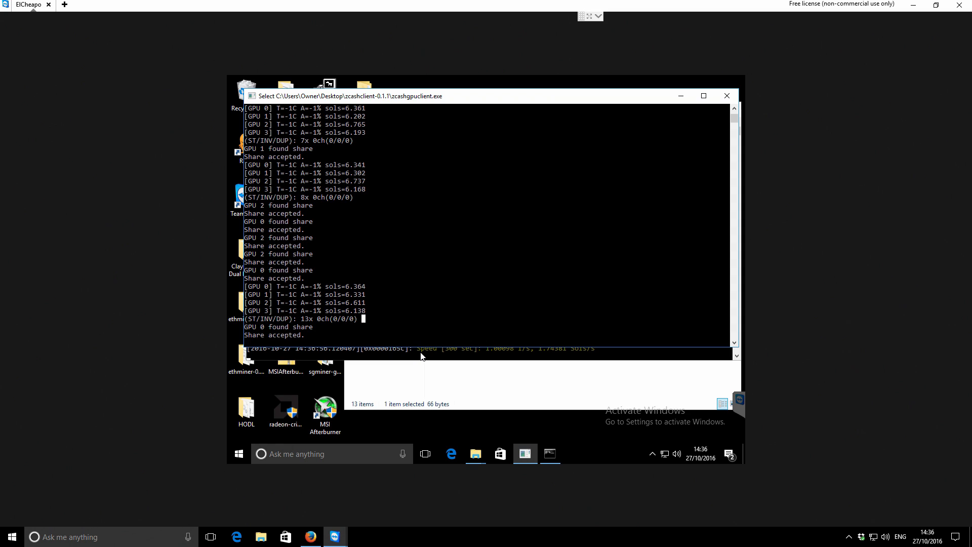
{"action": "mouse_move", "coordinate": [431, 310]}
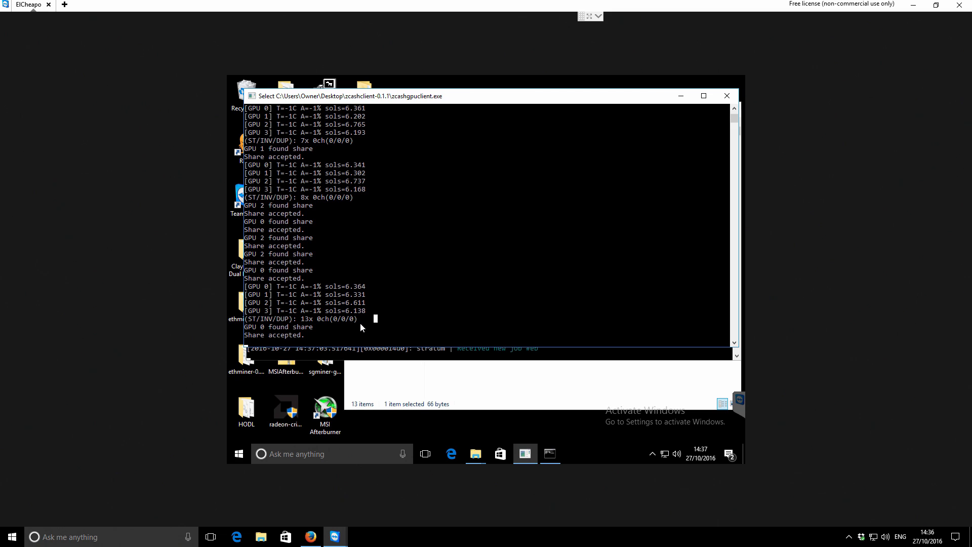
{"action": "mouse_move", "coordinate": [377, 360]}
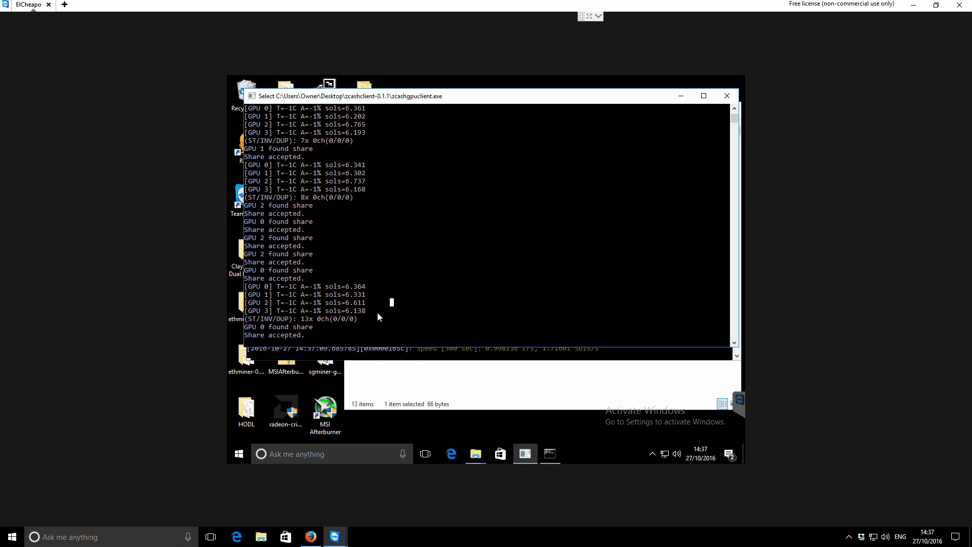
{"action": "mouse_move", "coordinate": [720, 101]}
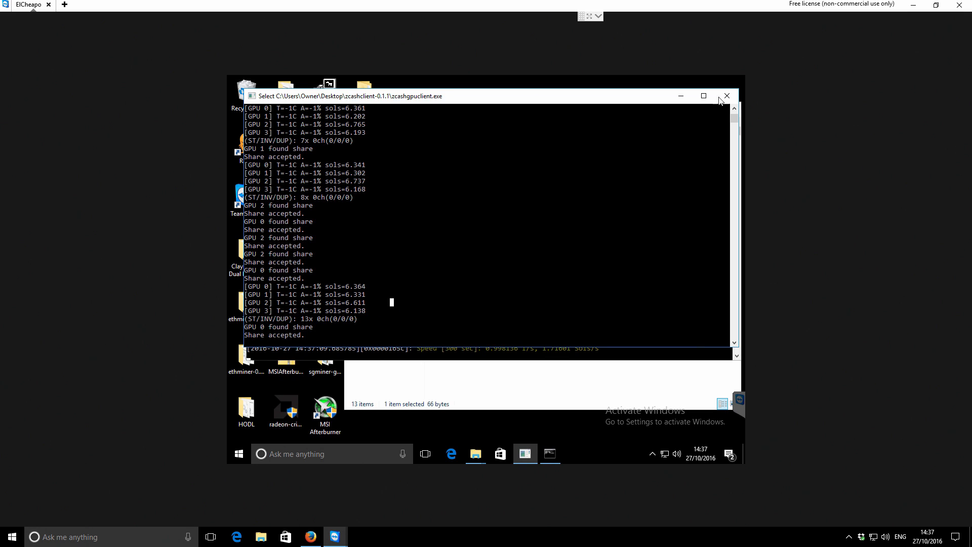